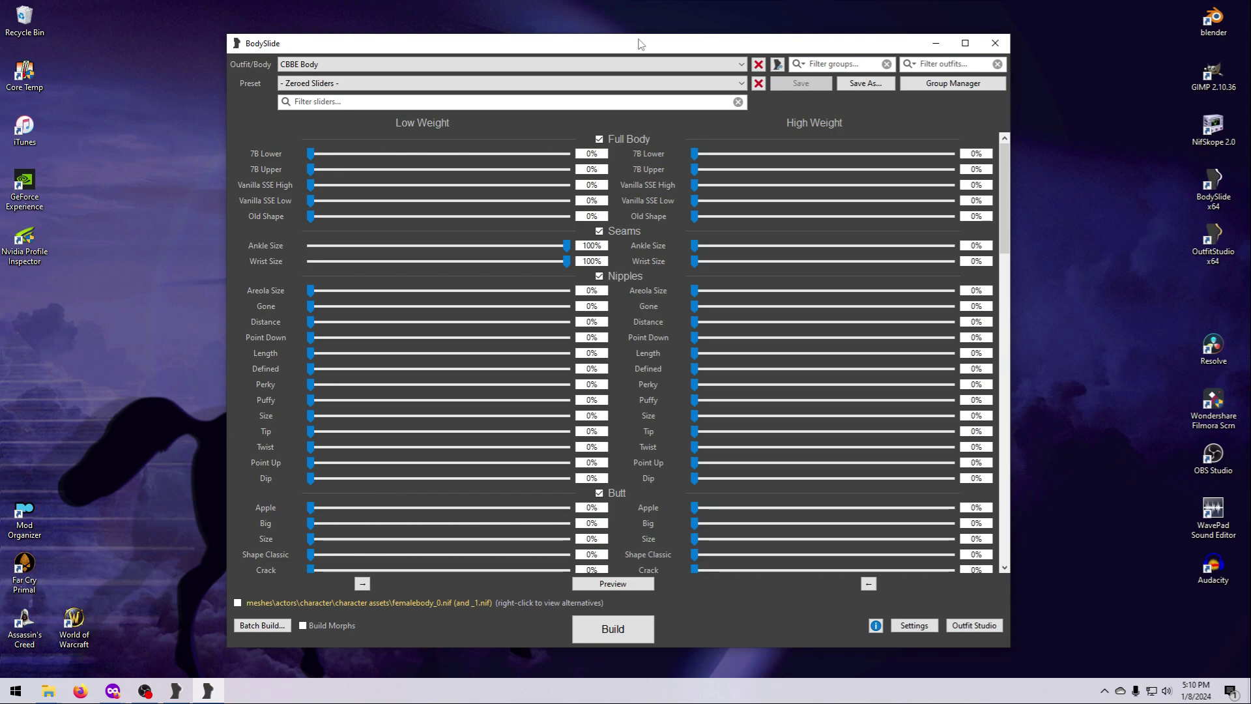
mouse_move(812, 293)
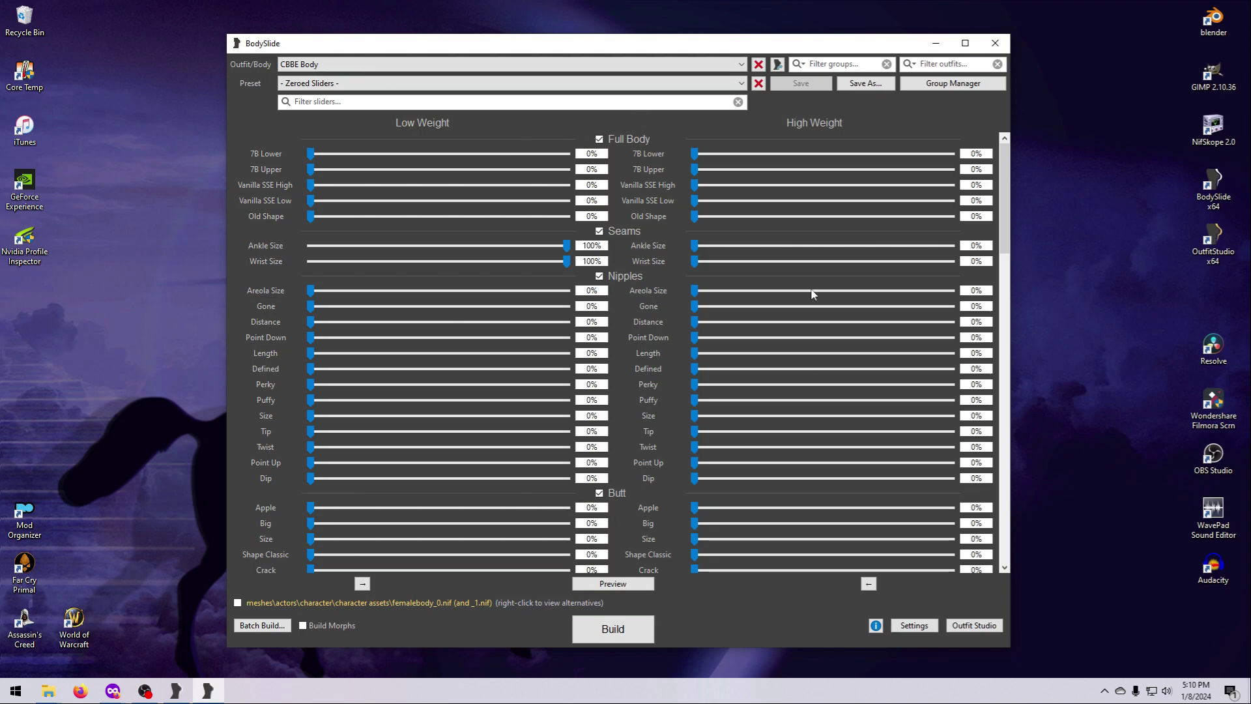
mouse_move(817, 333)
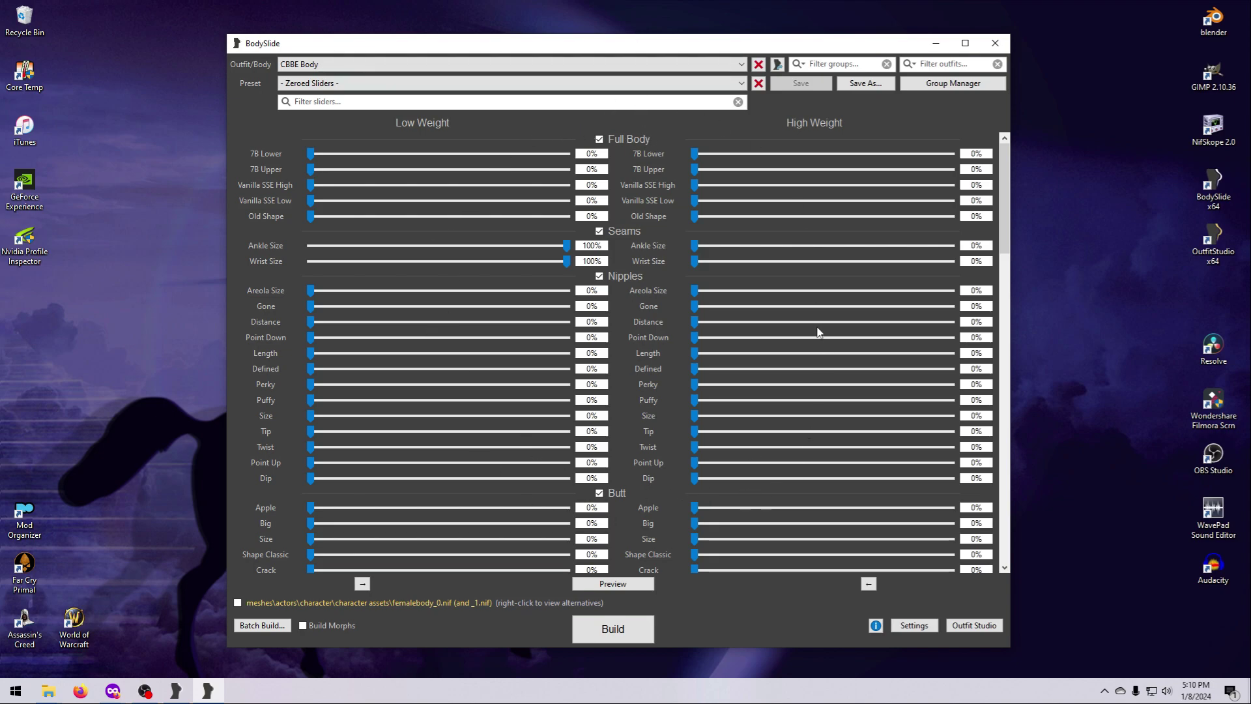
mouse_move(672, 131)
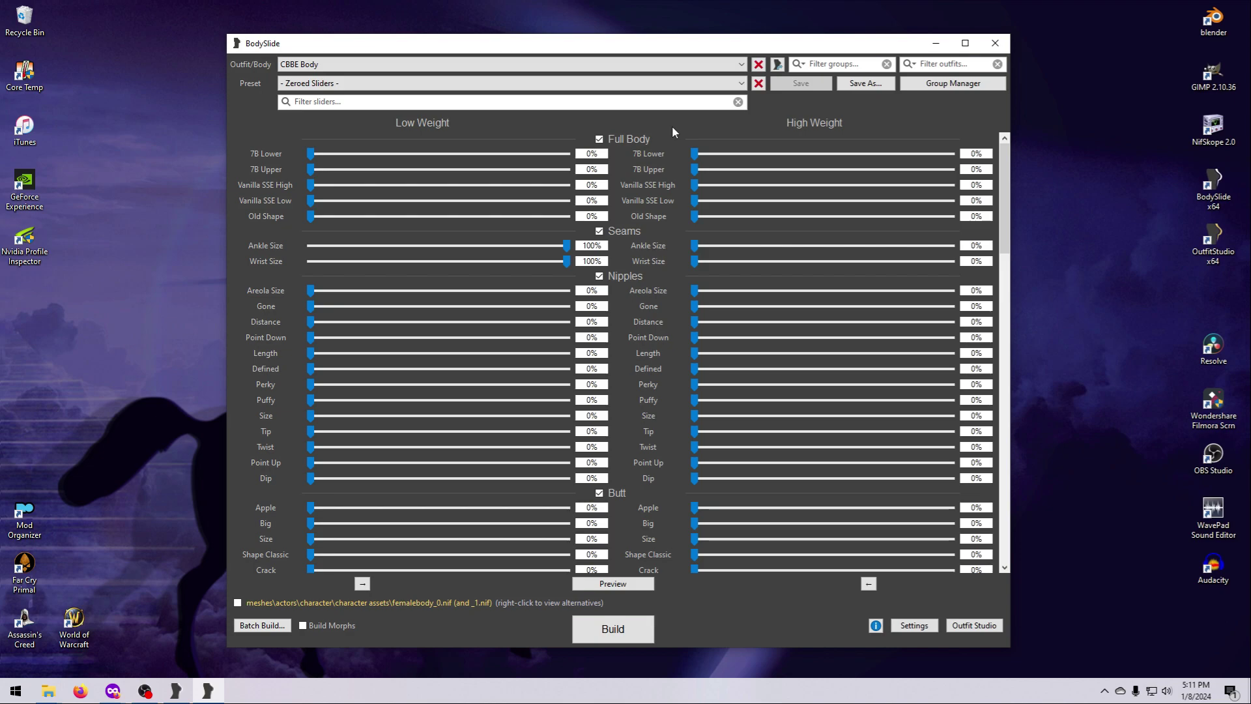
mouse_move(580, 232)
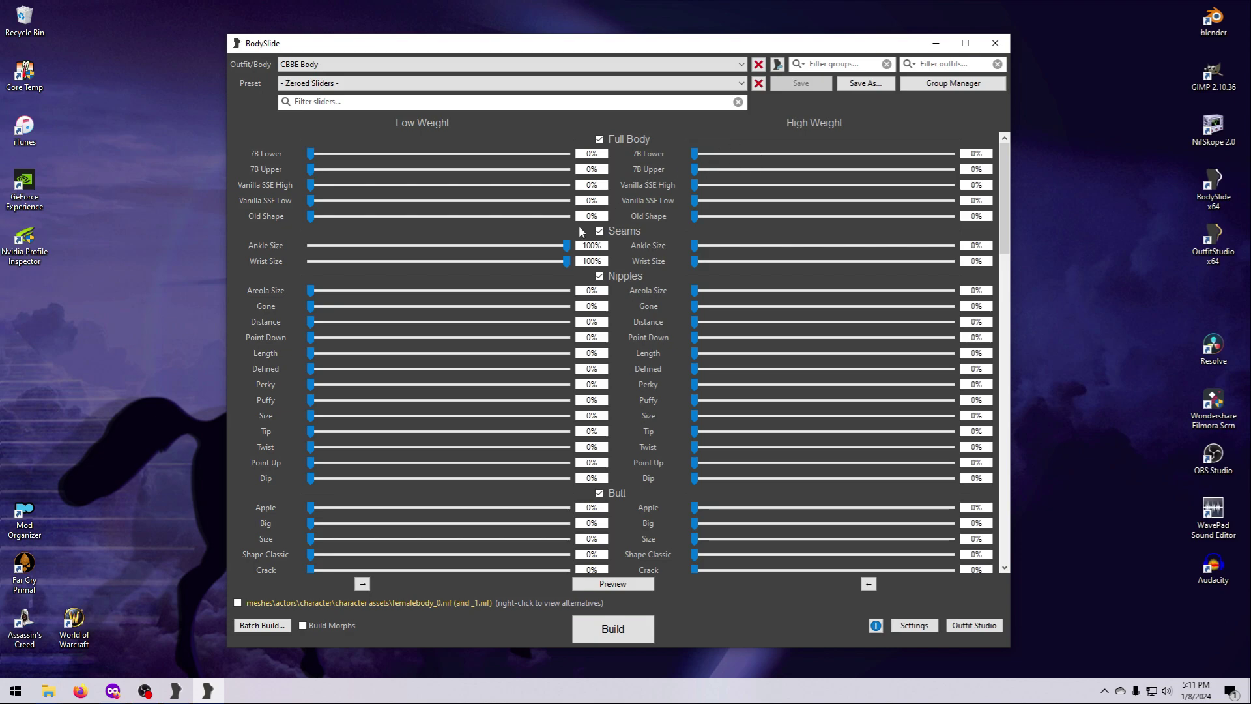
mouse_move(497, 148)
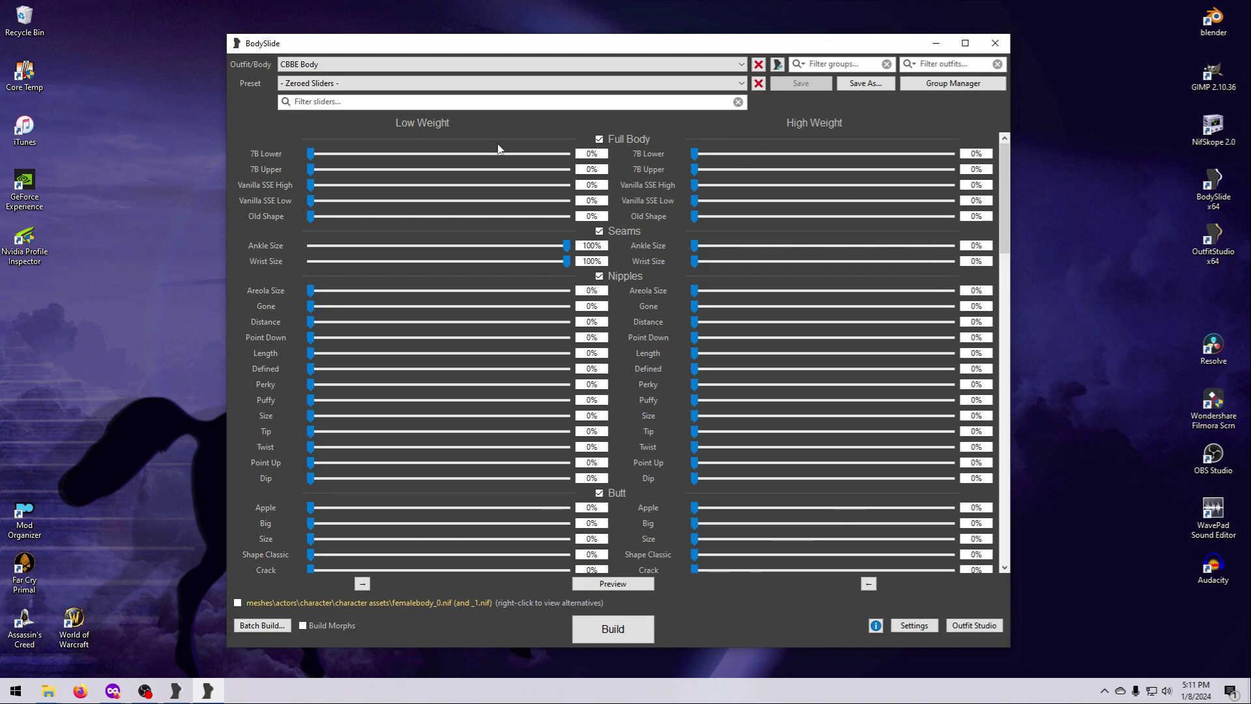
mouse_move(810, 471)
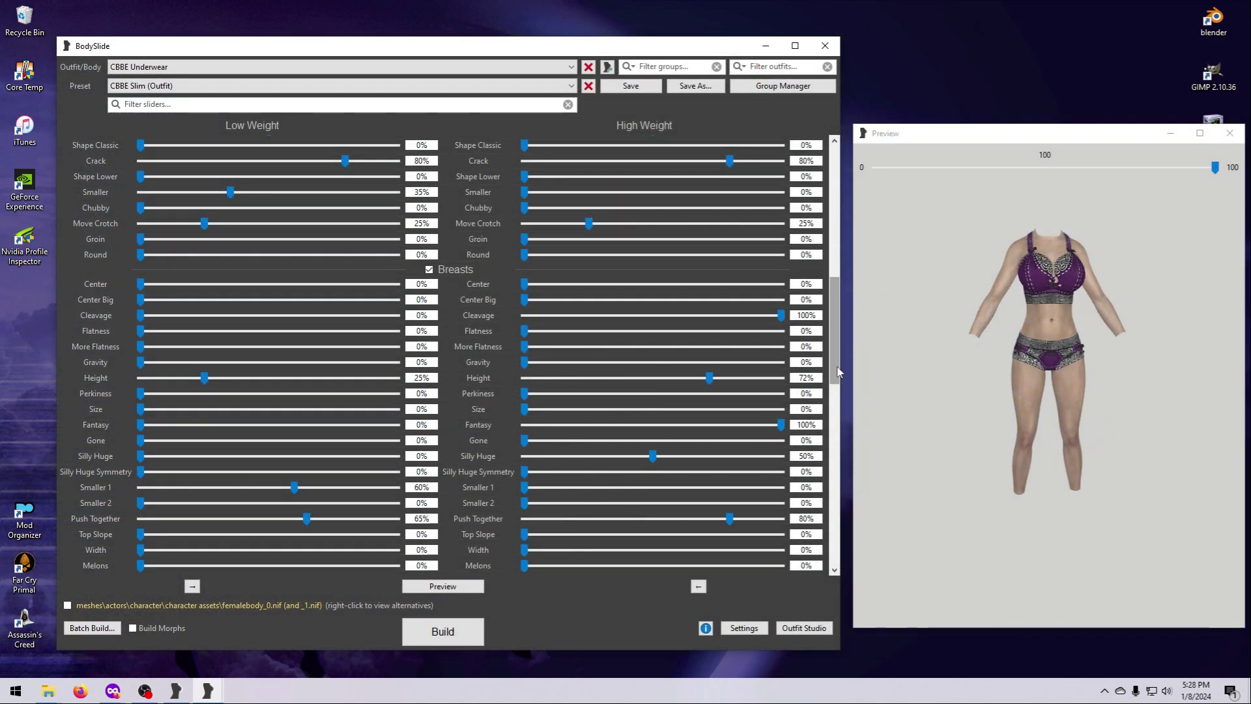
Adjust CBBE Body sliders, including Ribs to 40% and Abs to 26% low, 50% high.
scroll("down", 3)
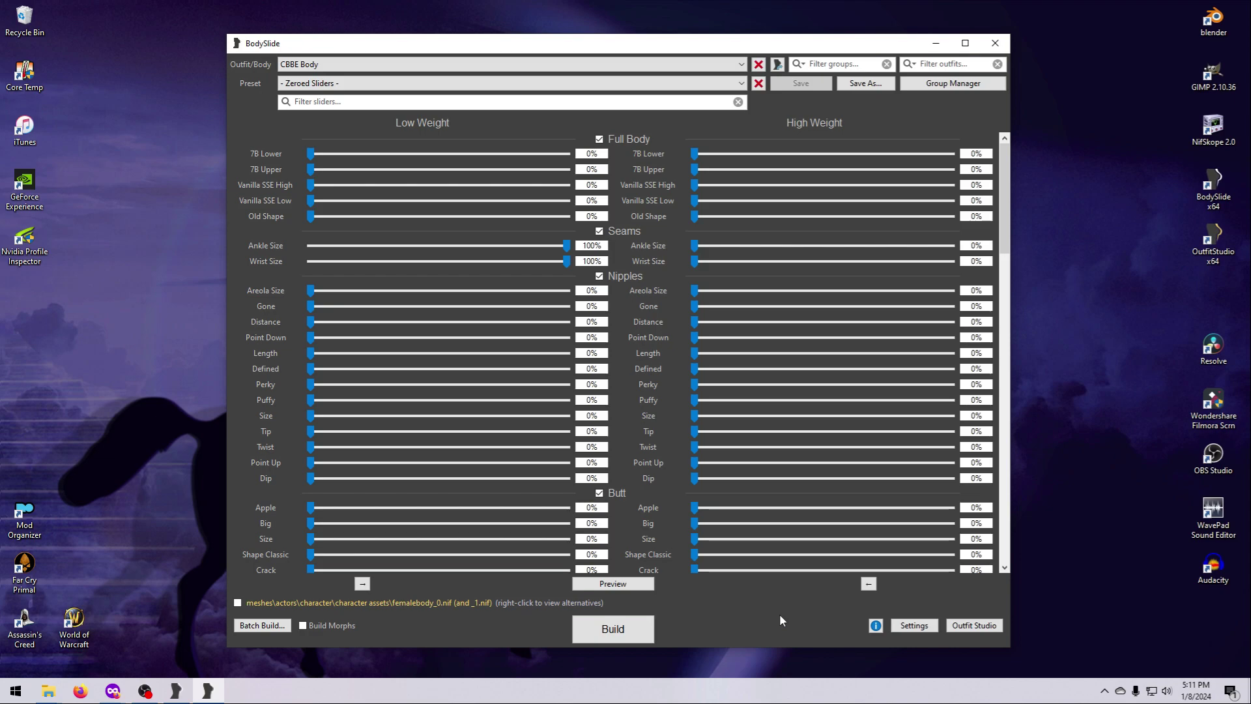
left_click(511, 83)
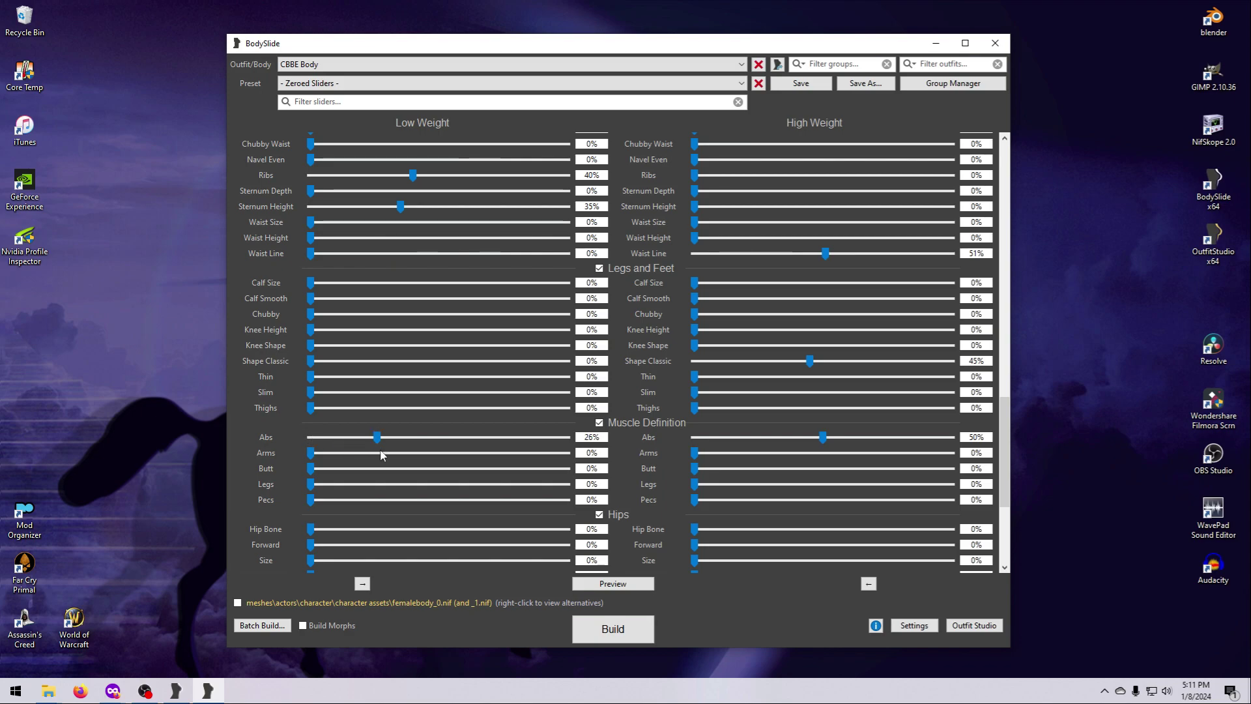
mouse_move(408, 102)
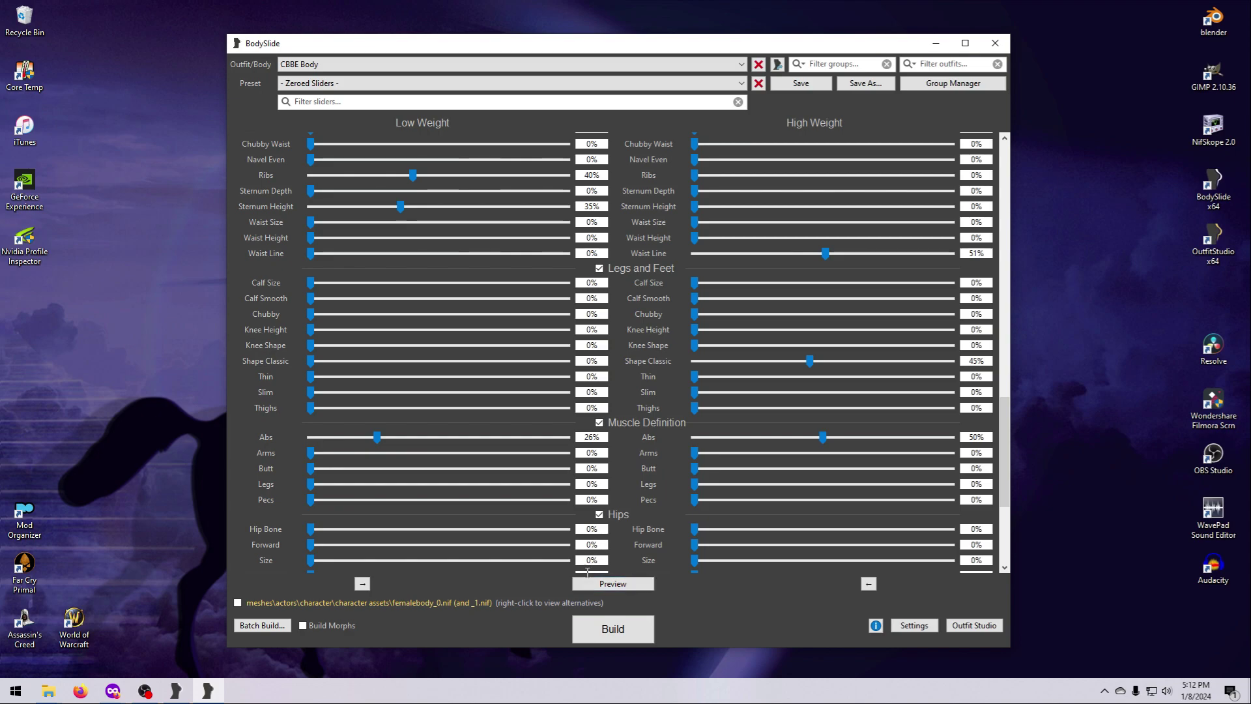
mouse_move(612, 583)
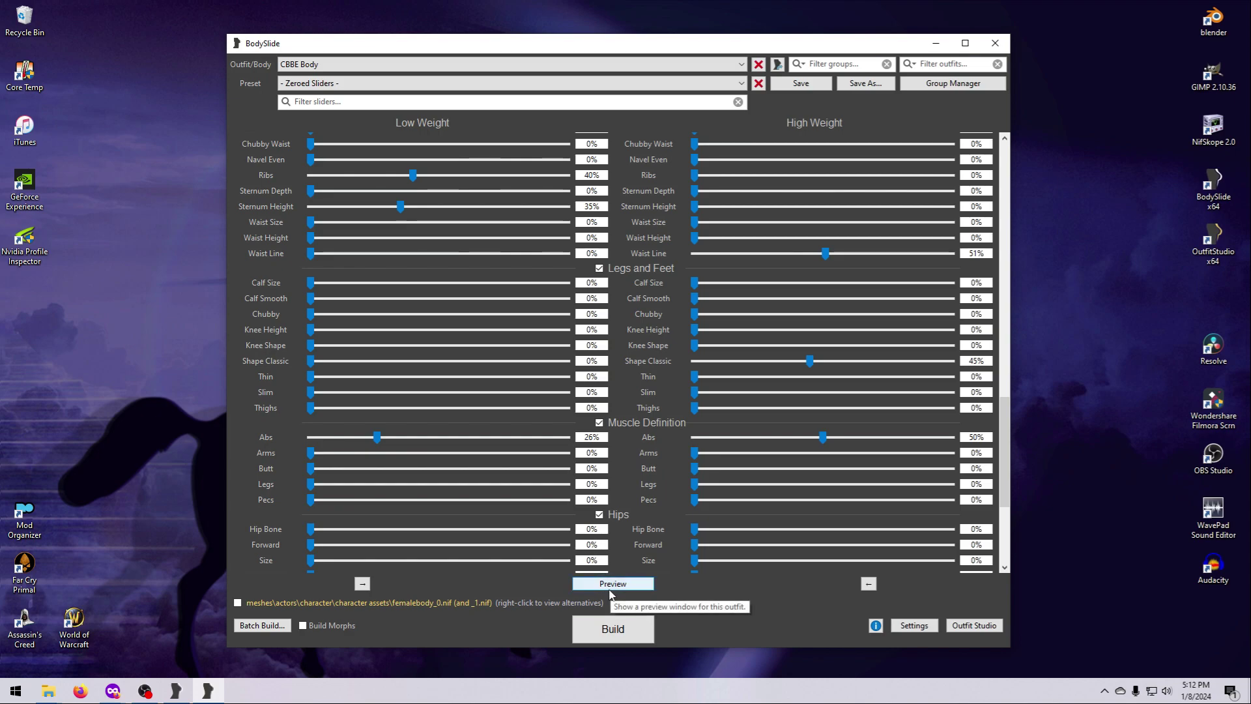
mouse_move(860, 551)
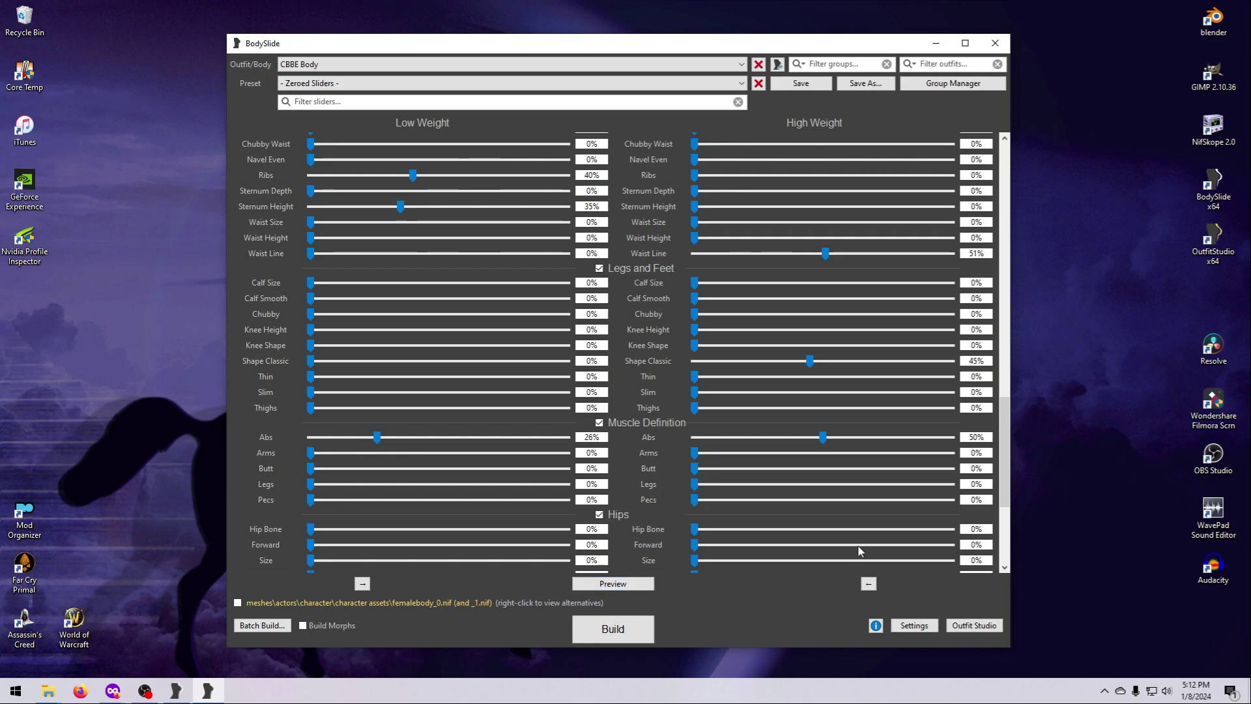
scroll("down", 3)
type("underwear")
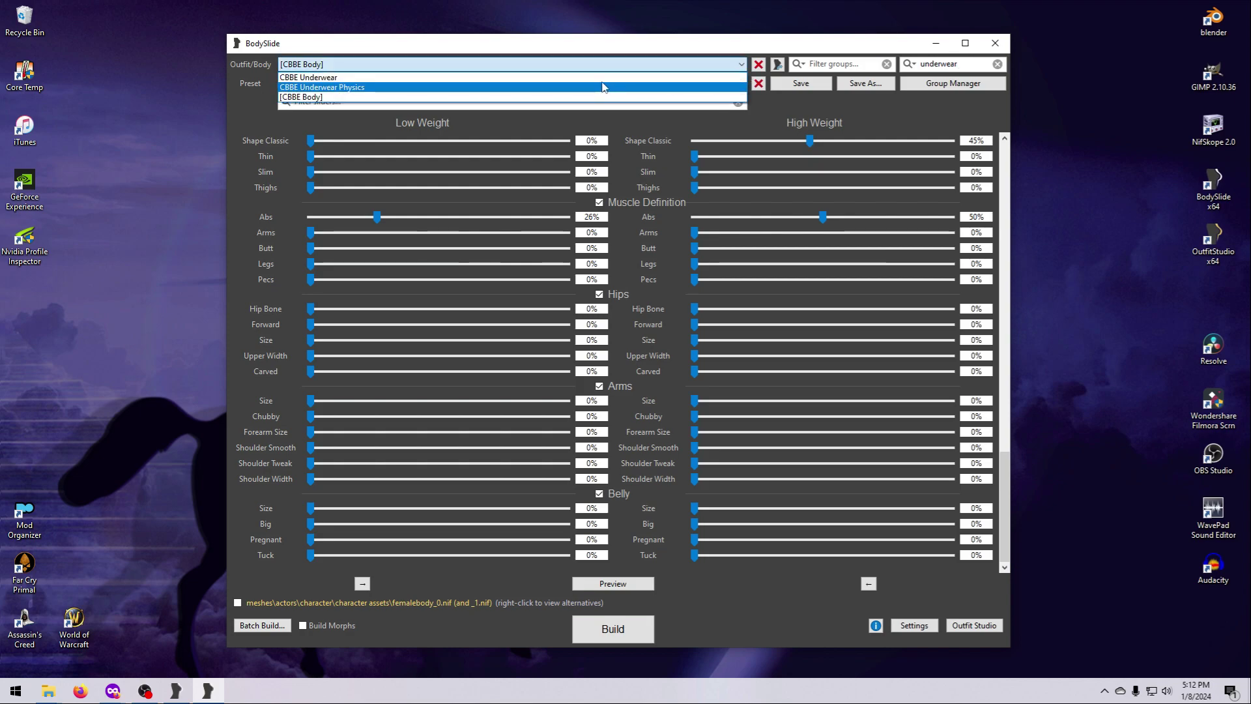
Load CBBE Underwear from the filtered outfits, then browse the full outfit list.
left_click(308, 77)
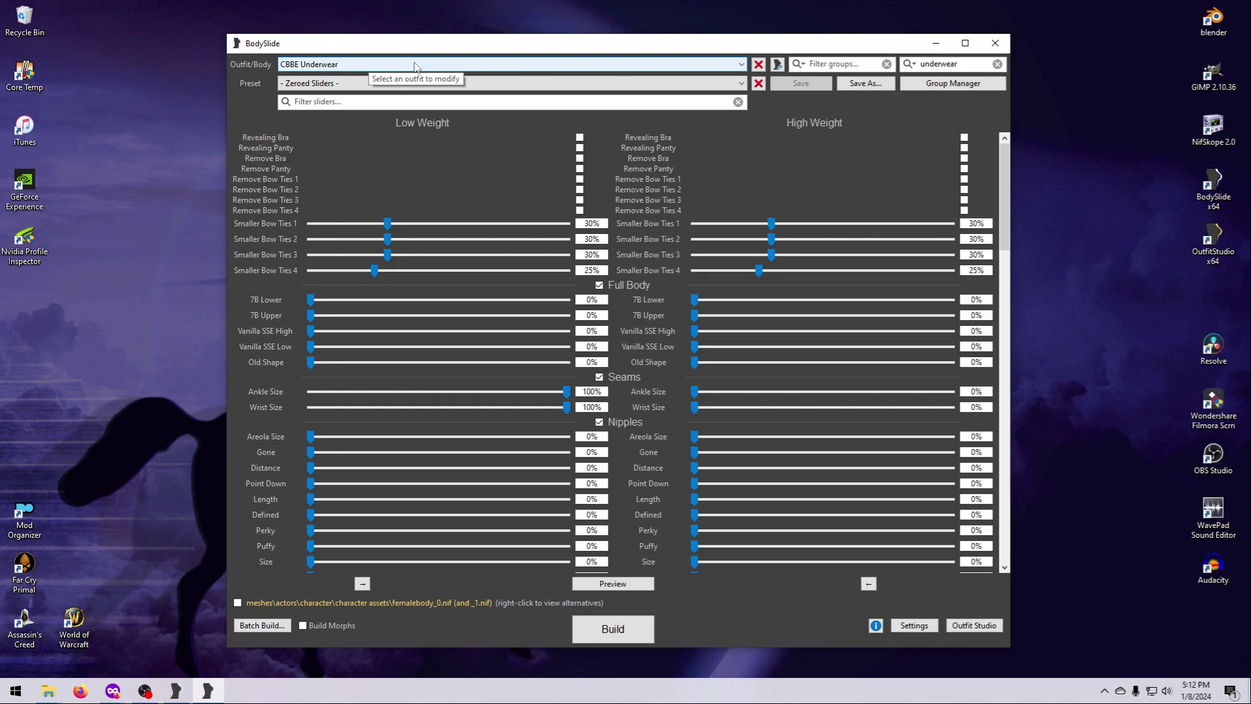
mouse_move(415, 65)
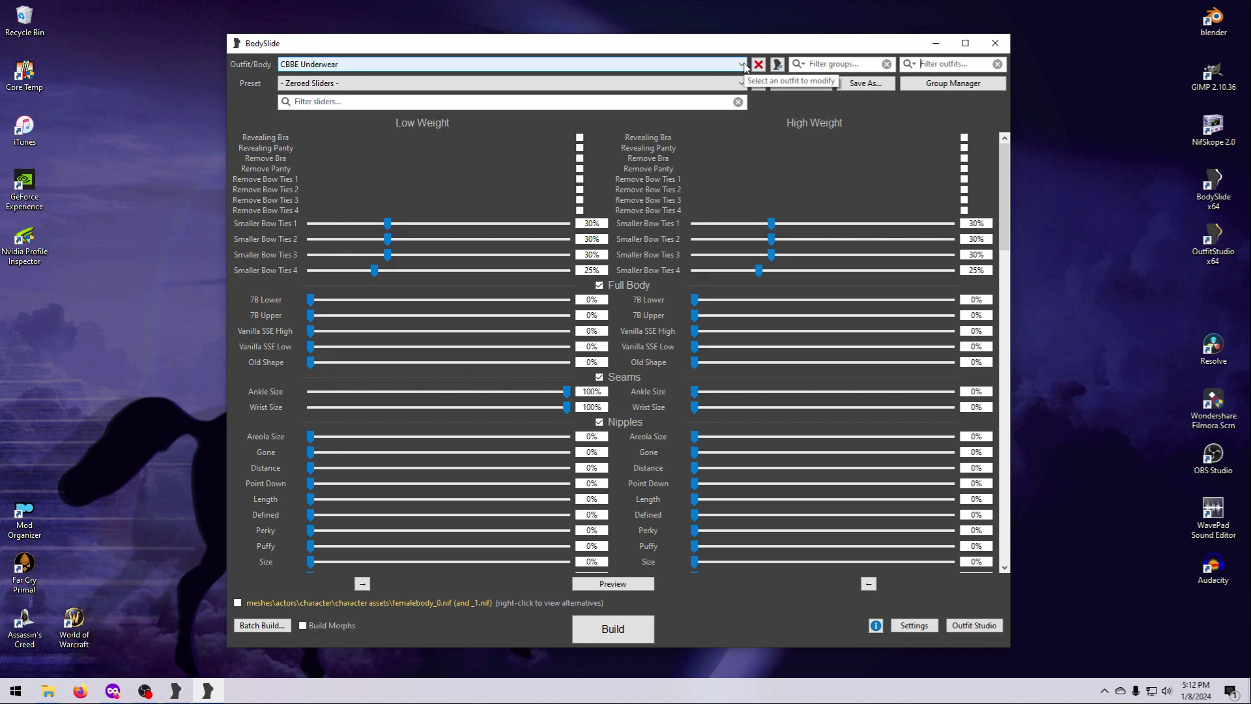
left_click(740, 64)
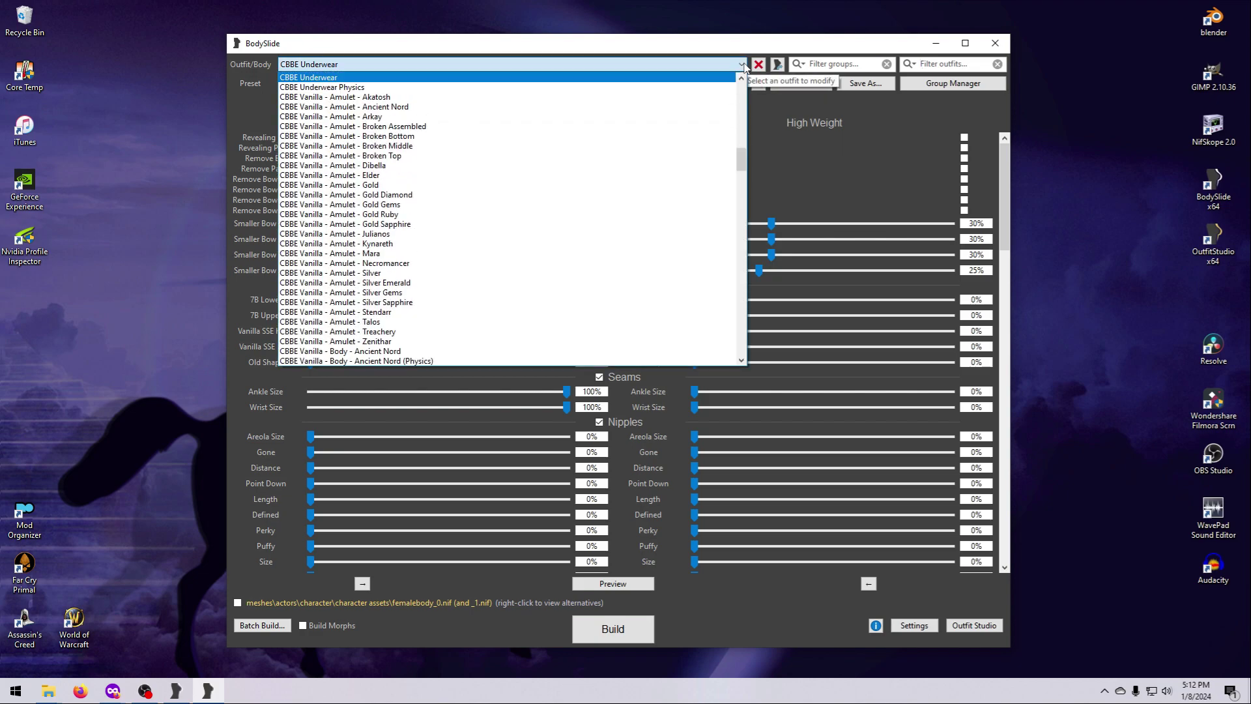
scroll("down", 3)
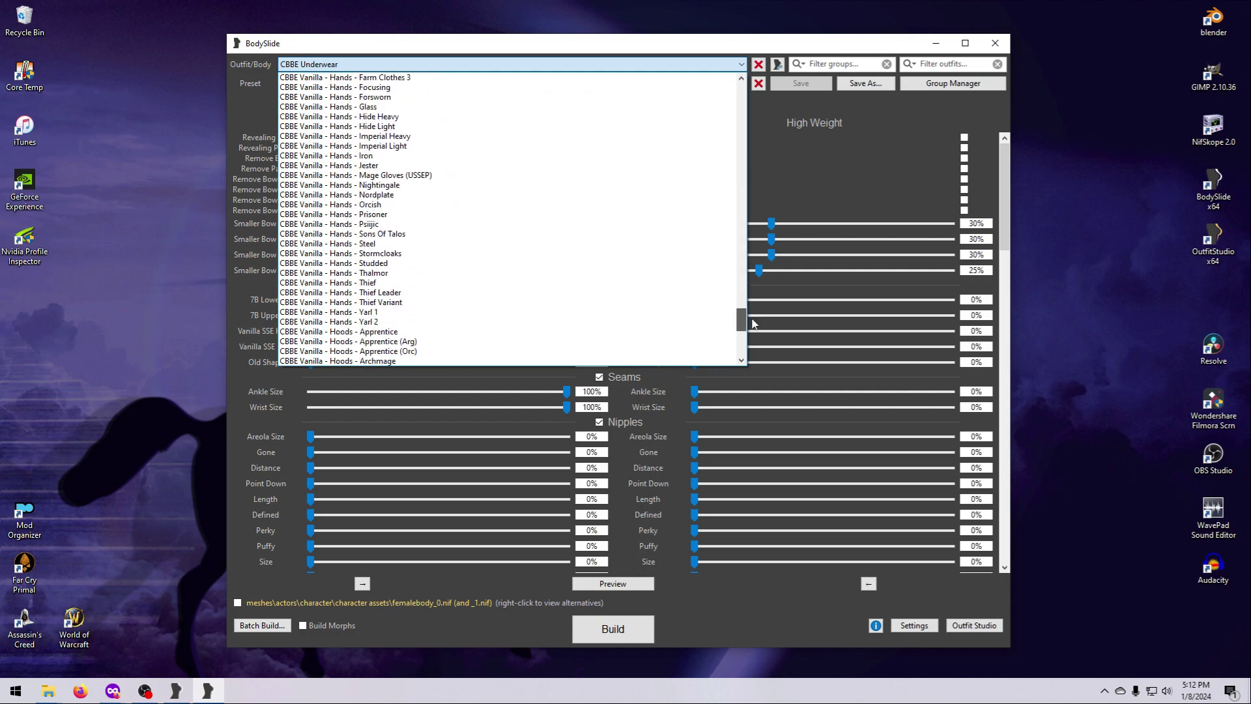
scroll("up", 3)
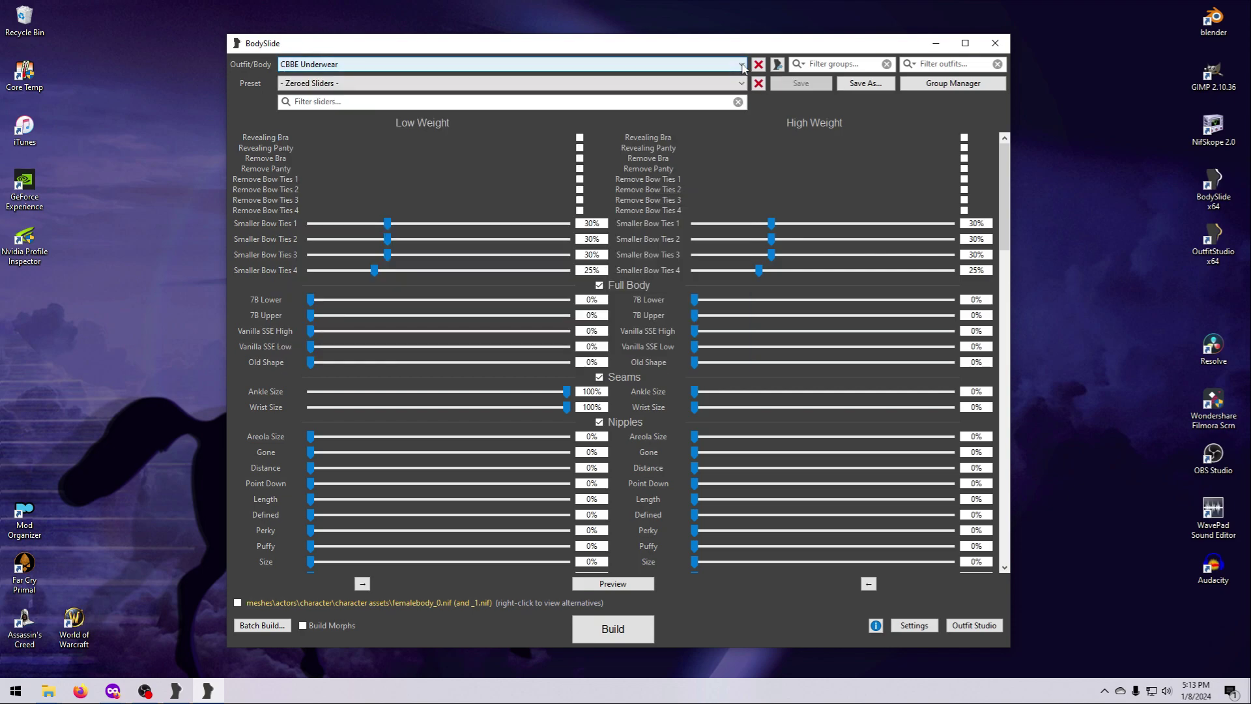
mouse_move(511, 65)
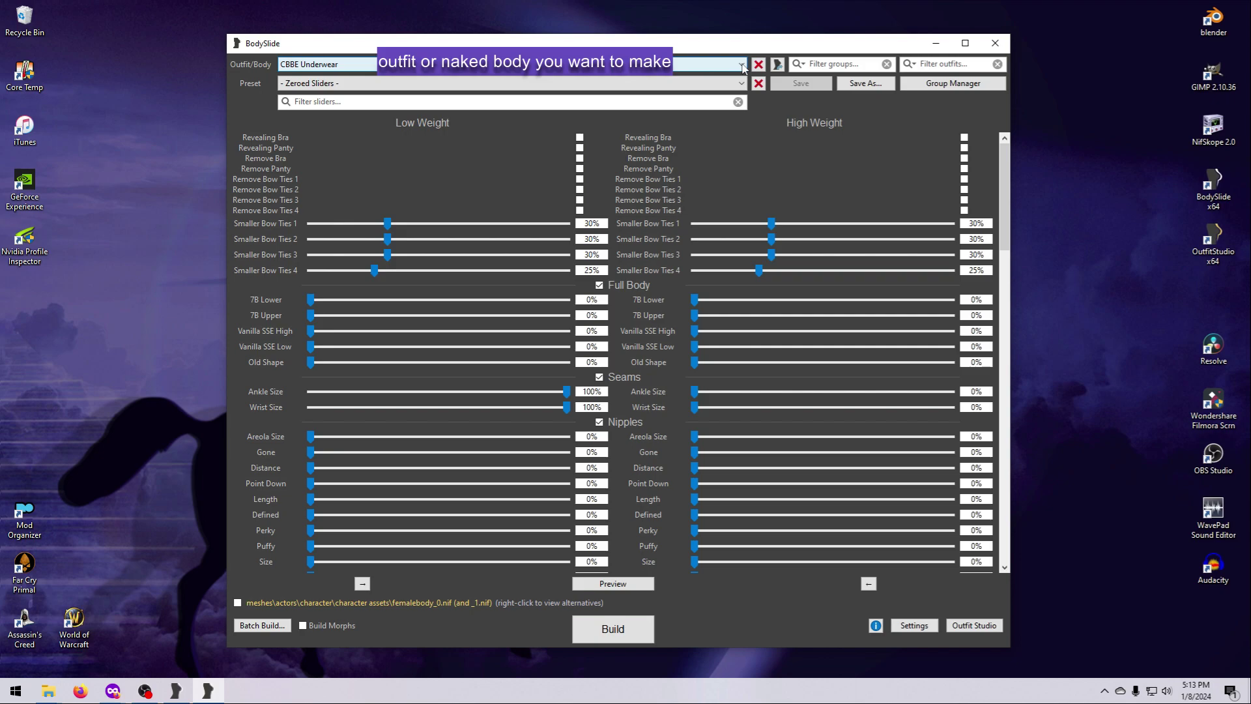
mouse_move(648, 78)
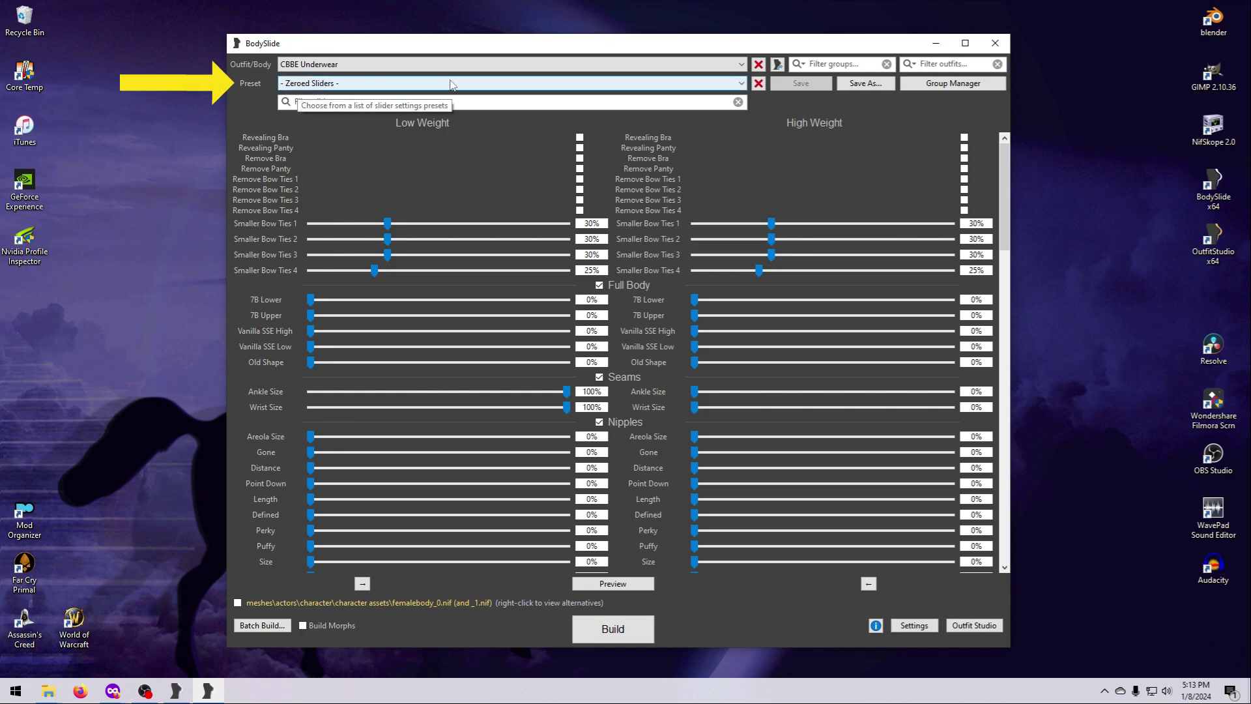
Compare body presets and apply CBBE Curvy (Outfit) to CBBE Underwear.
left_click(739, 83)
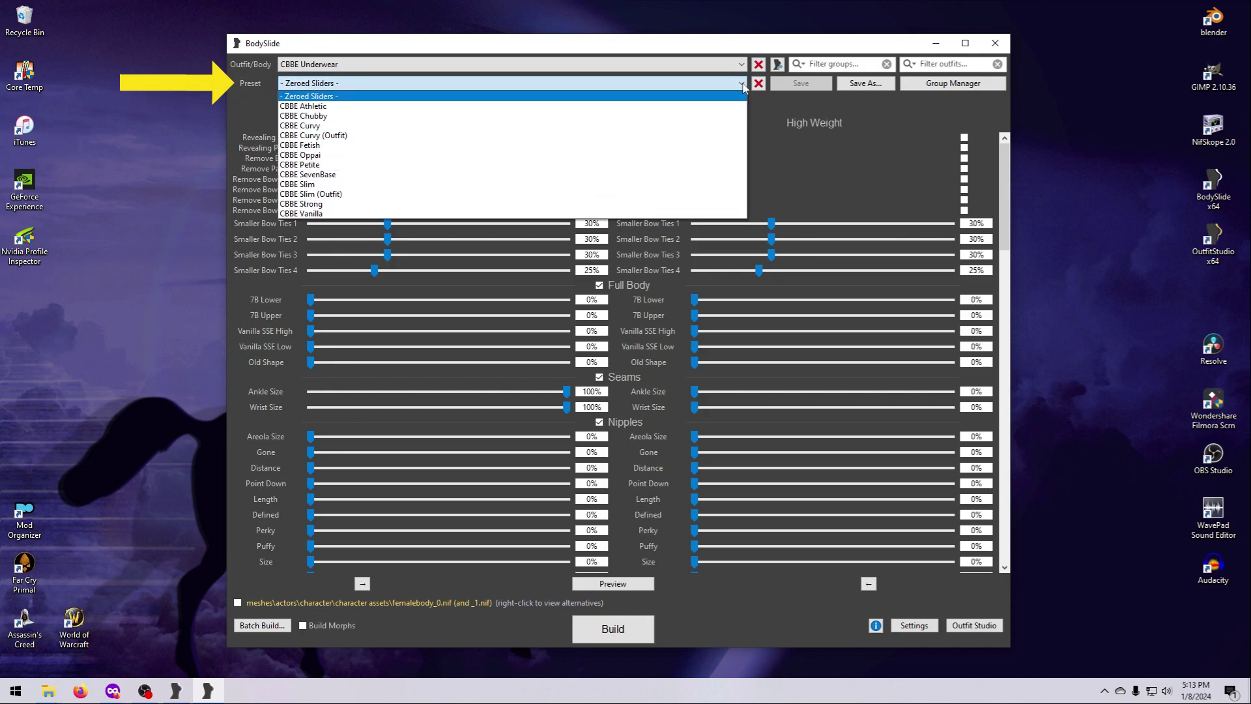
mouse_move(377, 110)
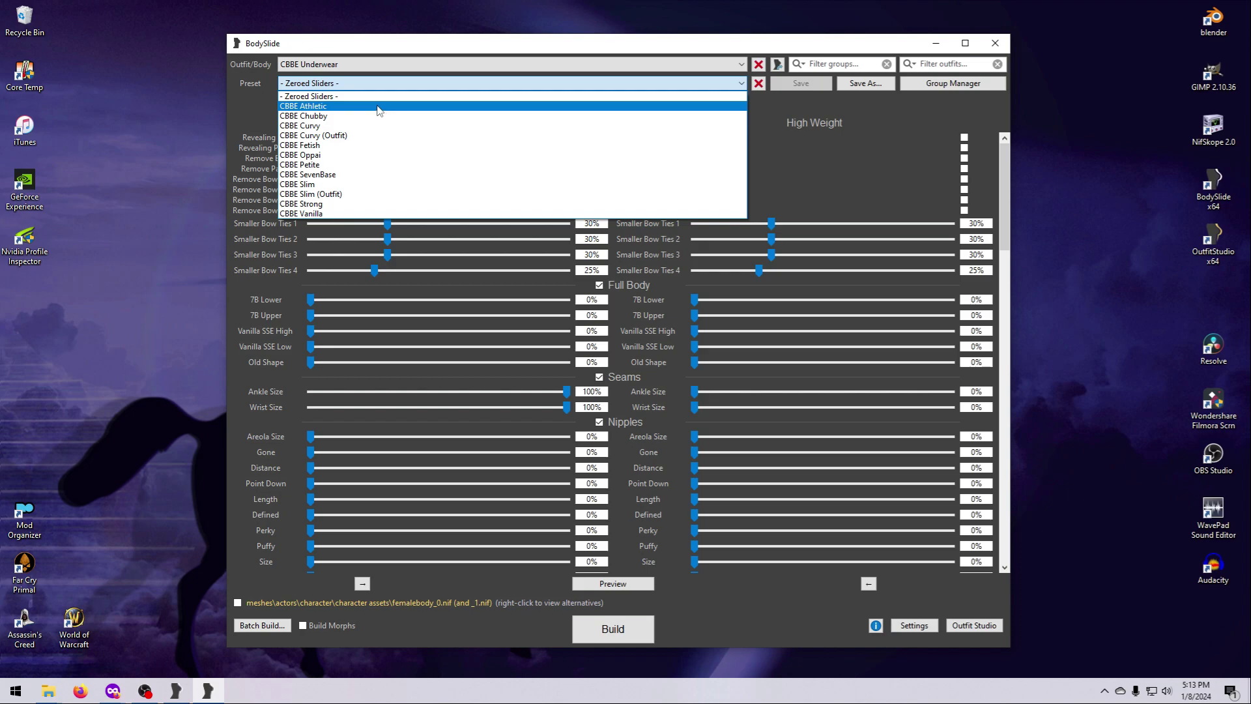
left_click(299, 126)
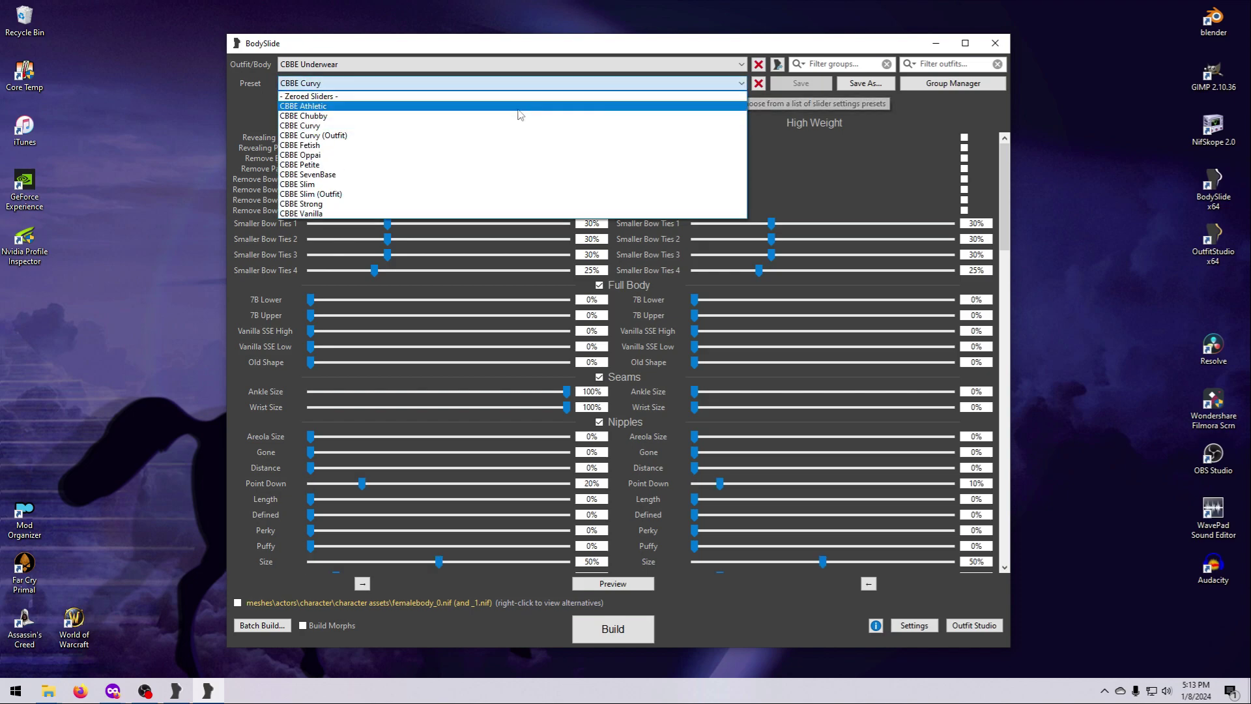
left_click(301, 164)
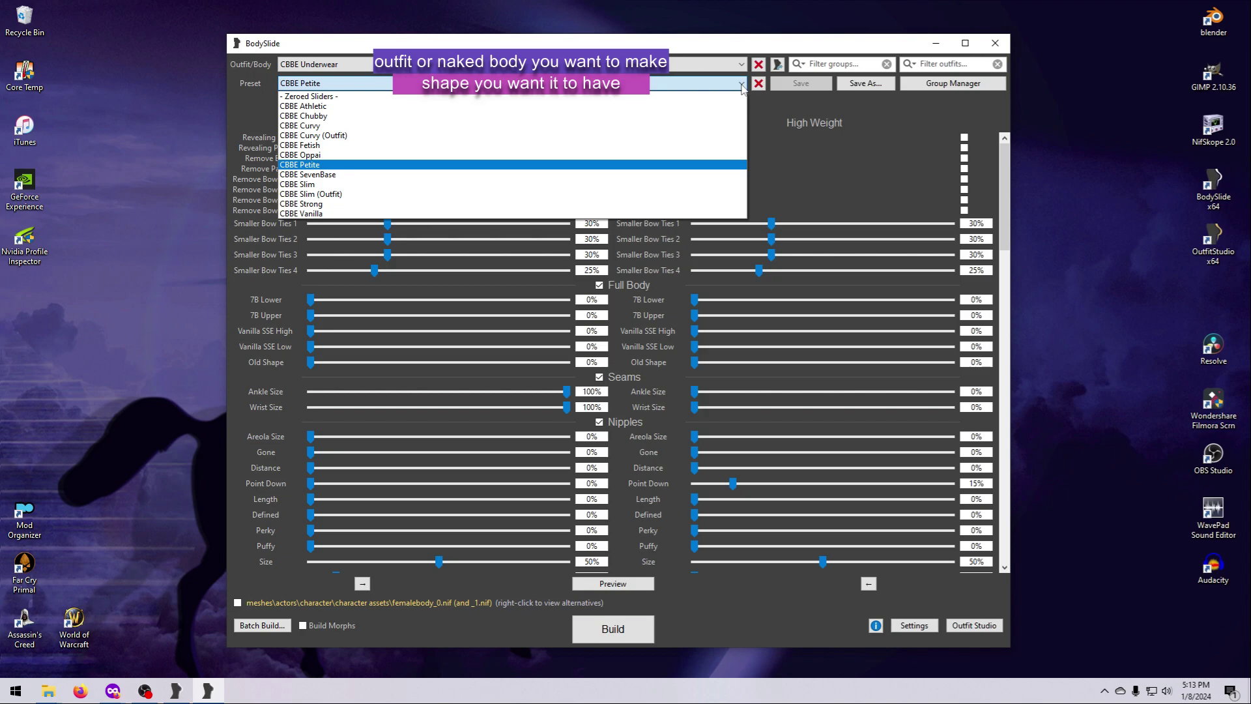
mouse_move(351, 174)
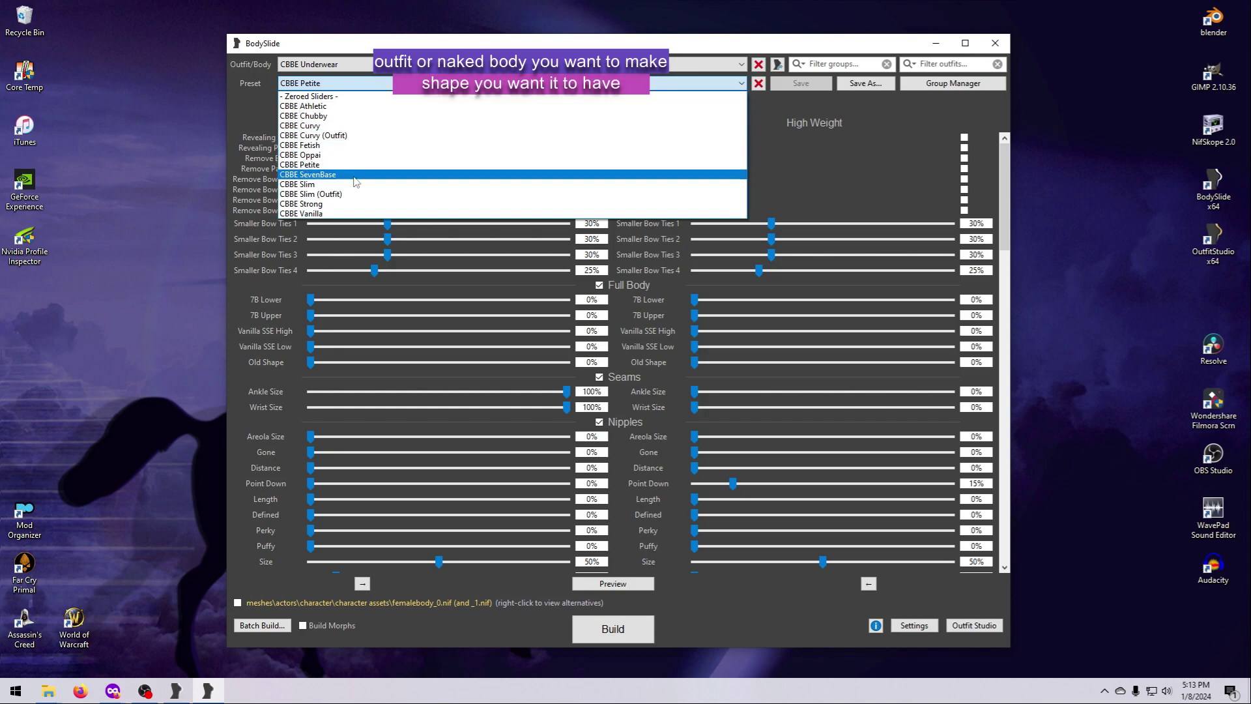
mouse_move(312, 146)
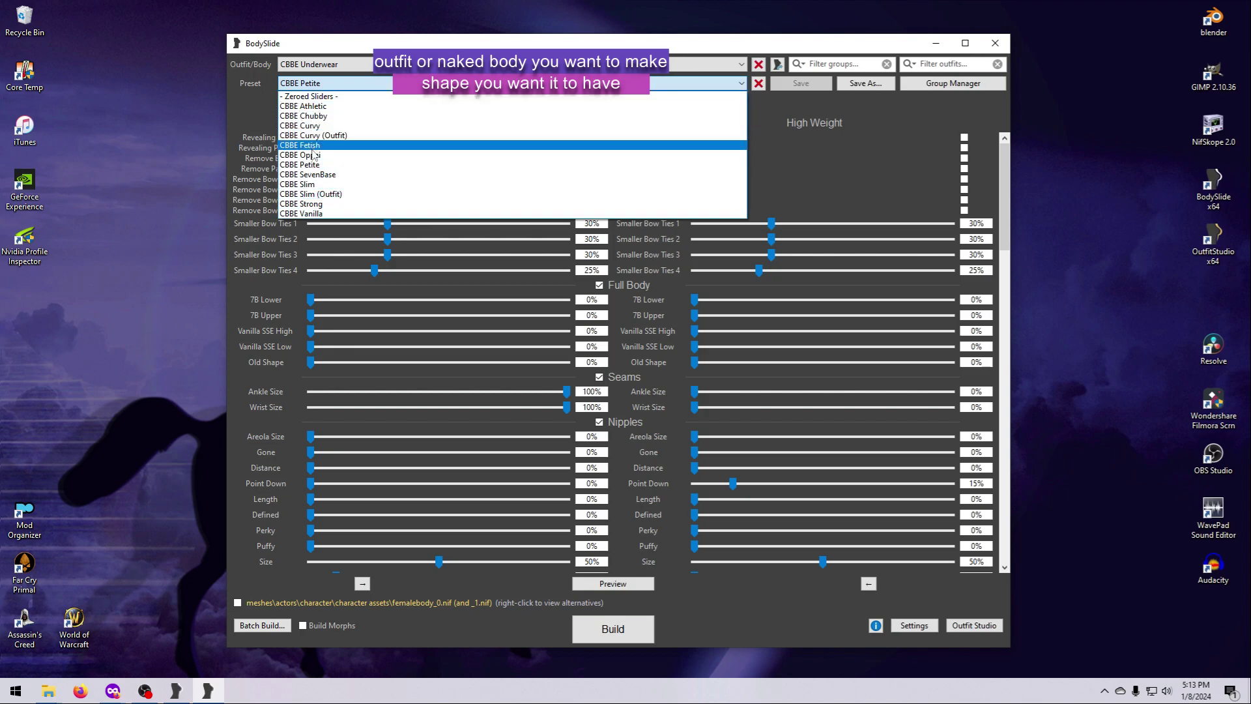
mouse_move(334, 156)
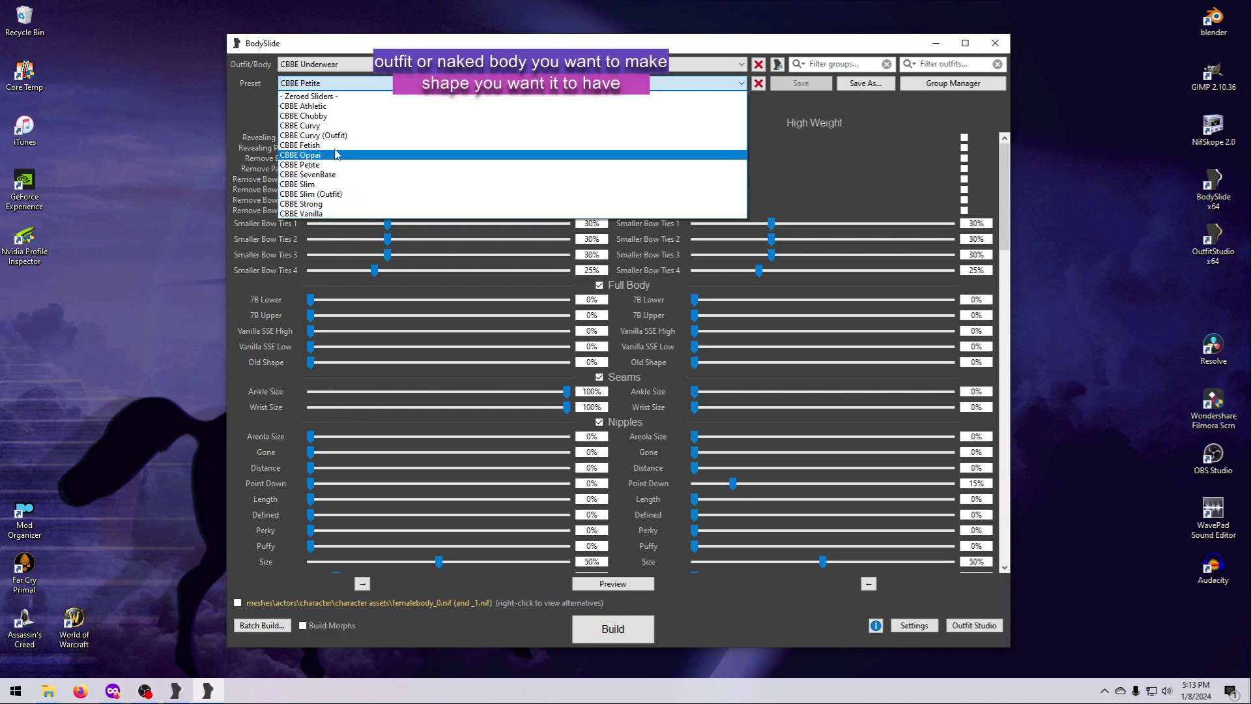
mouse_move(338, 135)
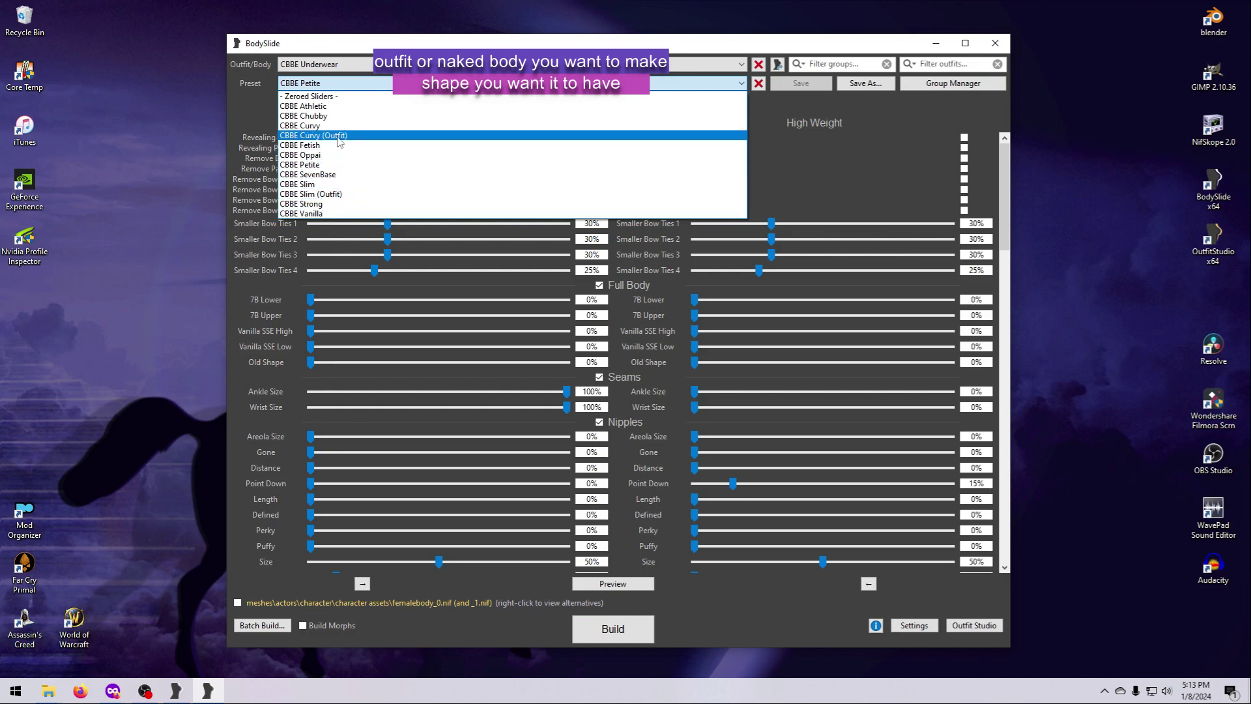
left_click(314, 135)
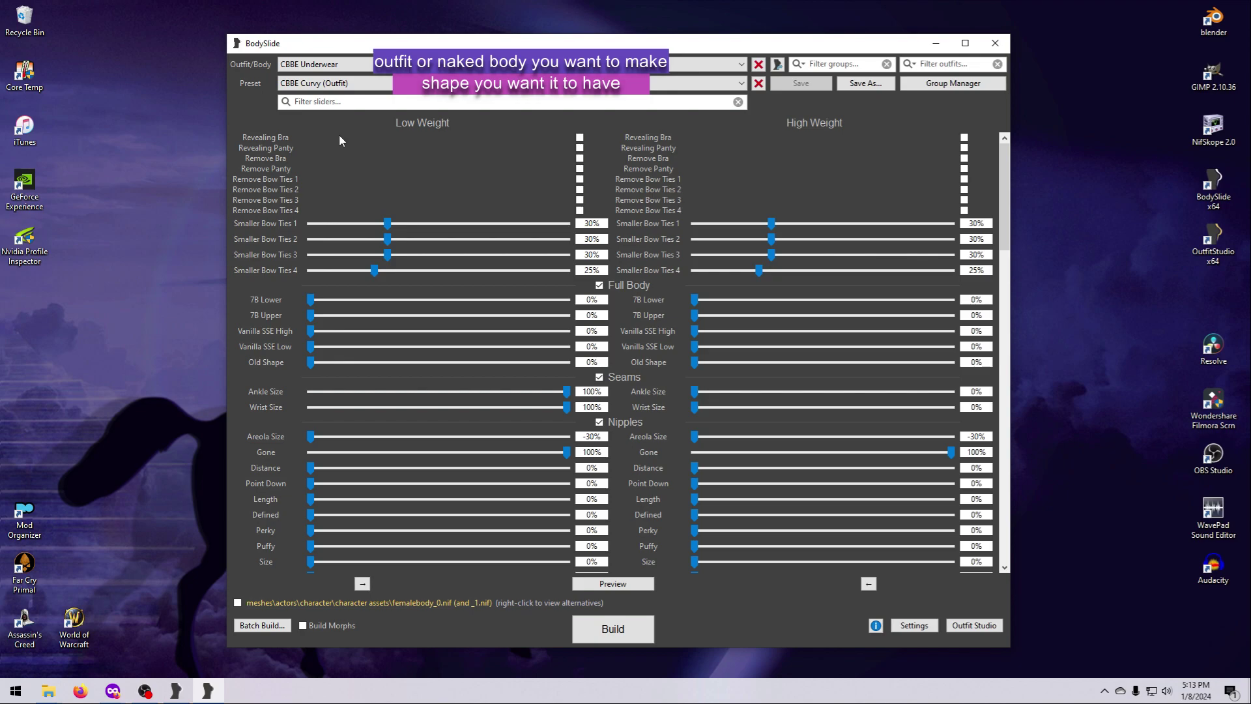
mouse_move(740, 83)
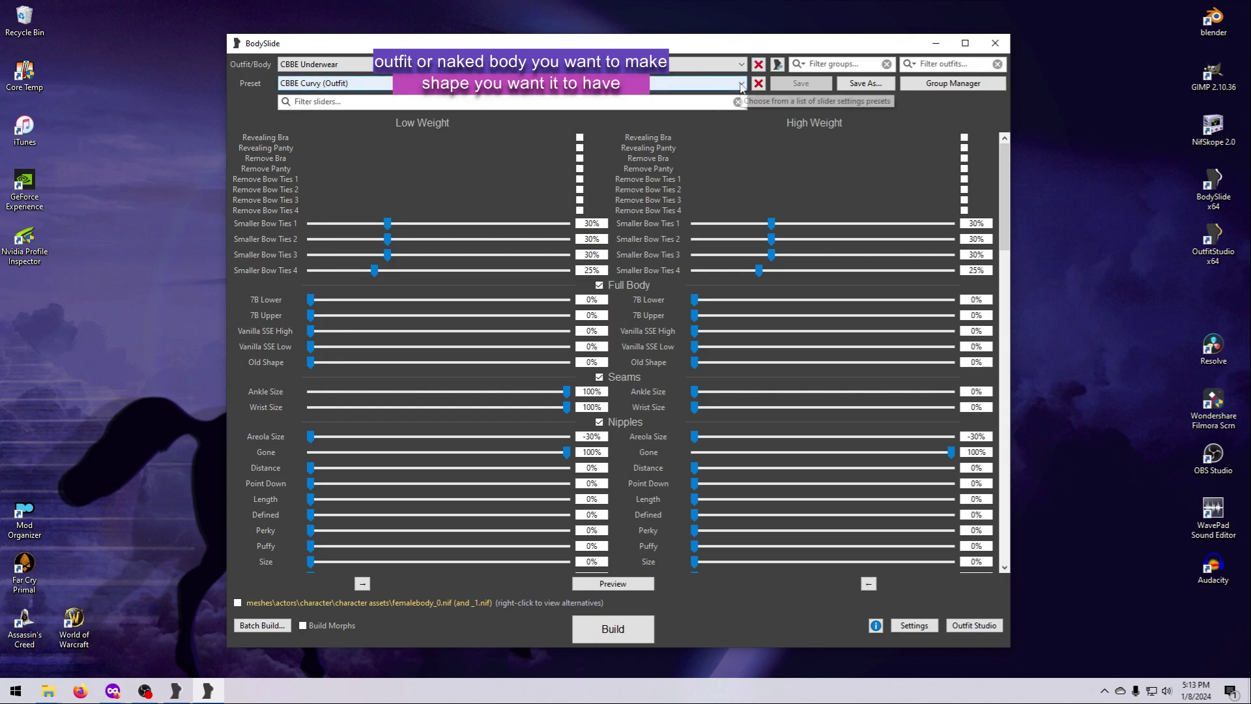
left_click(737, 83)
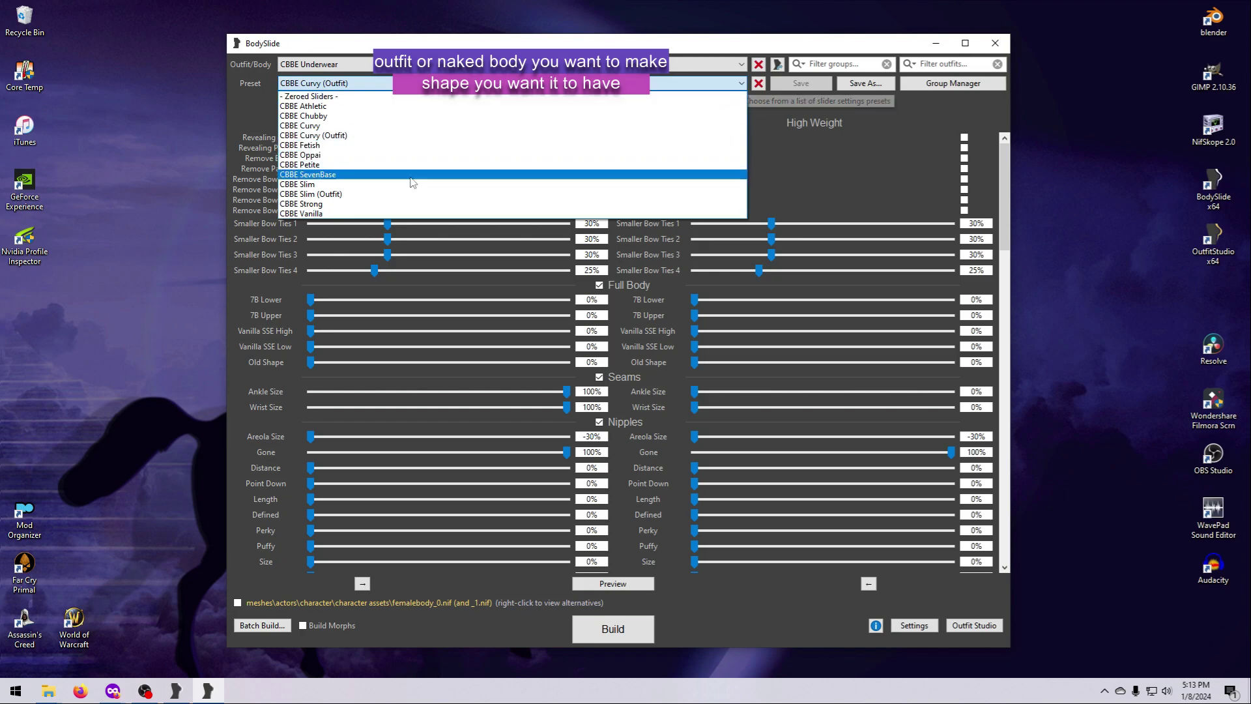
mouse_move(369, 177)
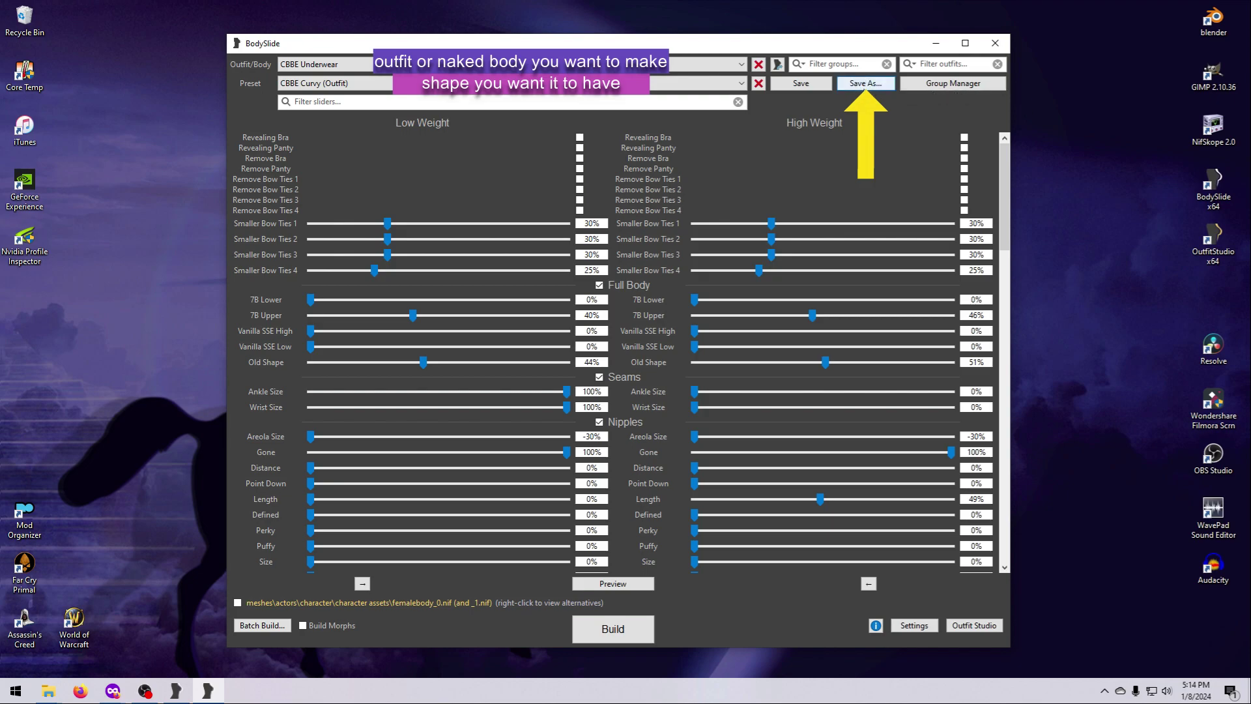
mouse_move(866, 93)
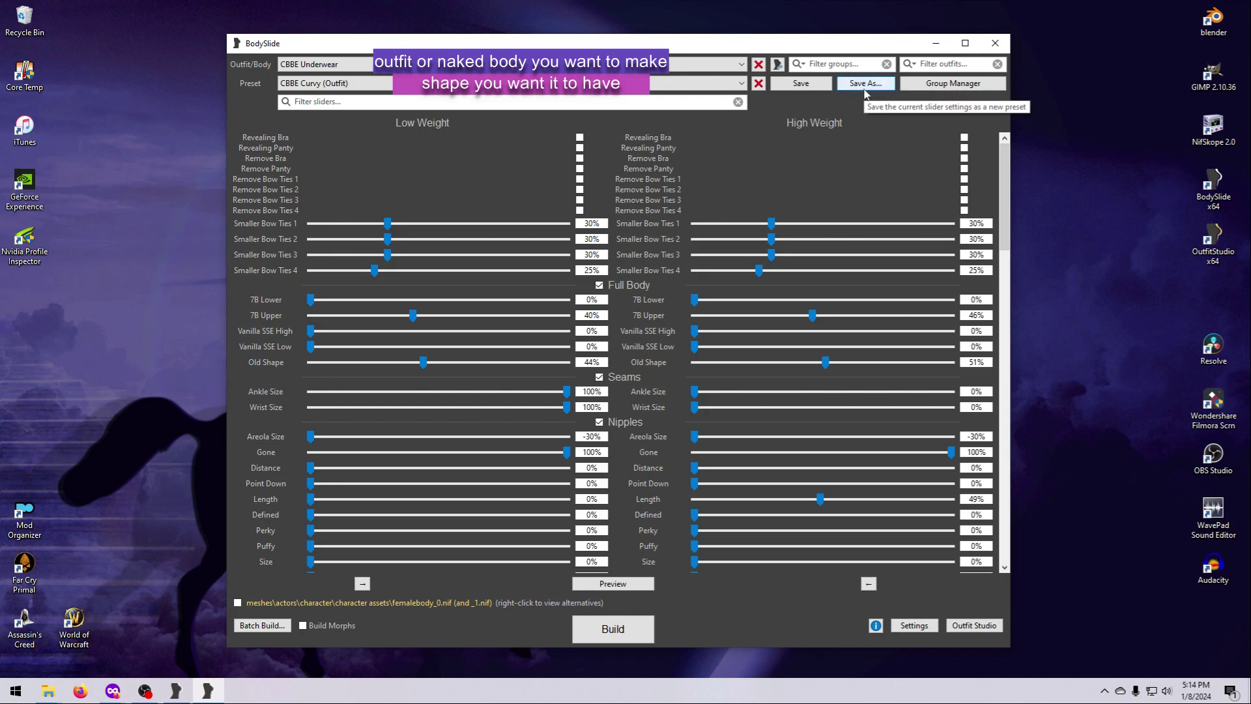
mouse_move(799, 83)
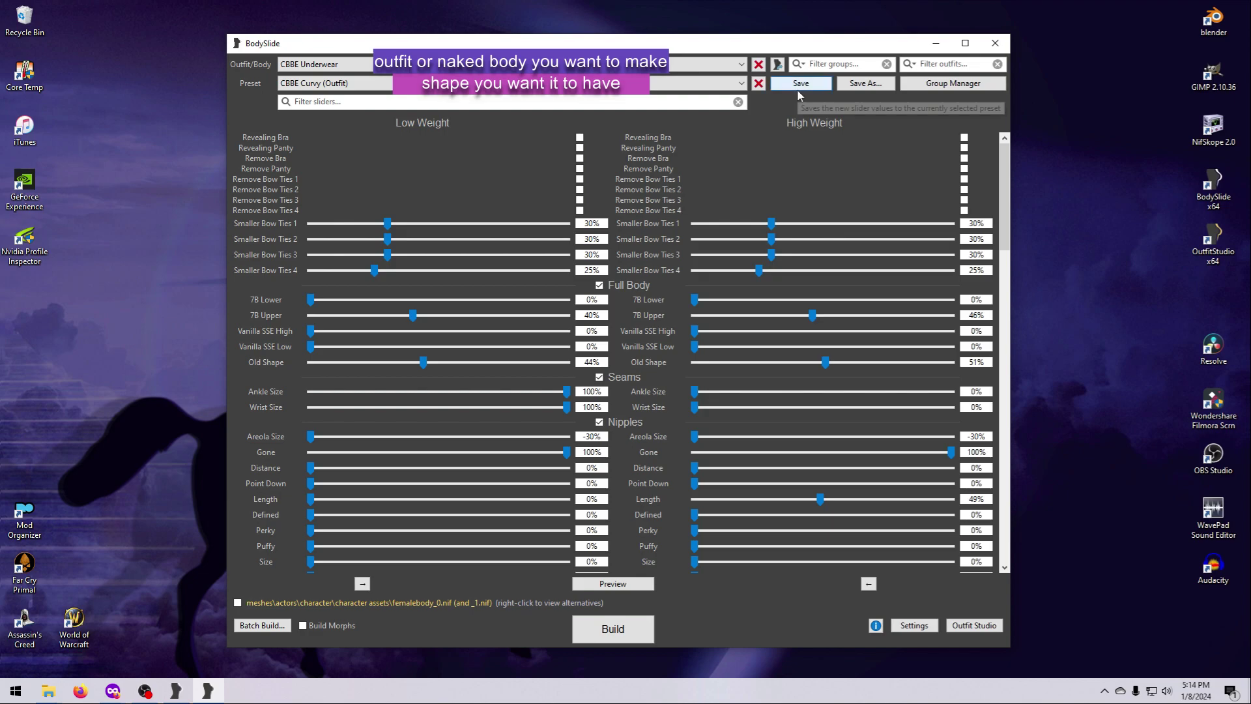
mouse_move(800, 94)
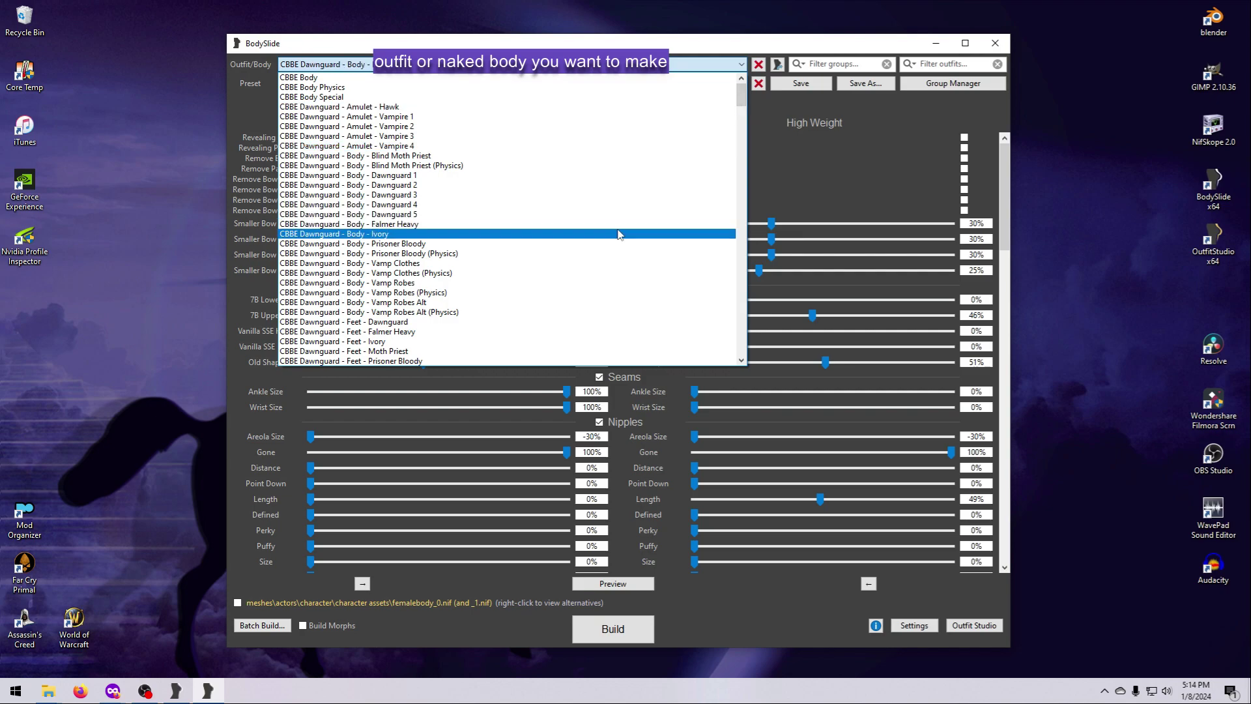
Load CBBE Dawnguard - Body - Ivory, then switch to CBBE Vanilla - Body - Imperial Medium.
left_click(333, 234)
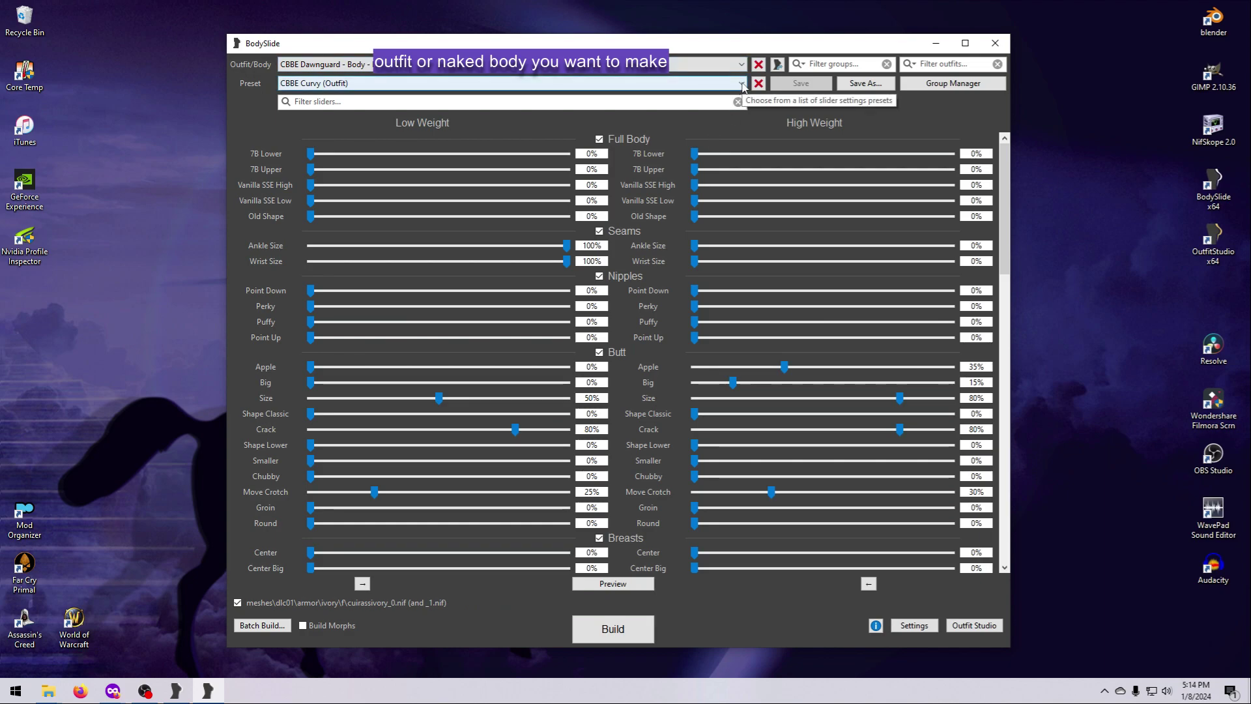
left_click(739, 64)
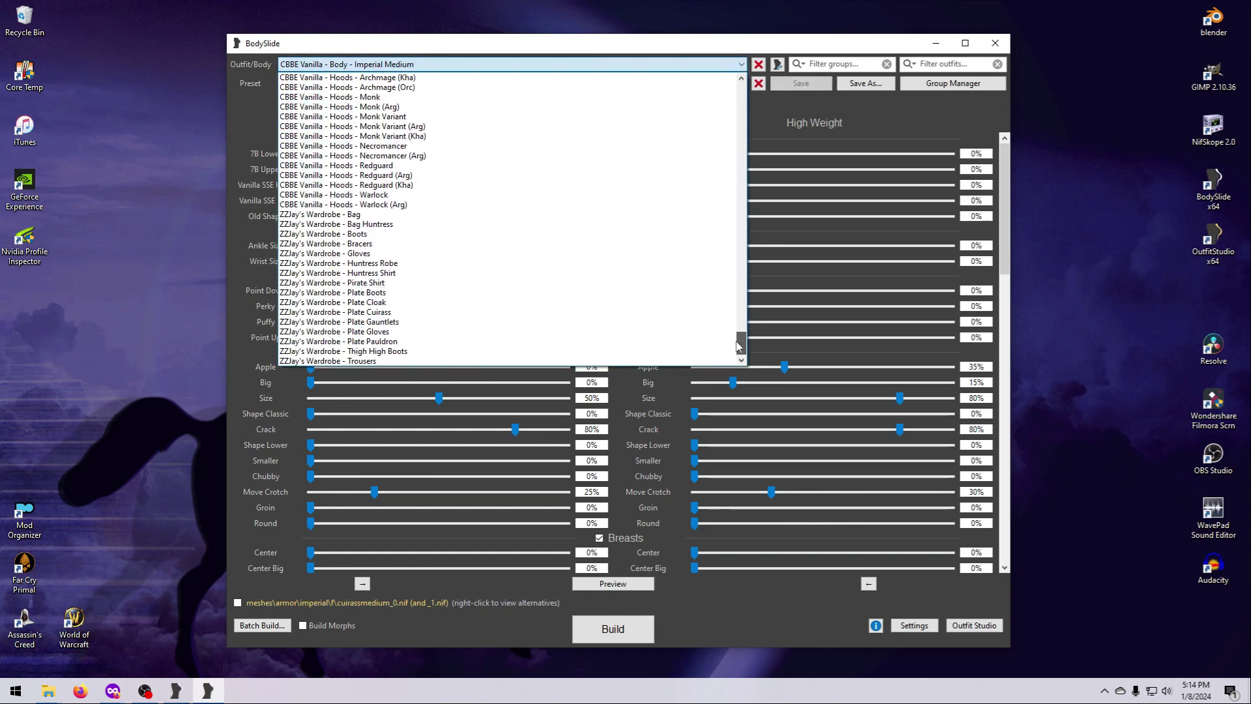
scroll("up", 3)
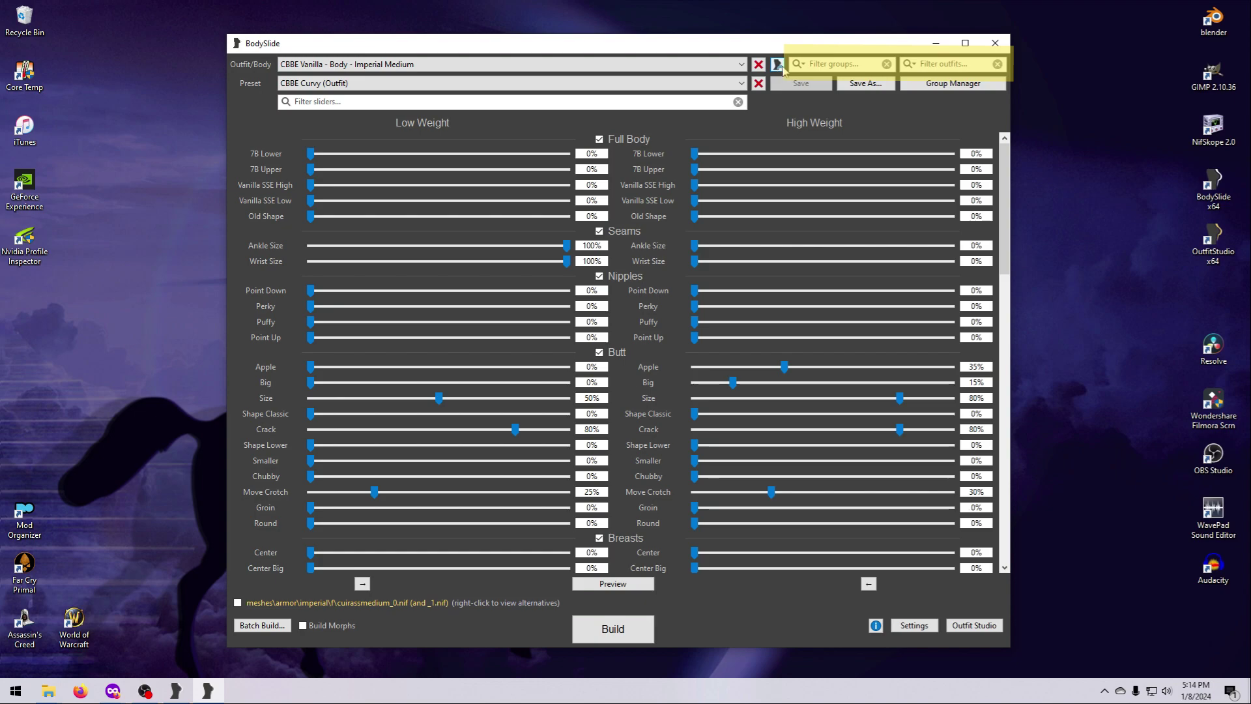
mouse_move(908, 71)
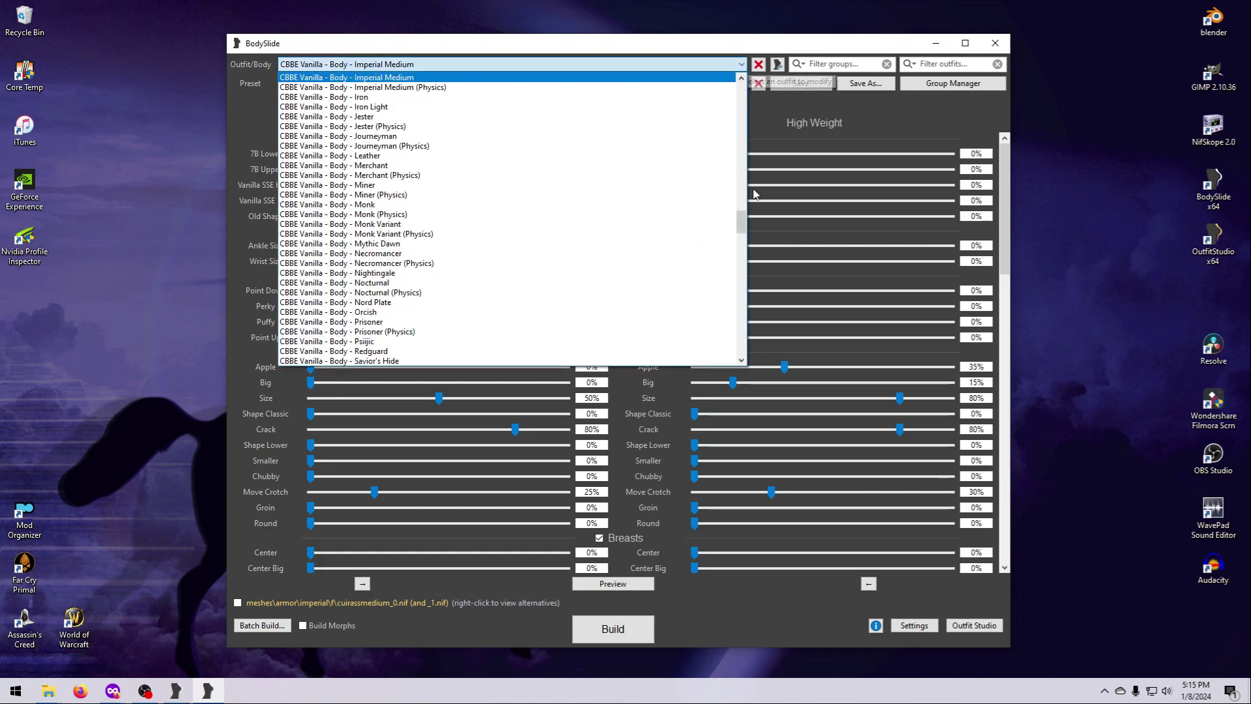
Scroll the outfit list and load CBBE Vanilla - Body - Wench.
scroll("up", 3)
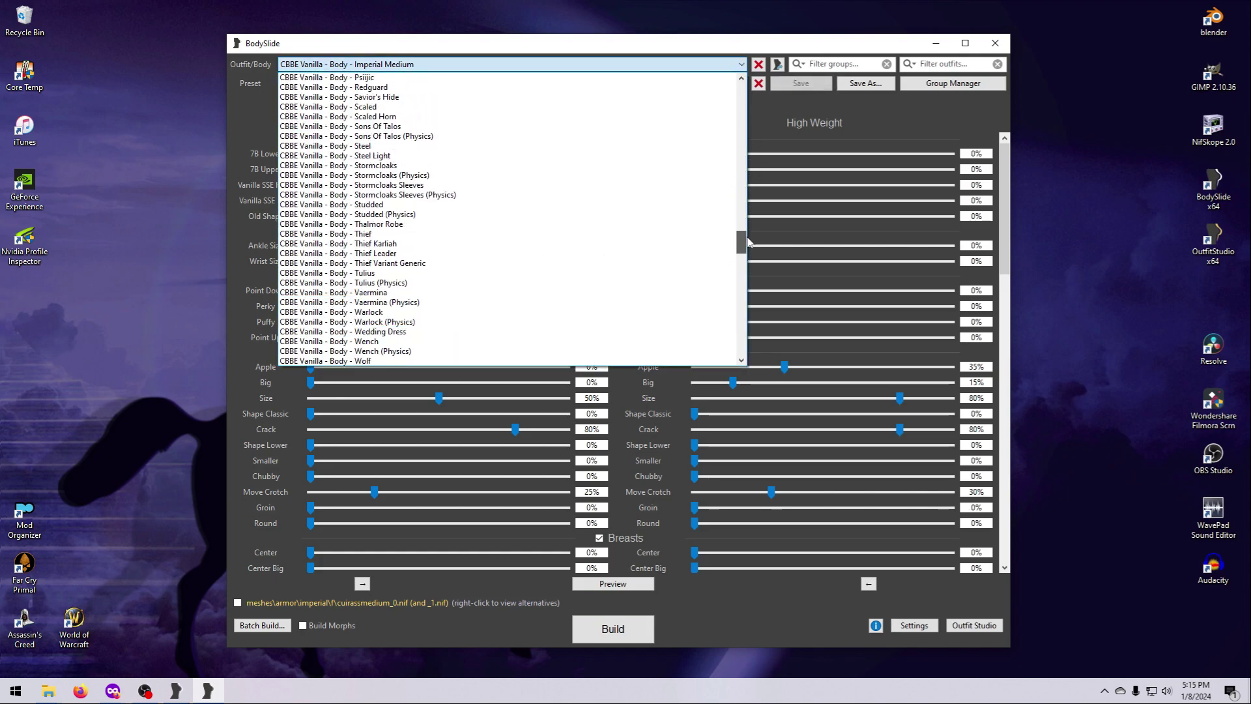
scroll("down", 3)
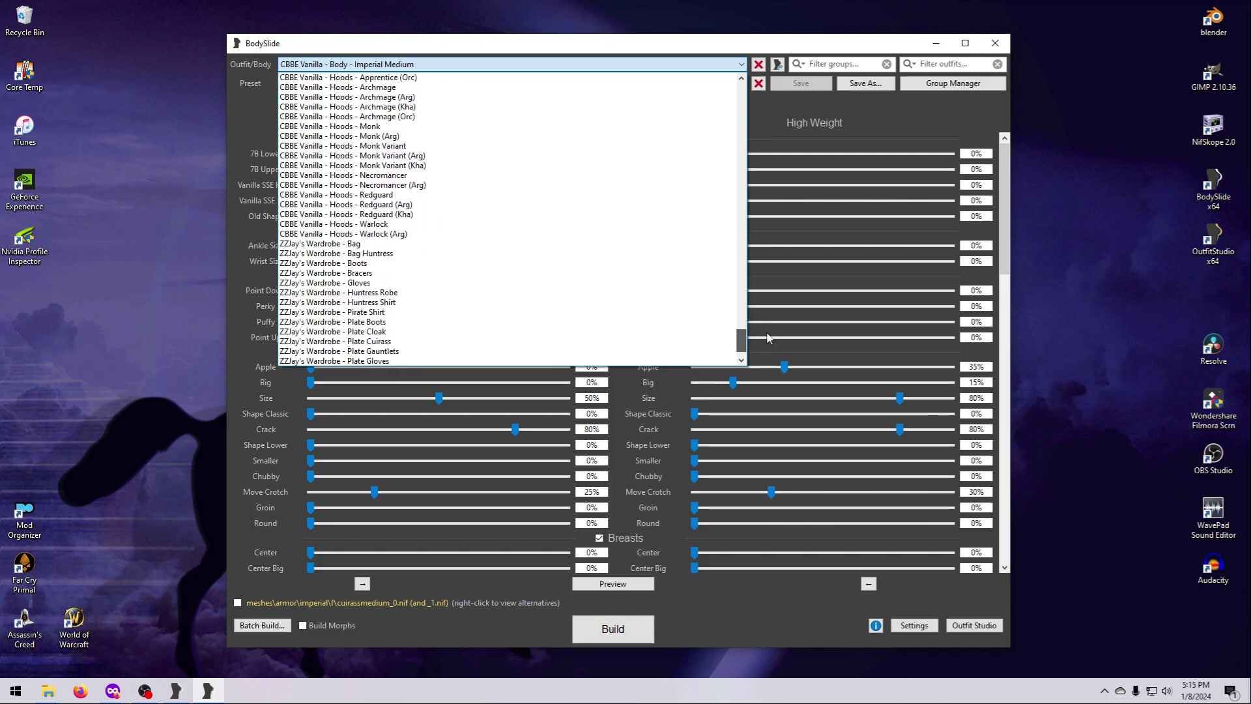
scroll("up", 3)
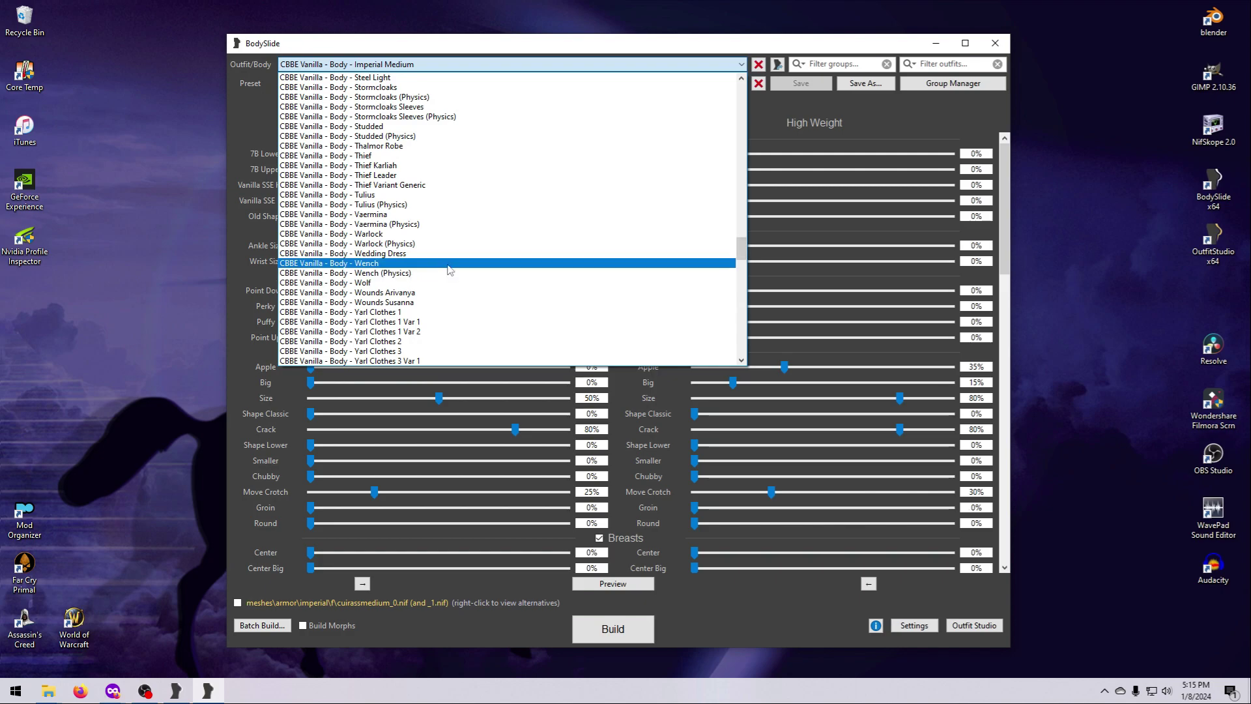
left_click(328, 263)
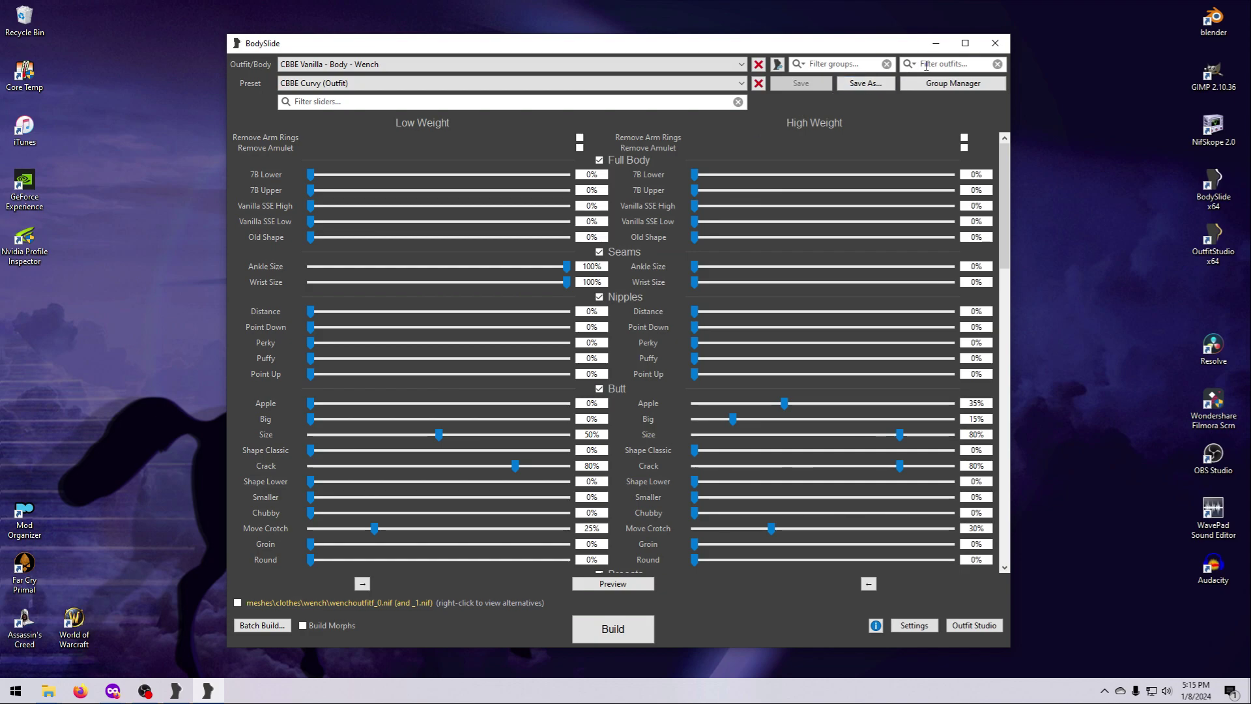
mouse_move(913, 76)
type("und")
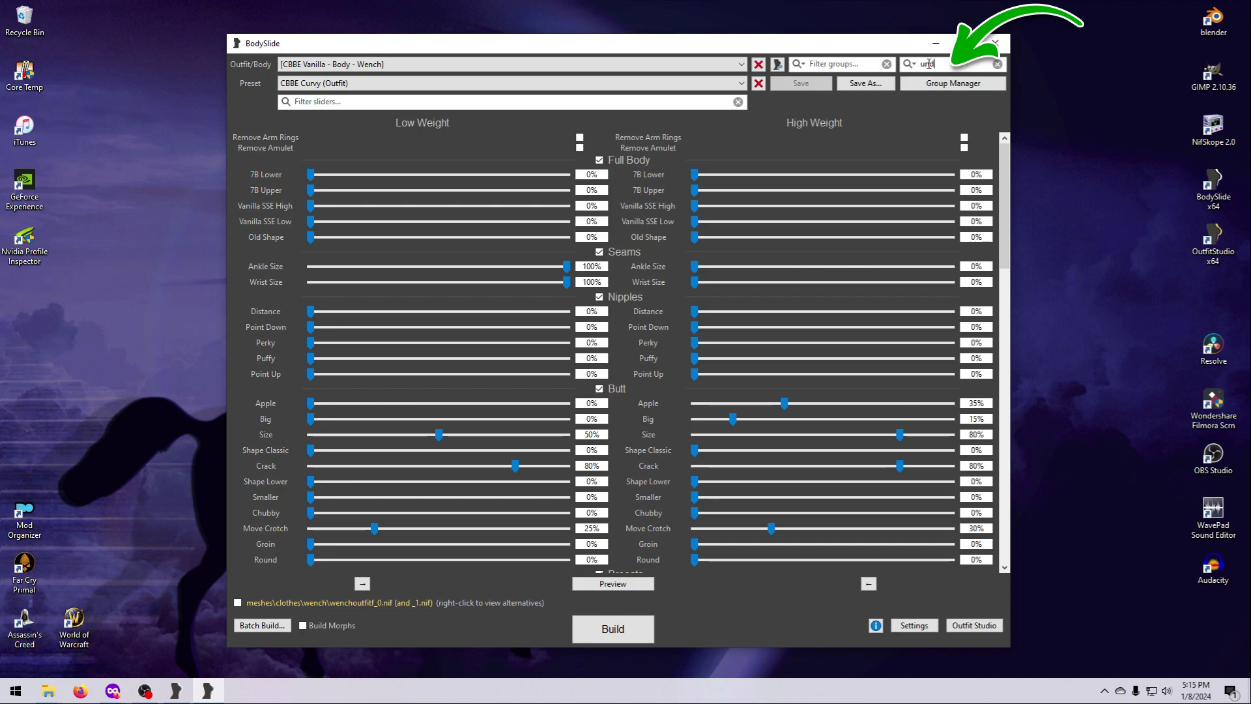
Reload CBBE Underwear from the 'underwear' filter results, then clear the filter.
left_click(739, 64)
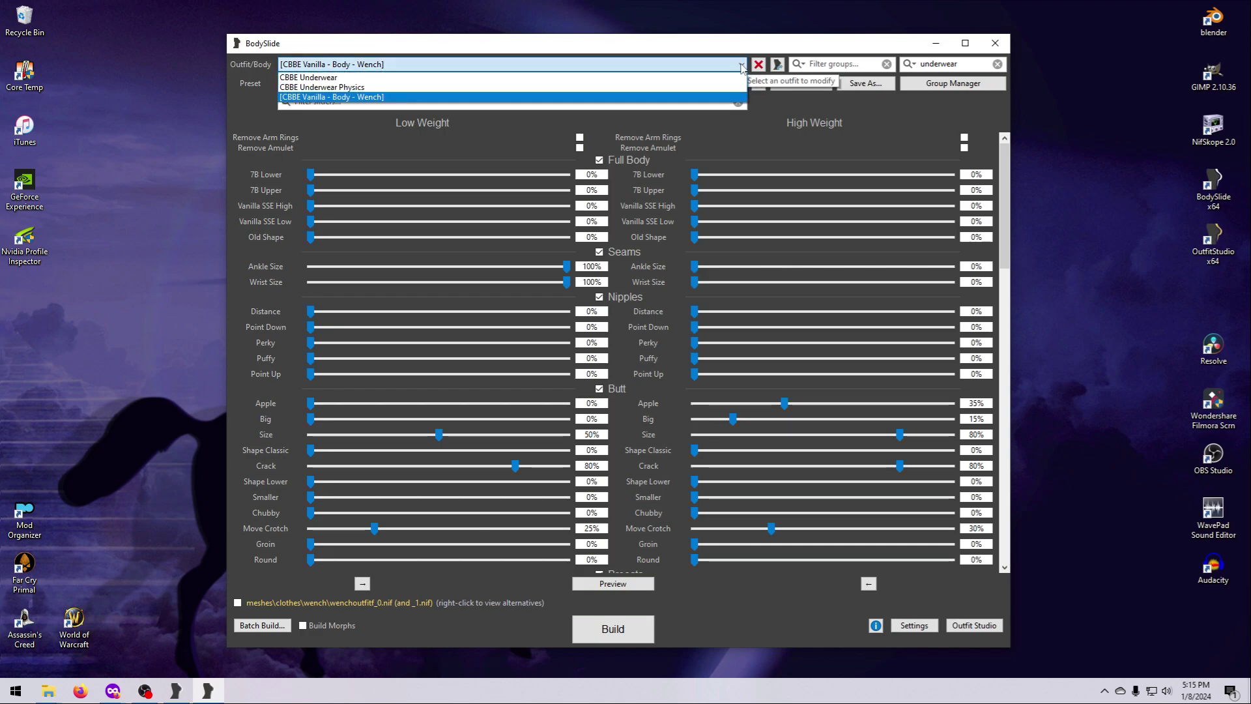
left_click(308, 77)
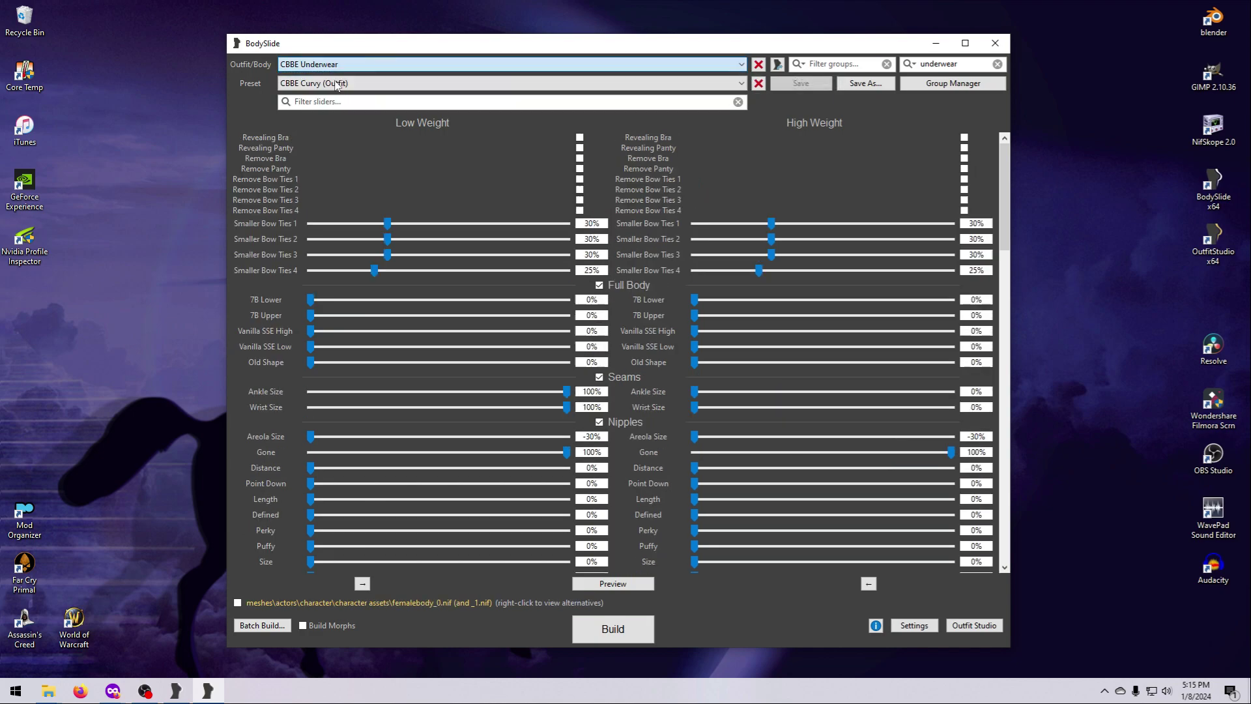
left_click(739, 64)
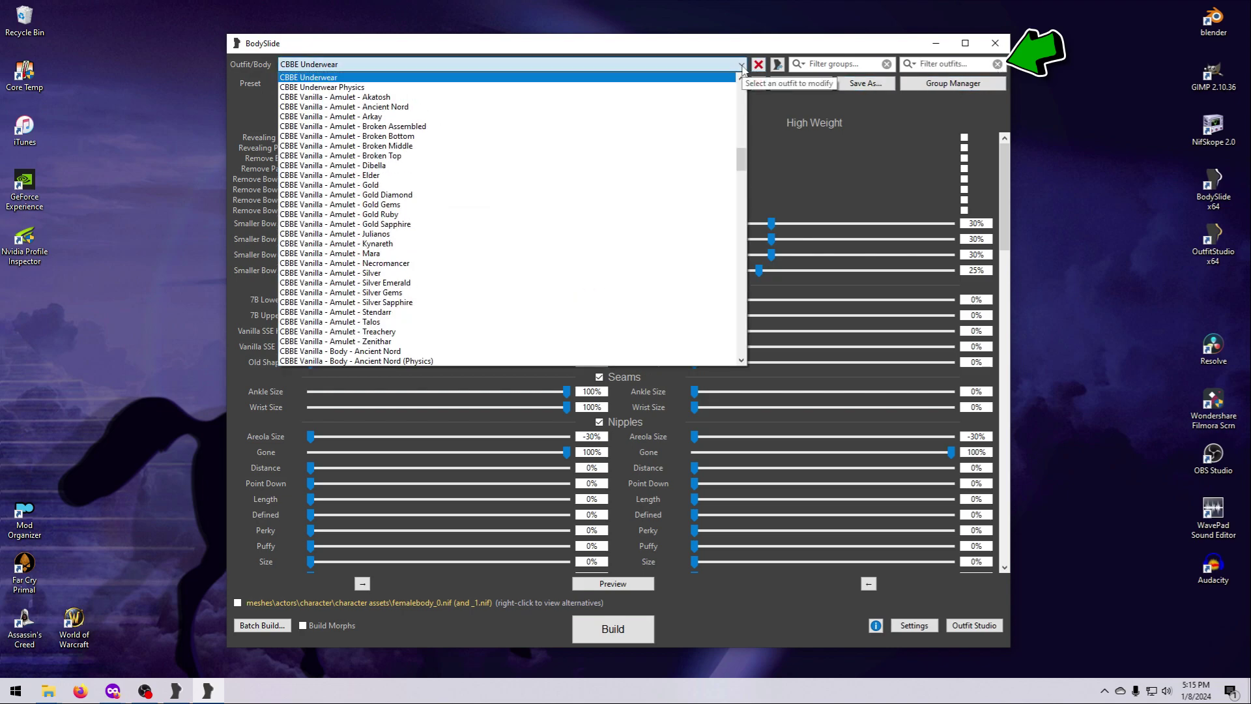
scroll("down", 3)
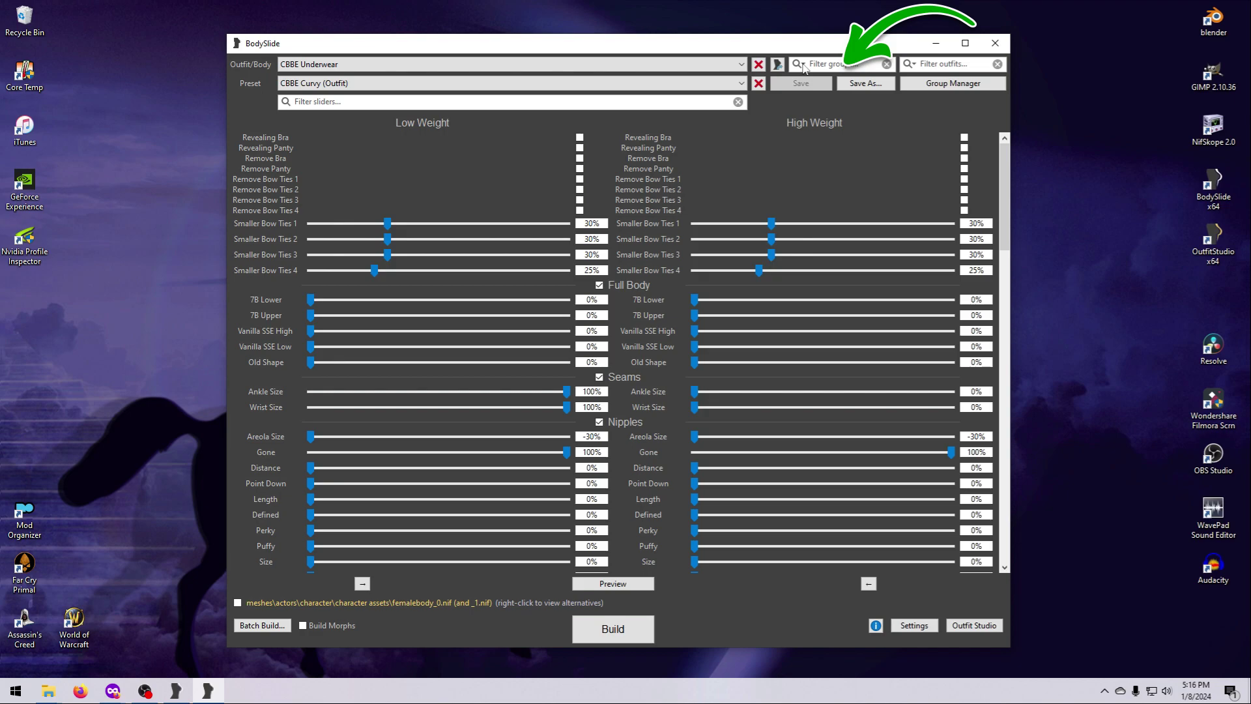
Tick the CBBE group in the Choose Groups dialog and apply it as the filter.
left_click(798, 64)
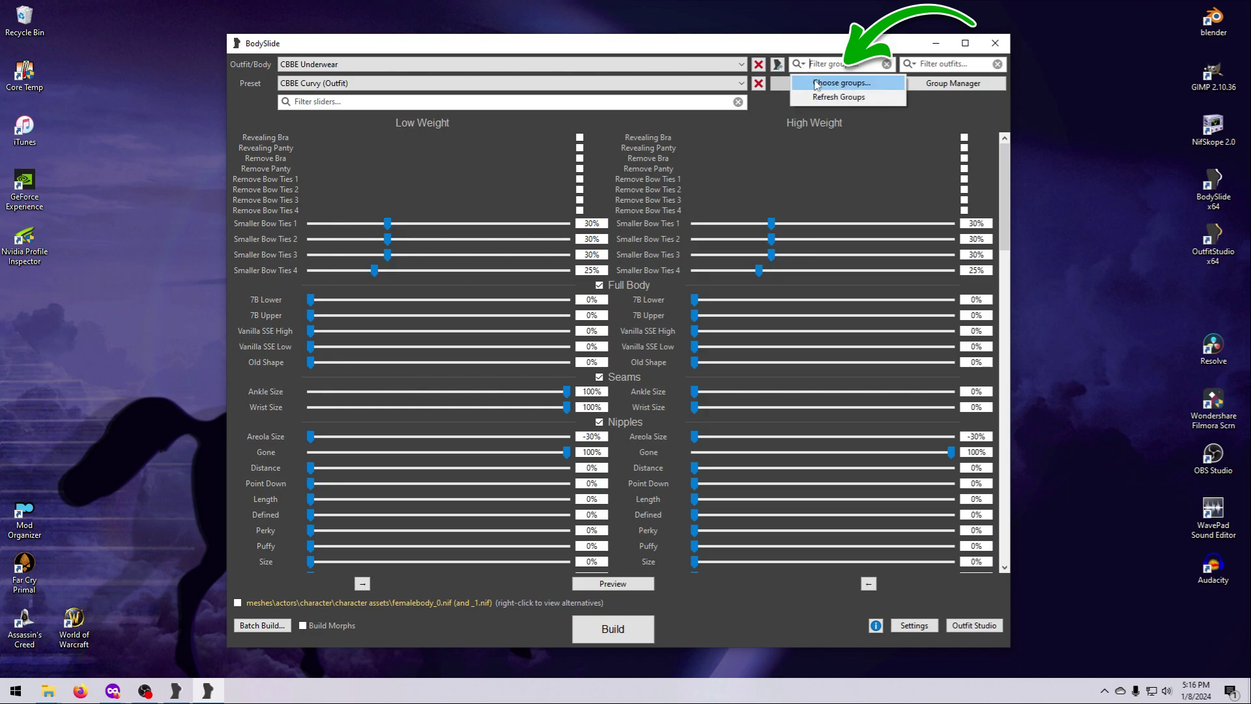
left_click(841, 82)
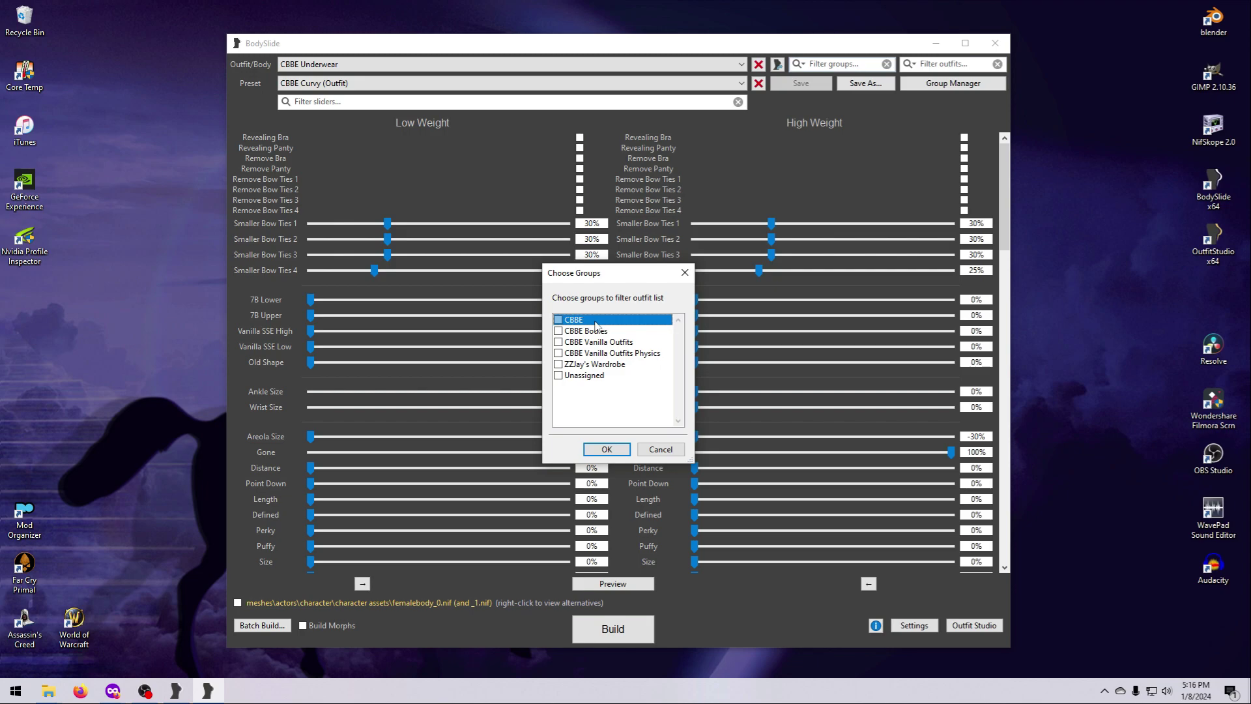
left_click(586, 330)
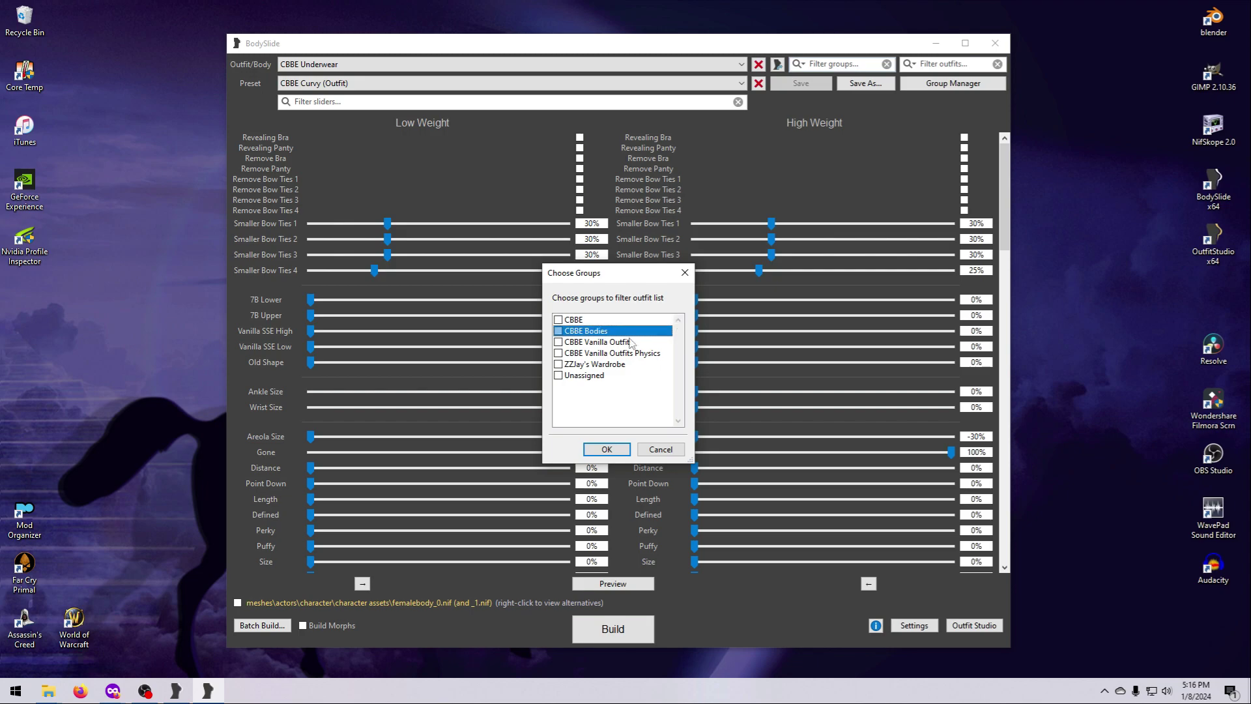
mouse_move(638, 344)
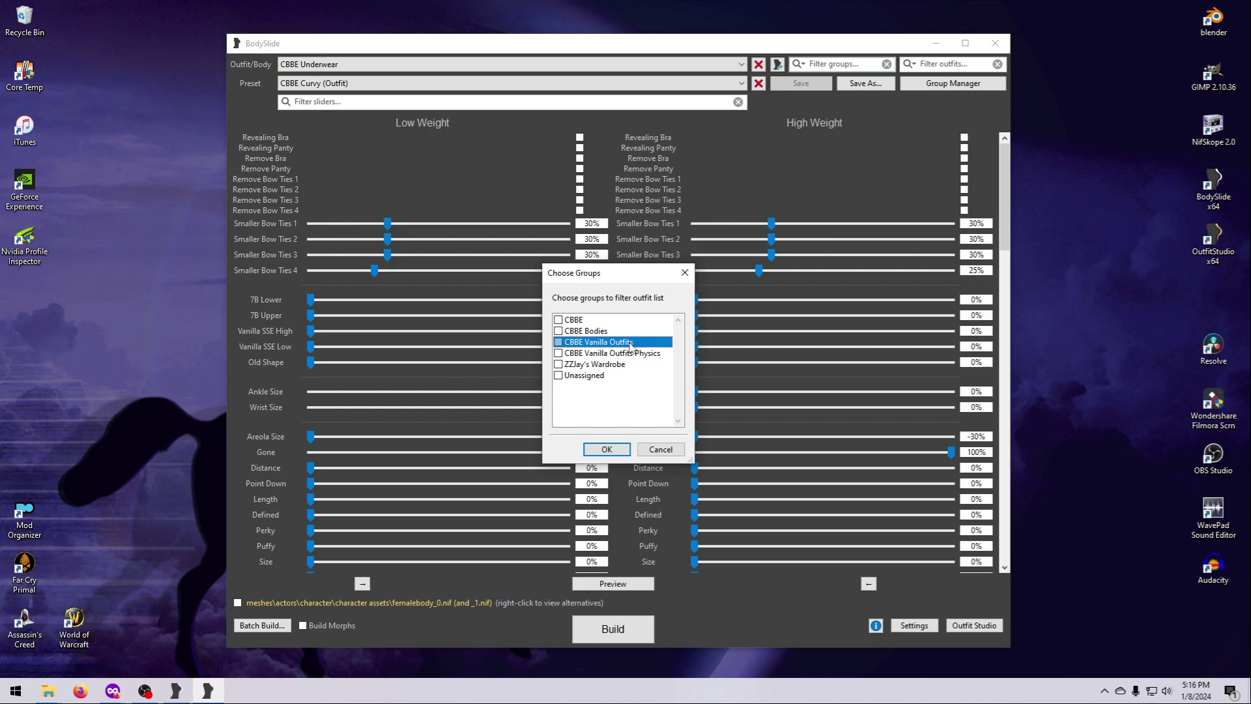
mouse_move(622, 365)
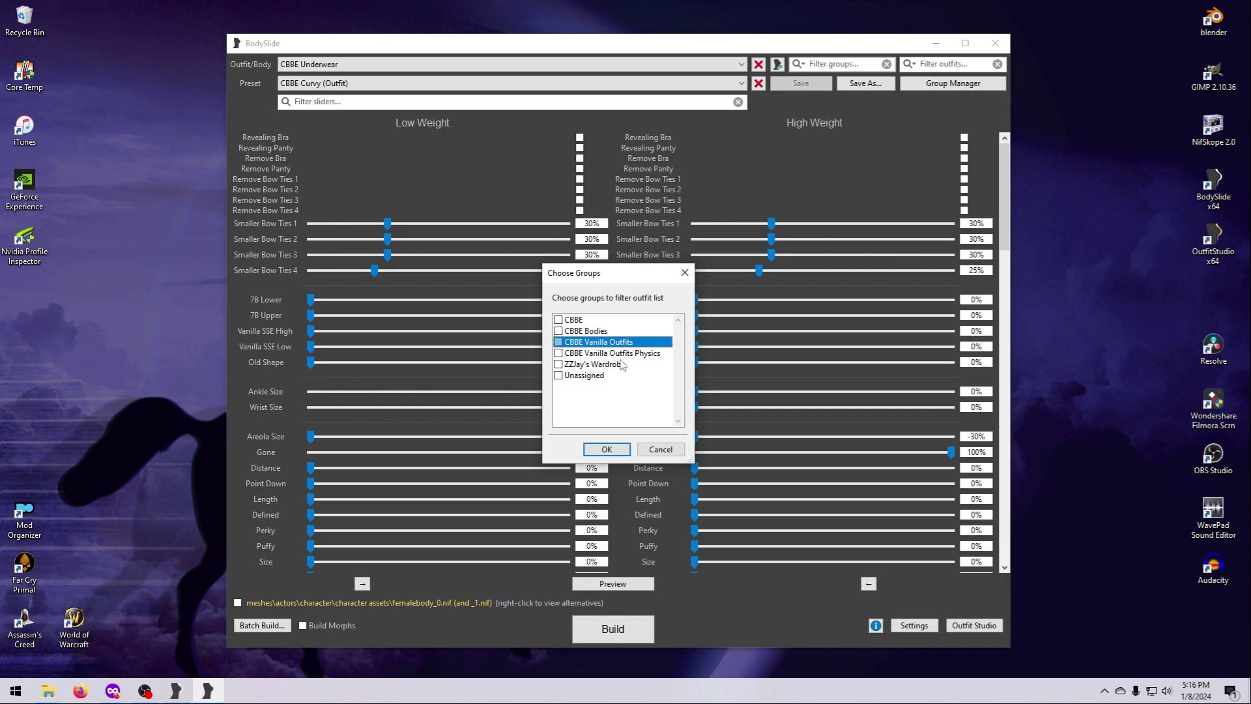
mouse_move(621, 367)
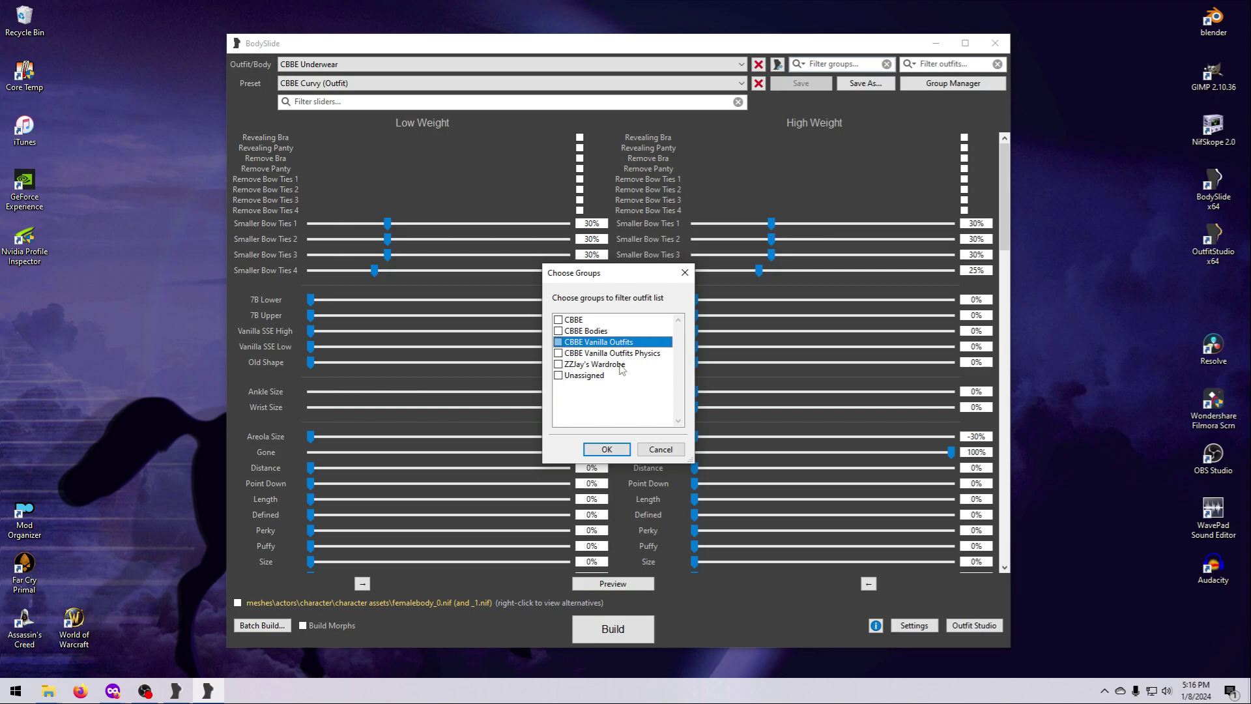
left_click(593, 364)
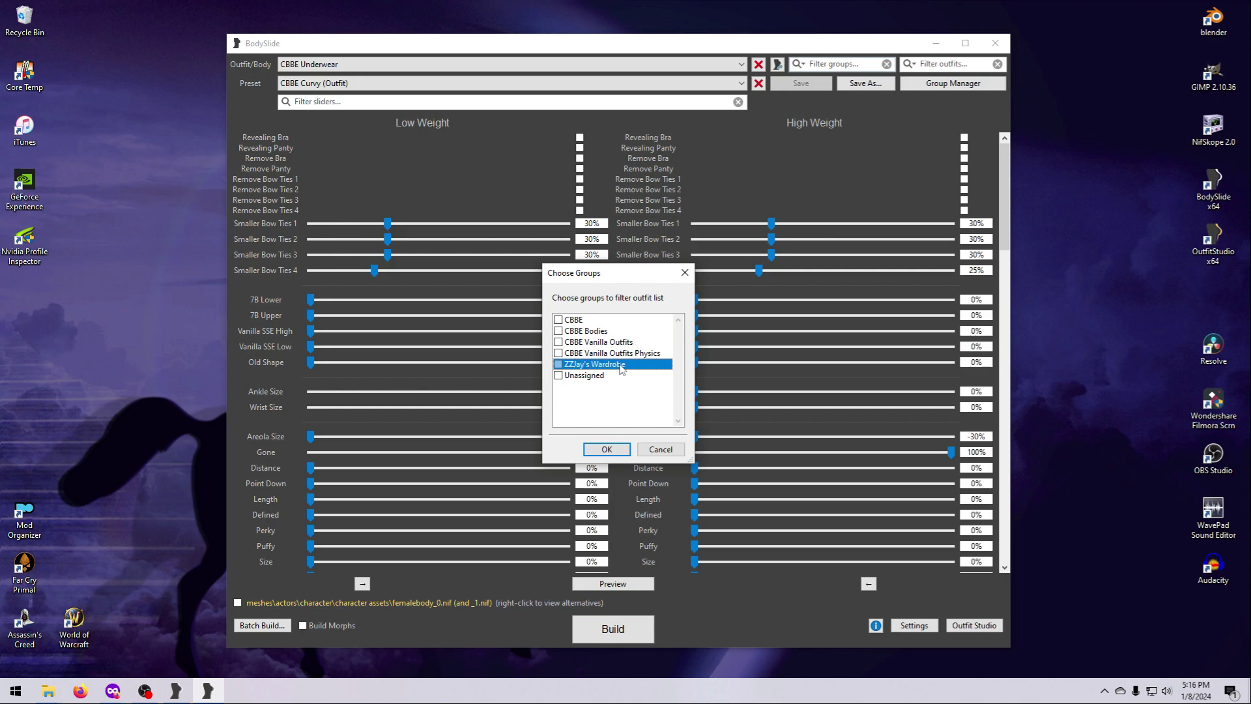
left_click(557, 364)
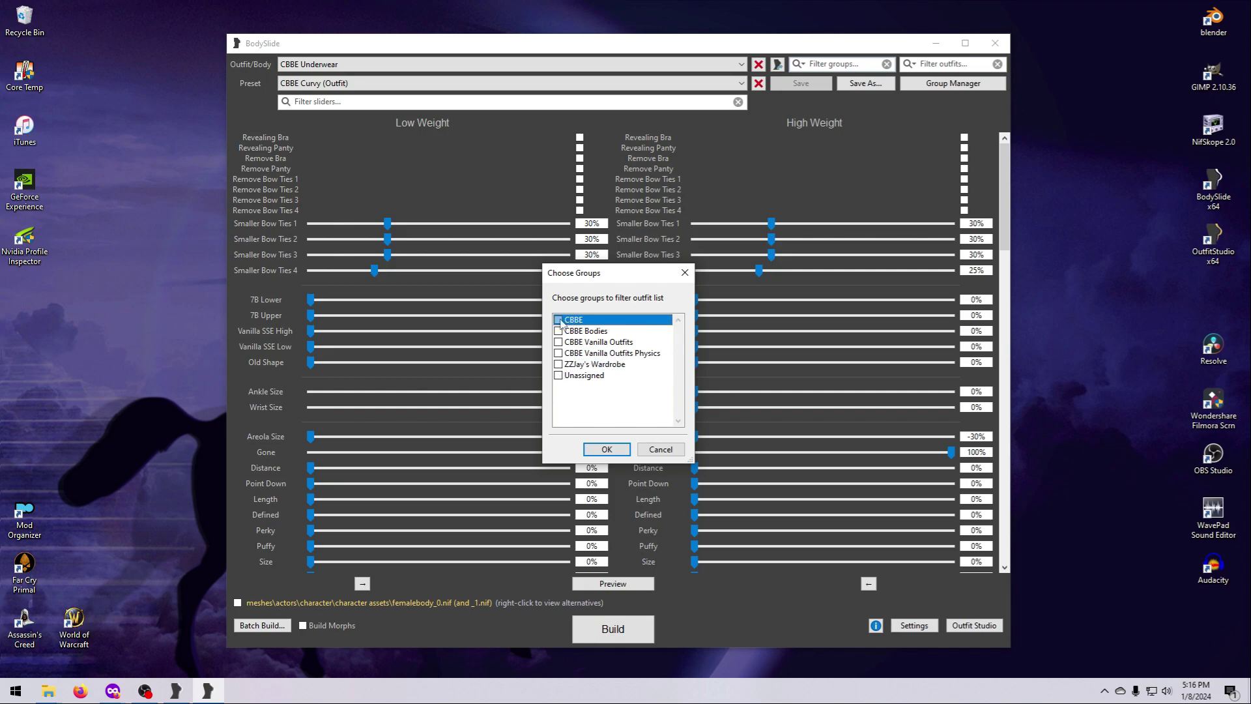
left_click(557, 319)
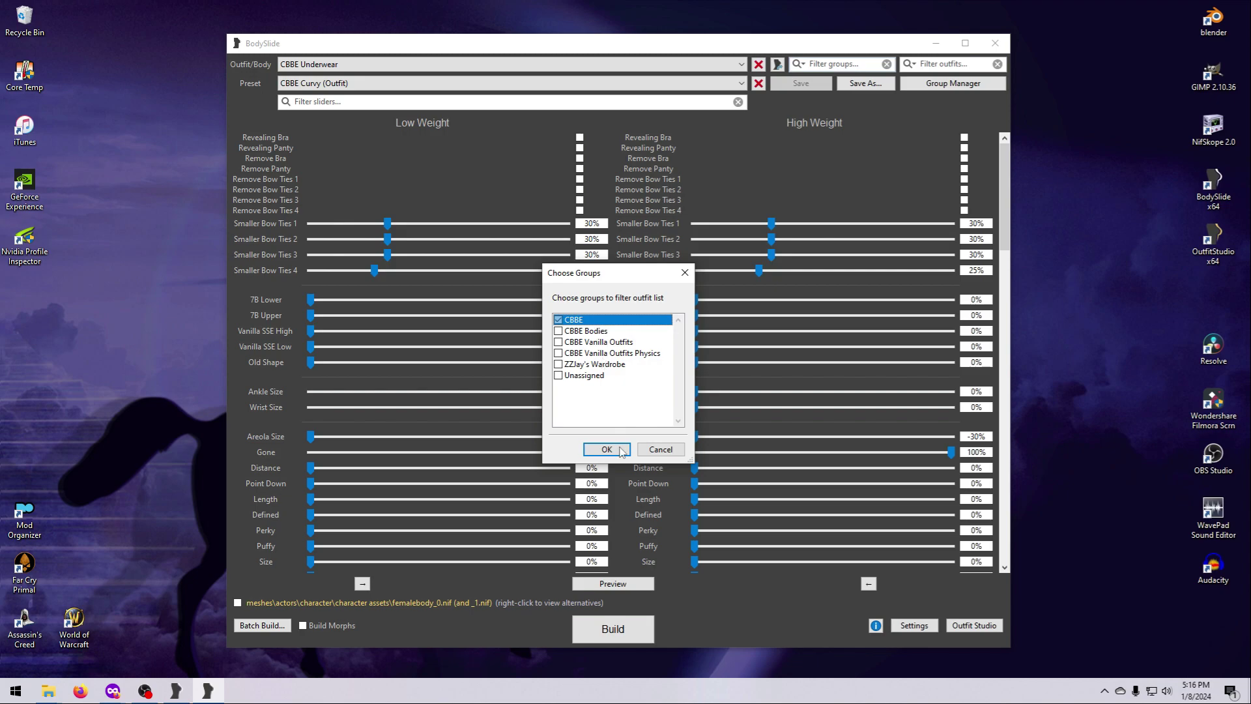
left_click(605, 449)
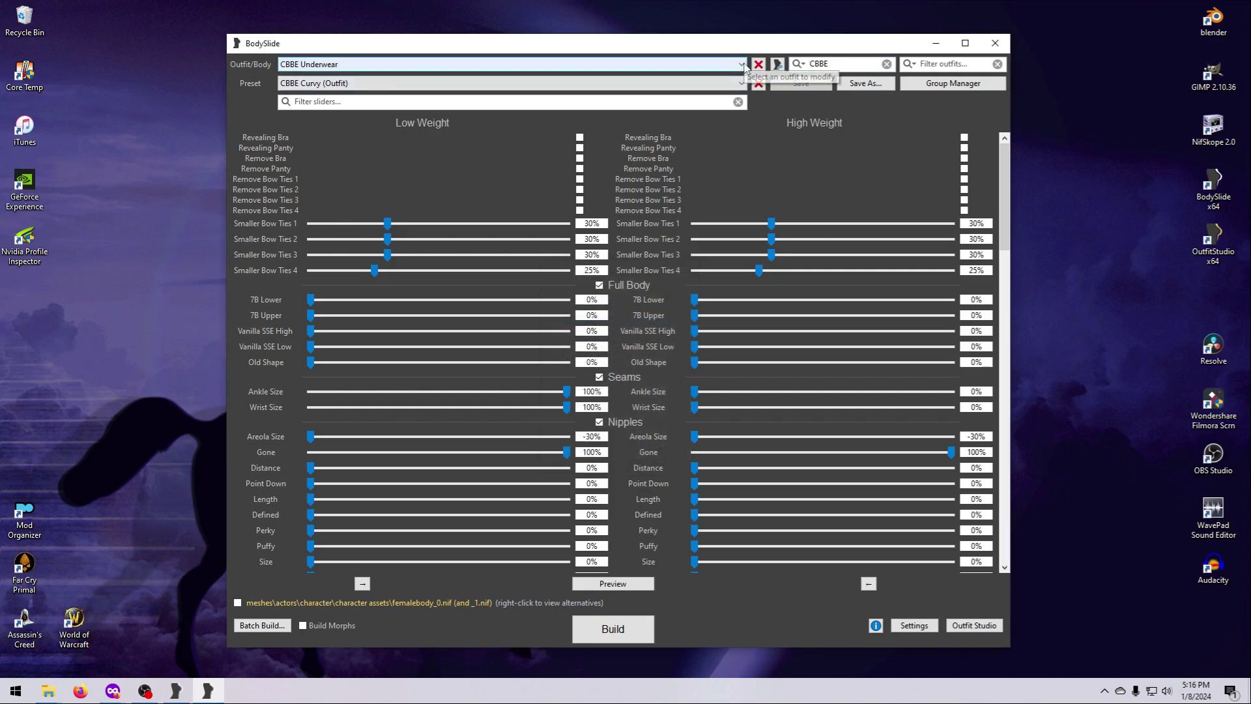
left_click(740, 64)
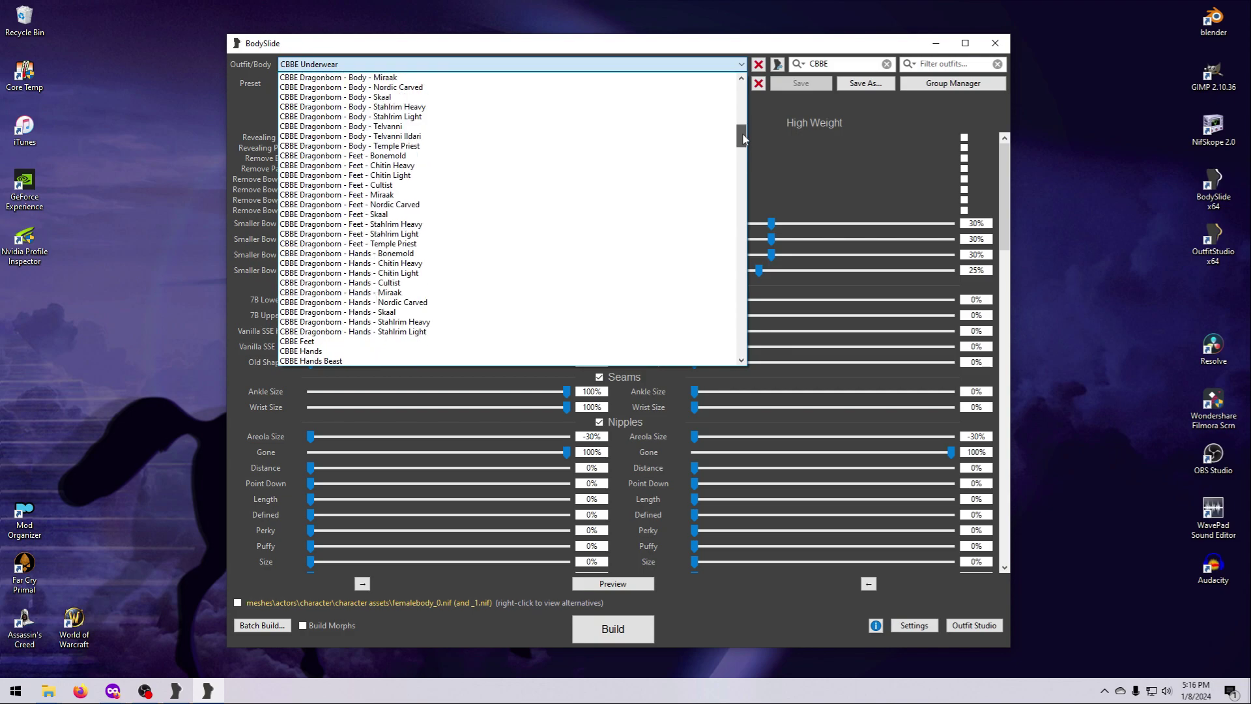
scroll("up", 3)
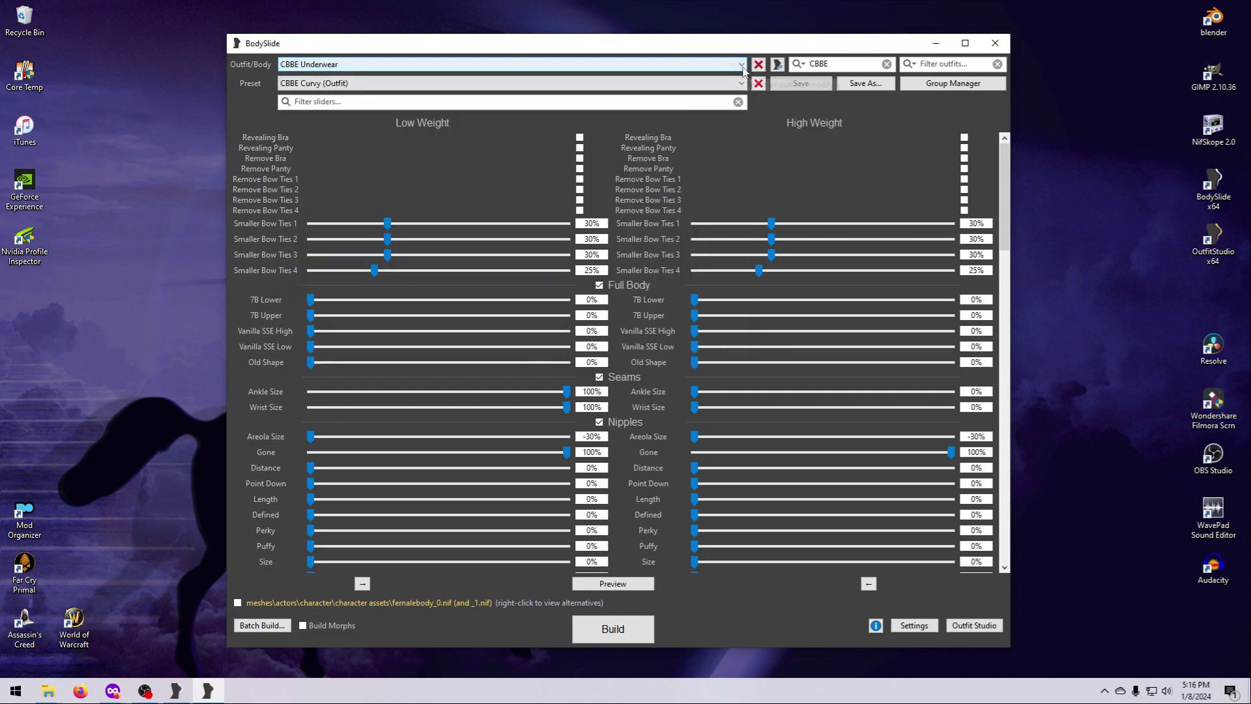
mouse_move(740, 64)
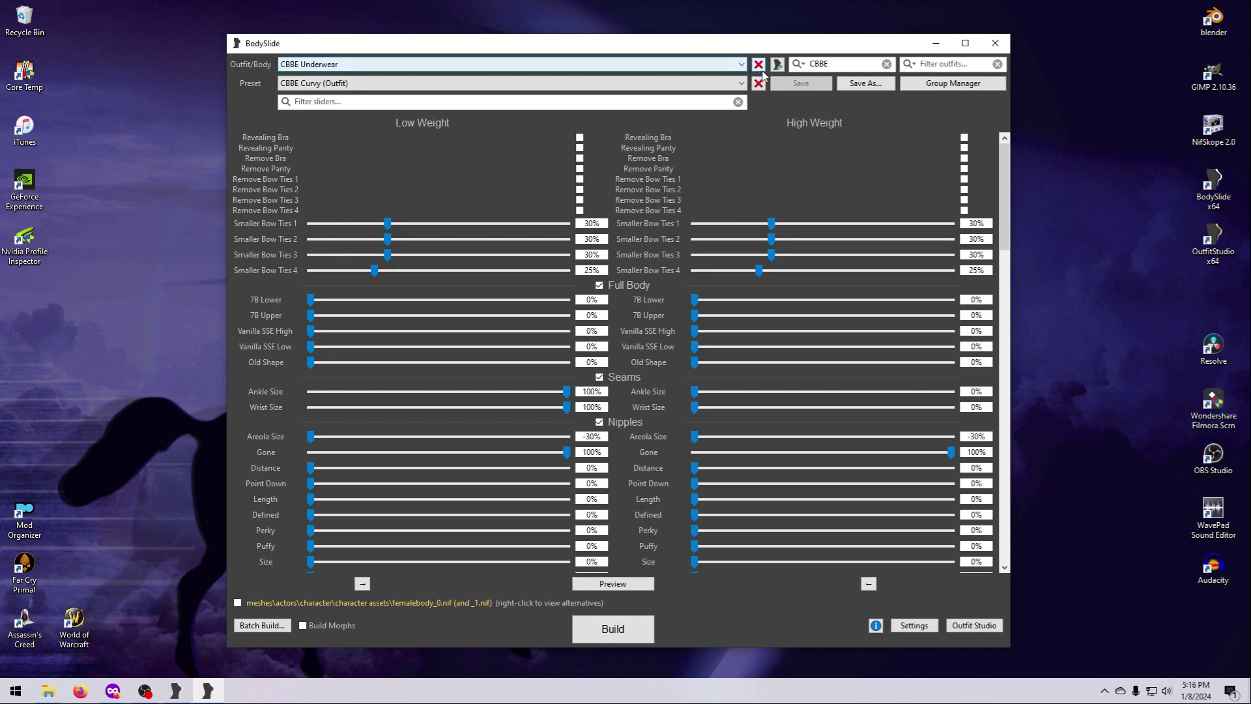
mouse_move(776, 63)
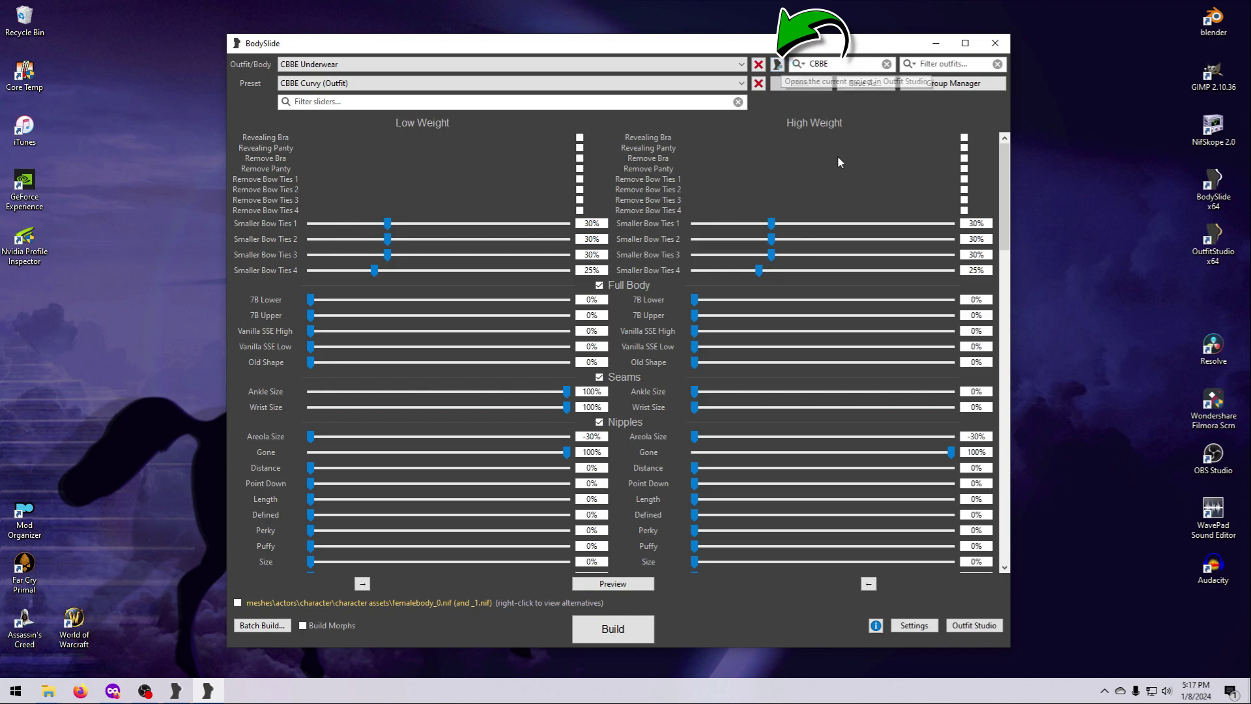
left_click(972, 625)
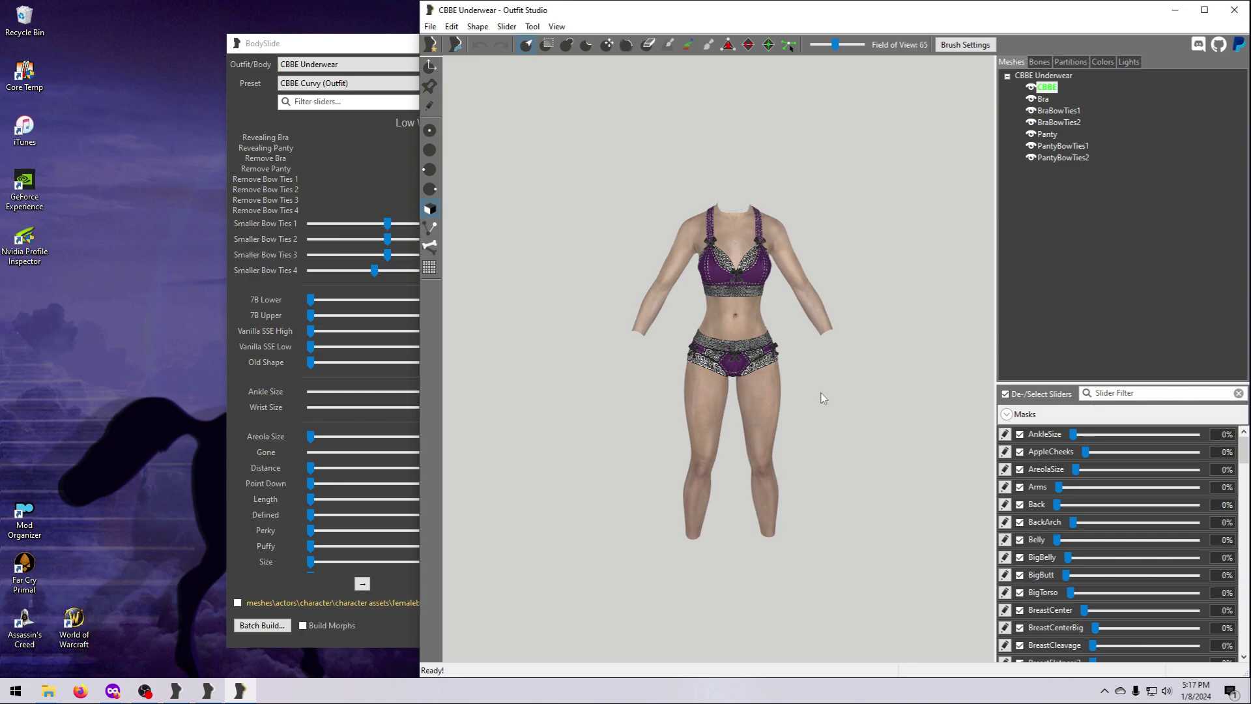
mouse_move(1184, 29)
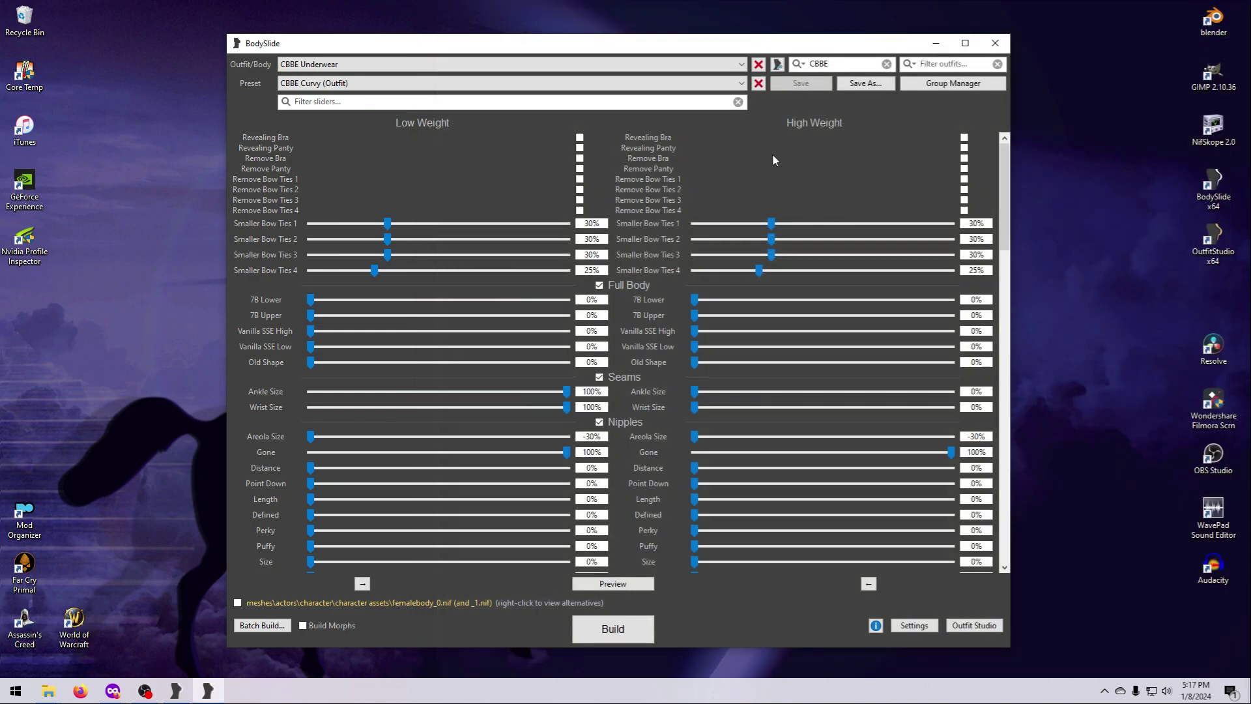
mouse_move(951, 82)
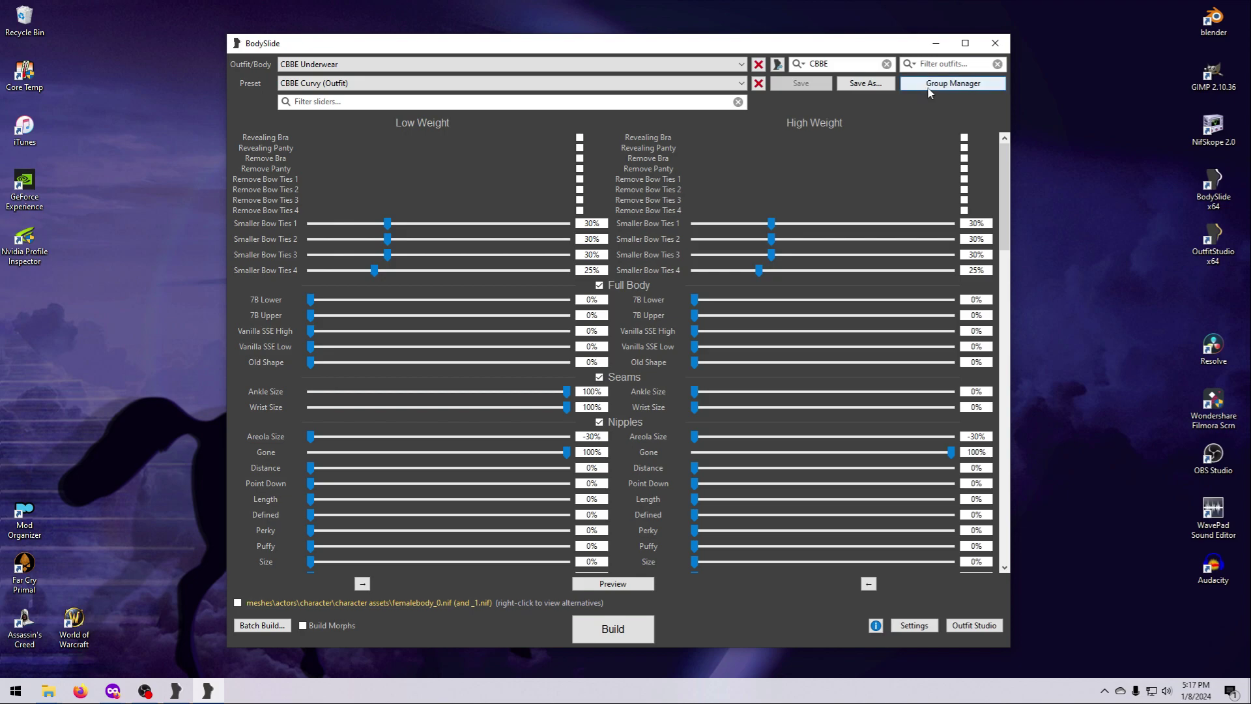
mouse_move(951, 83)
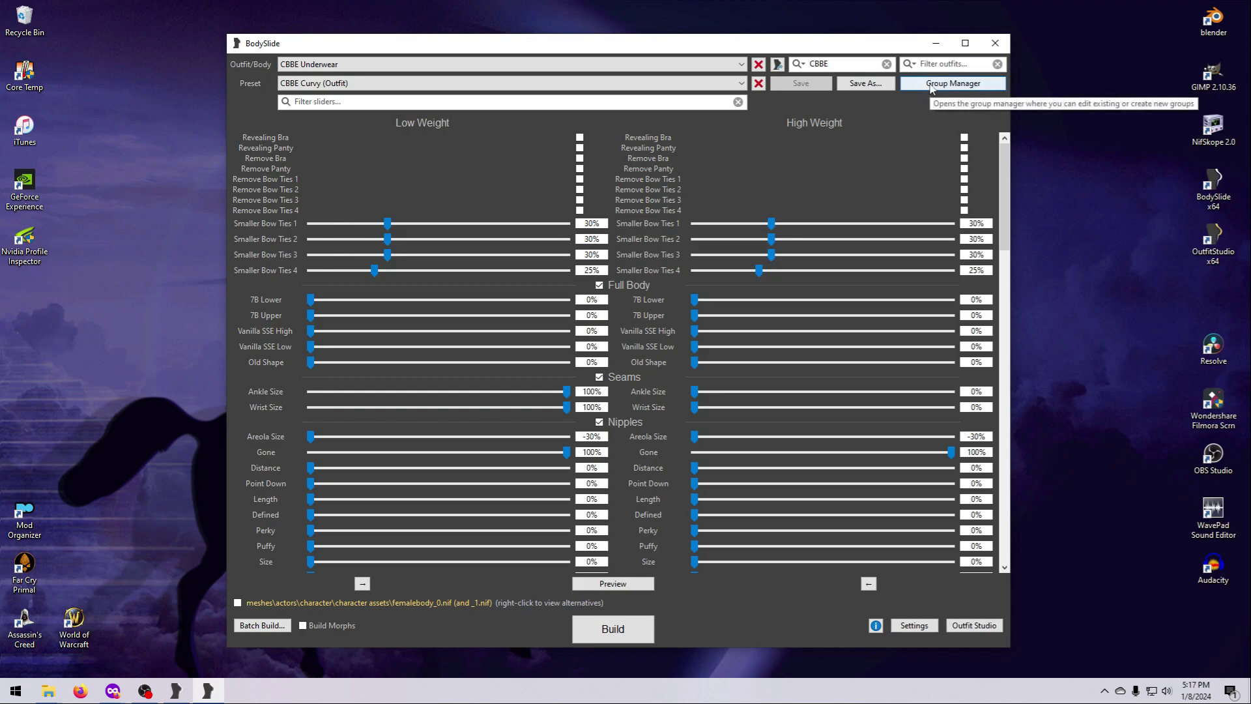
mouse_move(831, 100)
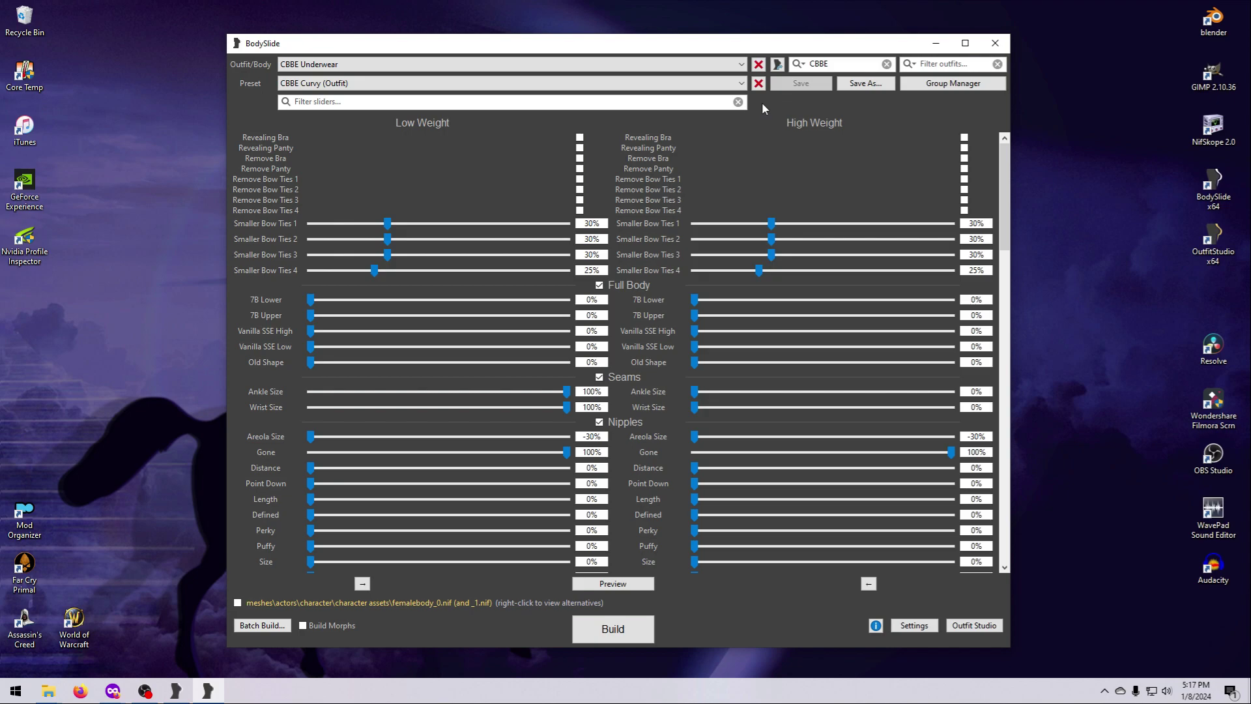
mouse_move(794, 102)
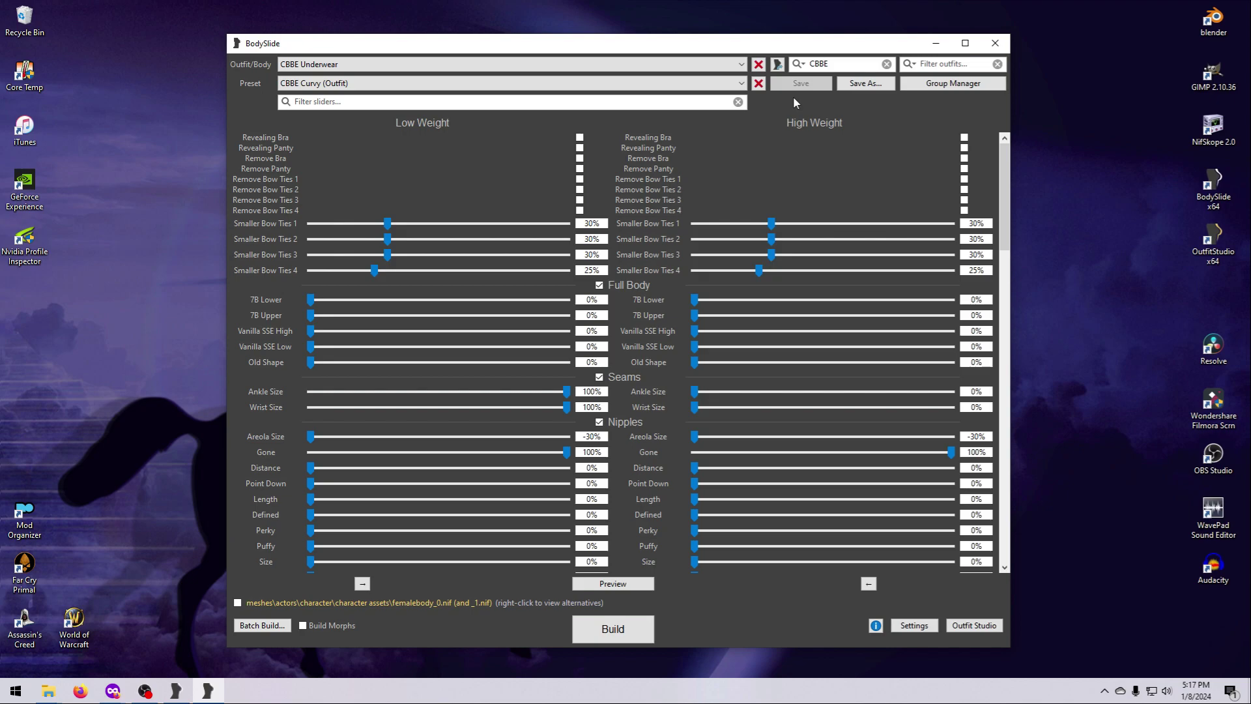
mouse_move(742, 316)
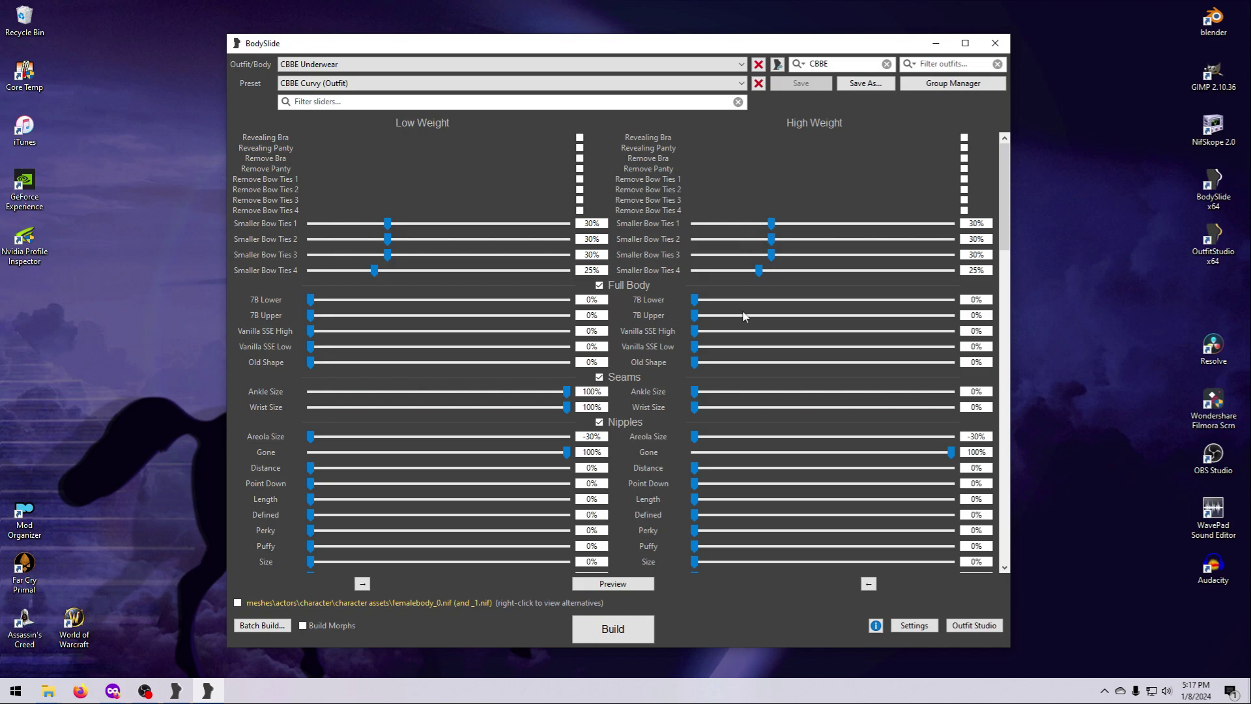
mouse_move(770, 615)
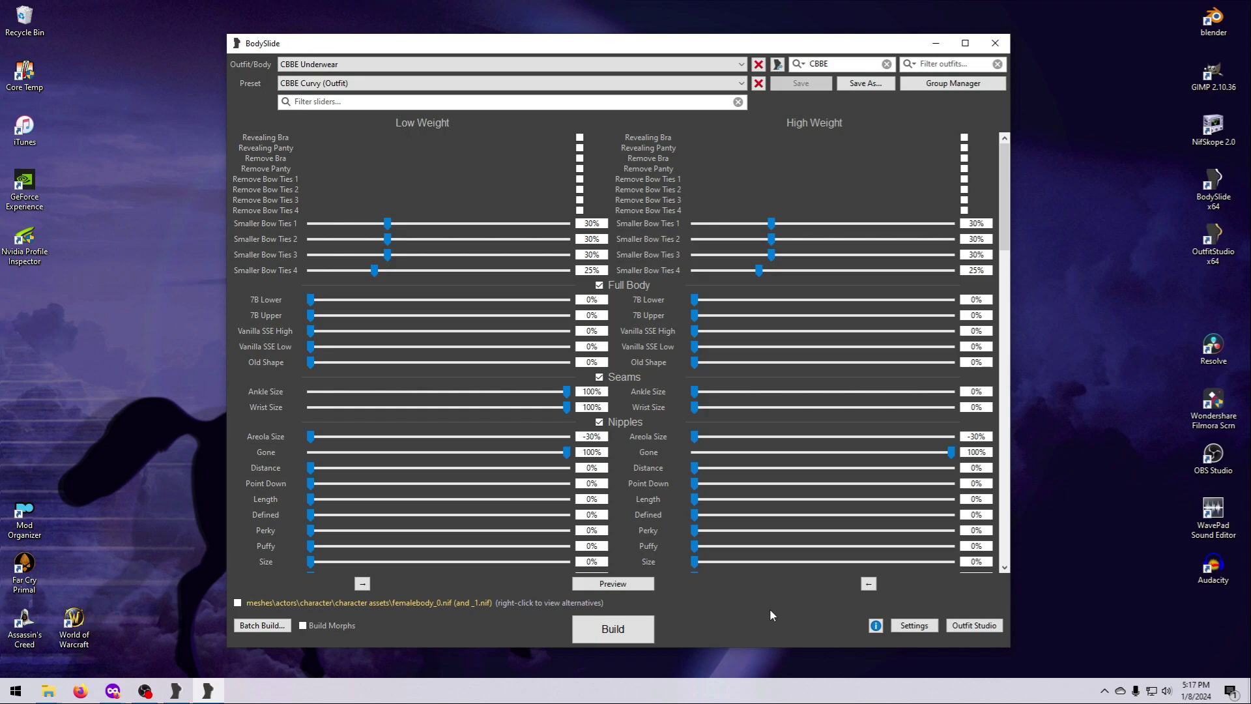
mouse_move(989, 642)
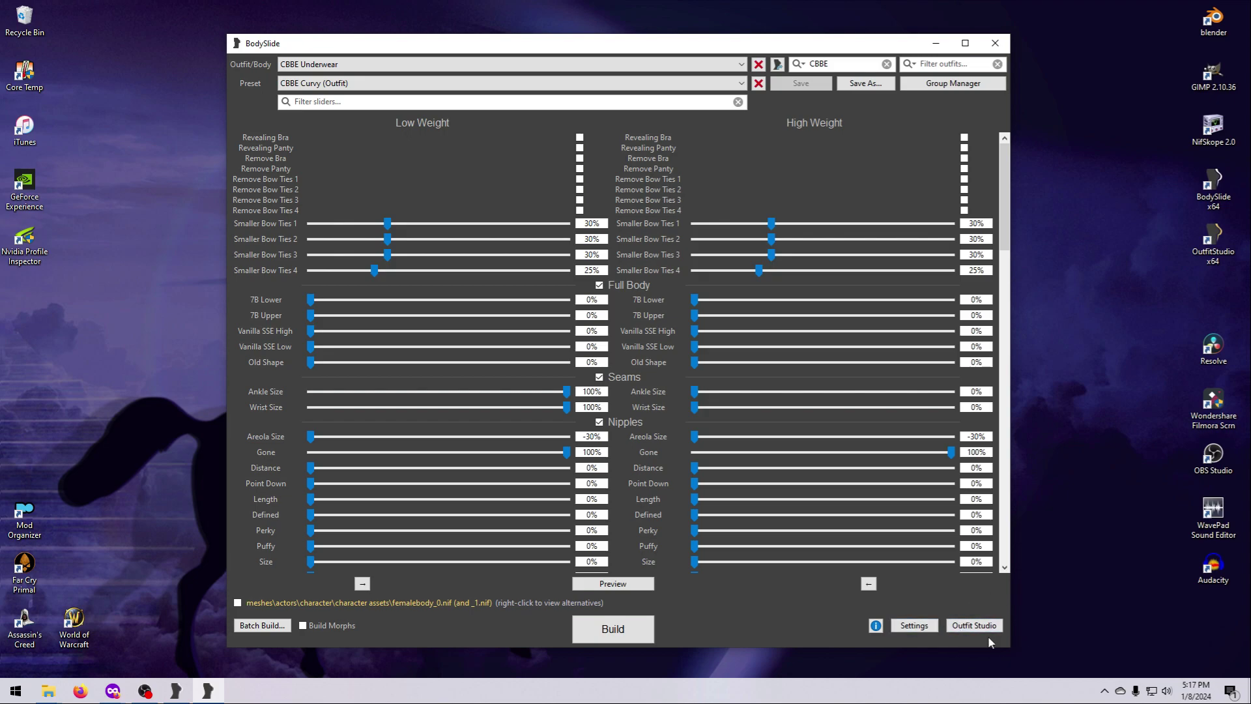
mouse_move(973, 625)
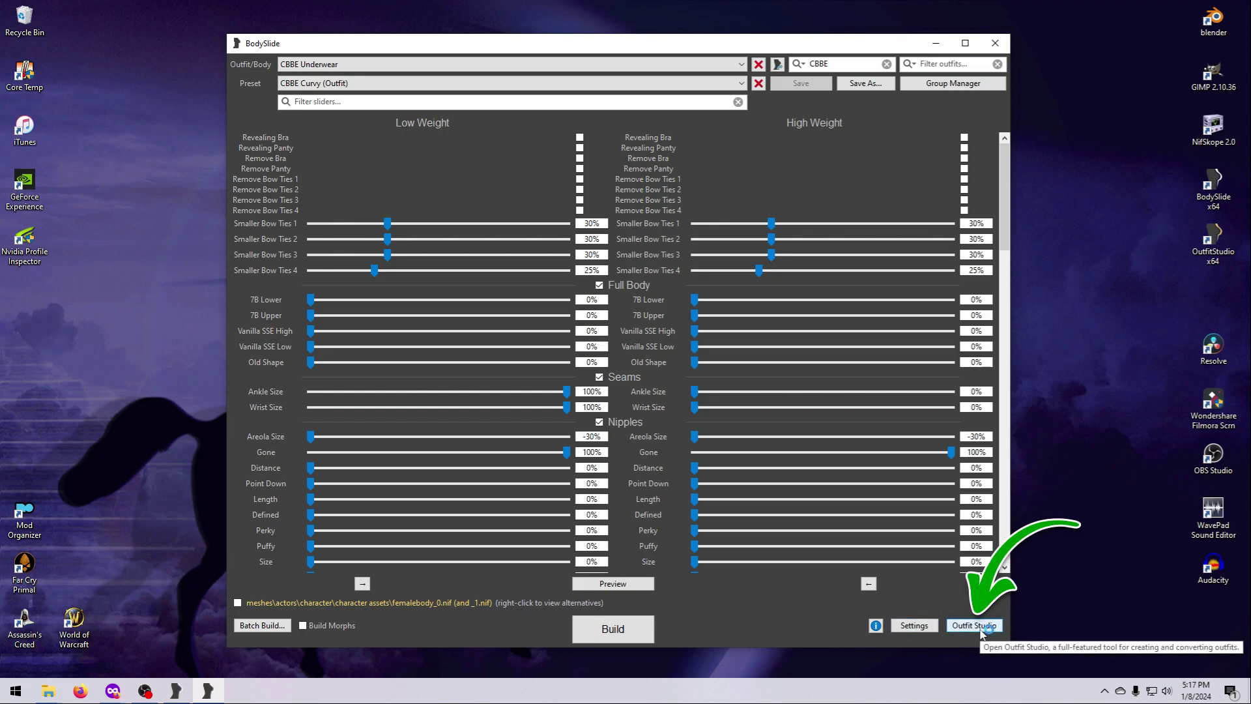
left_click(973, 625)
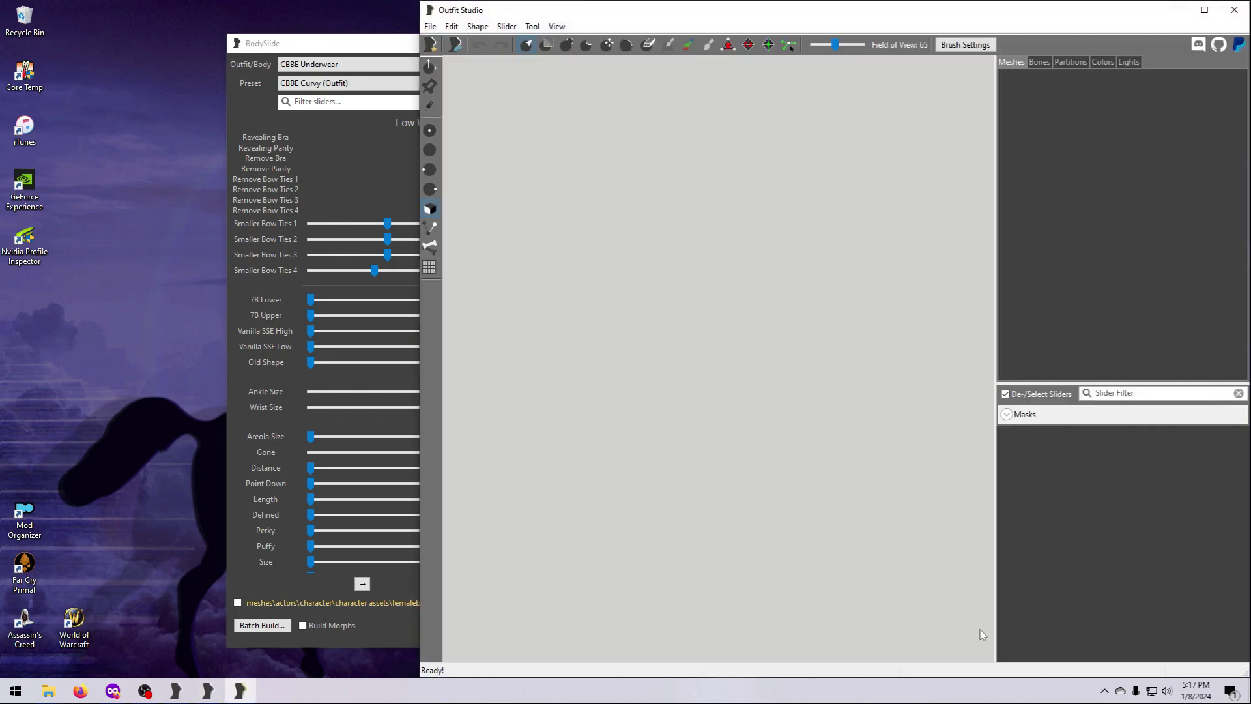
mouse_move(783, 377)
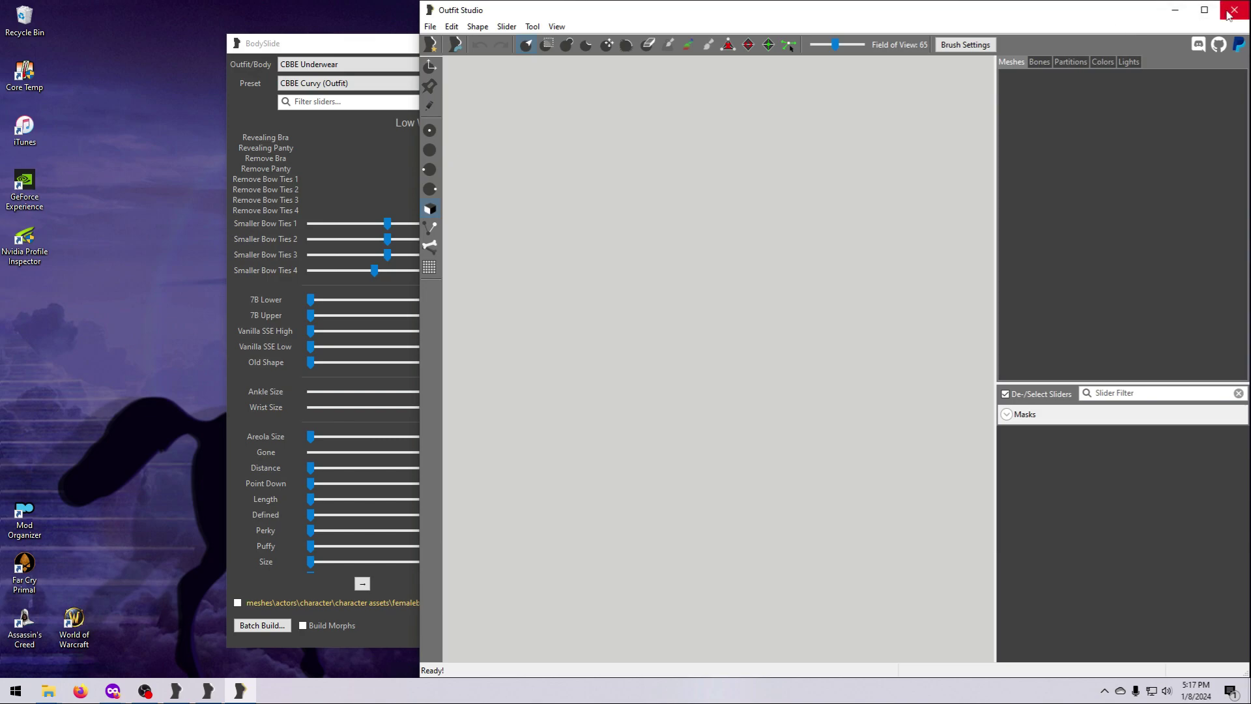
left_click(1238, 10)
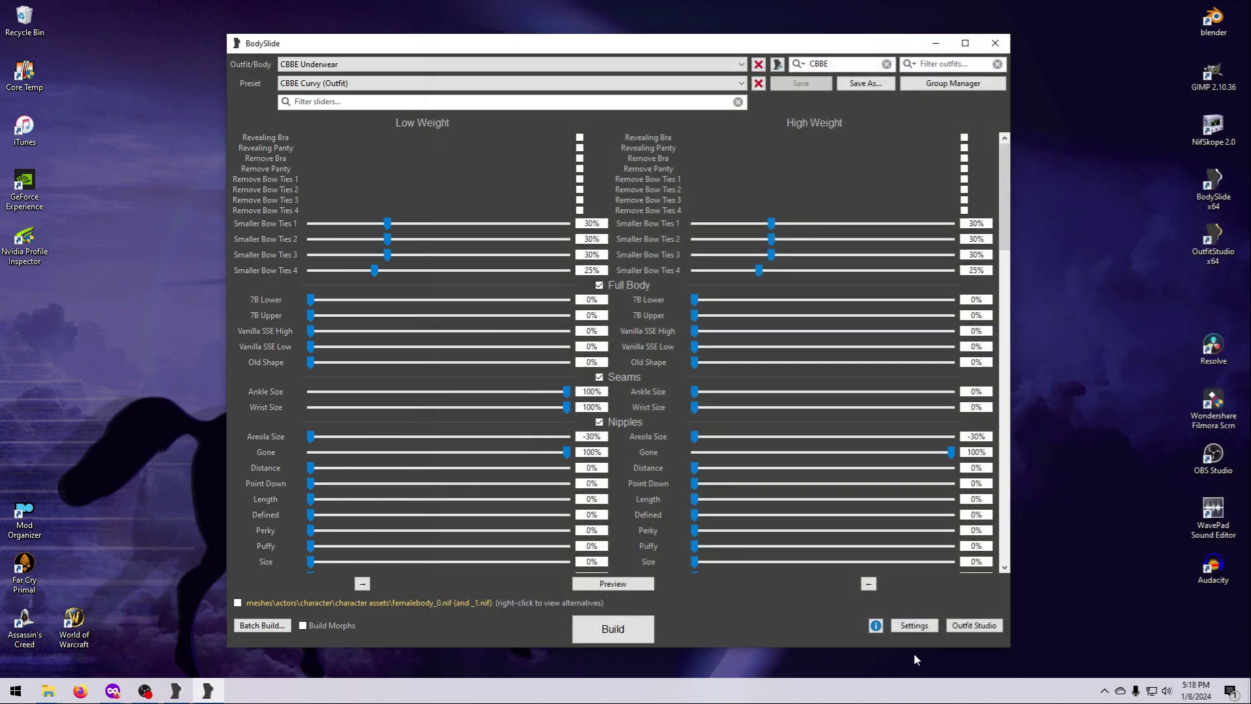
Open Settings and expand Advanced to reveal the BodySlide Output path.
left_click(913, 625)
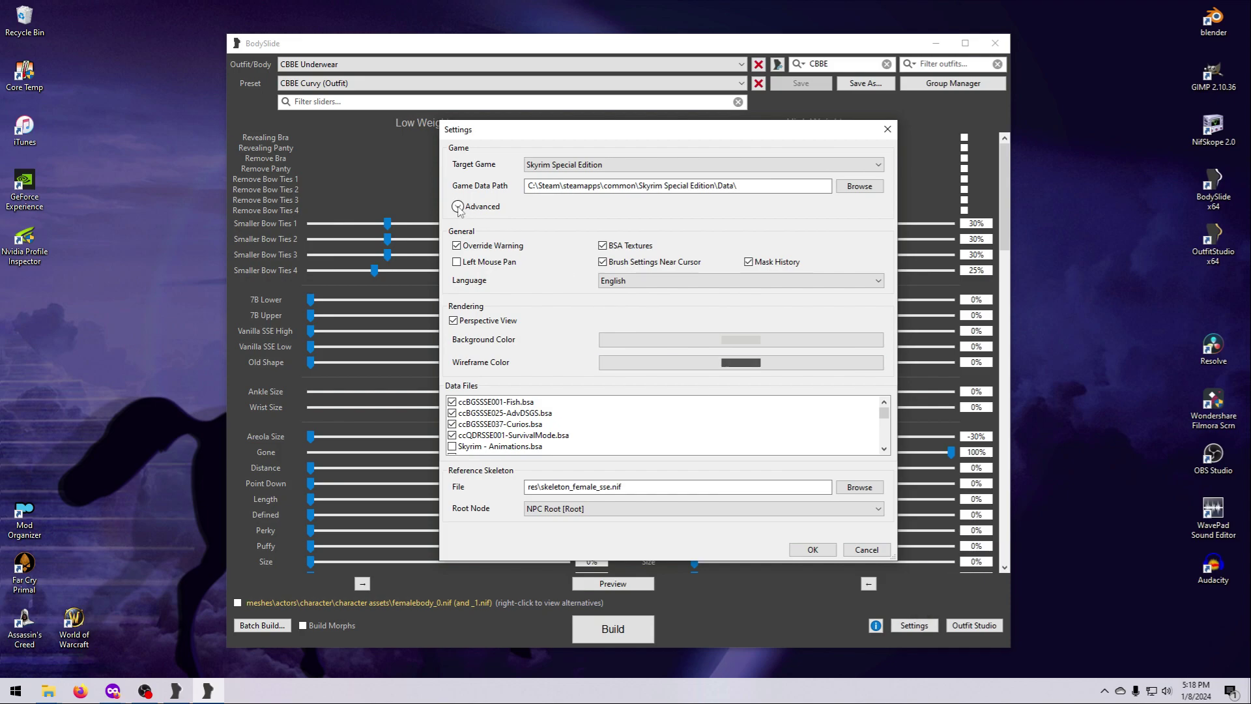
left_click(457, 206)
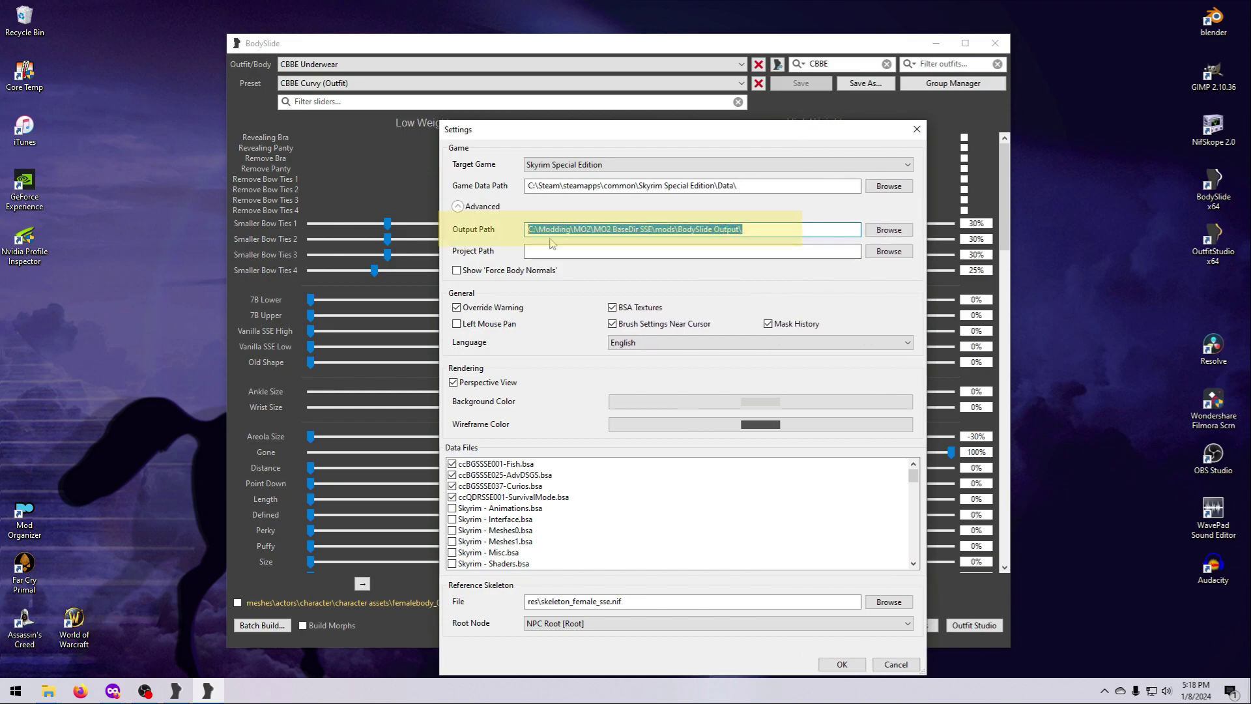
mouse_move(694, 287)
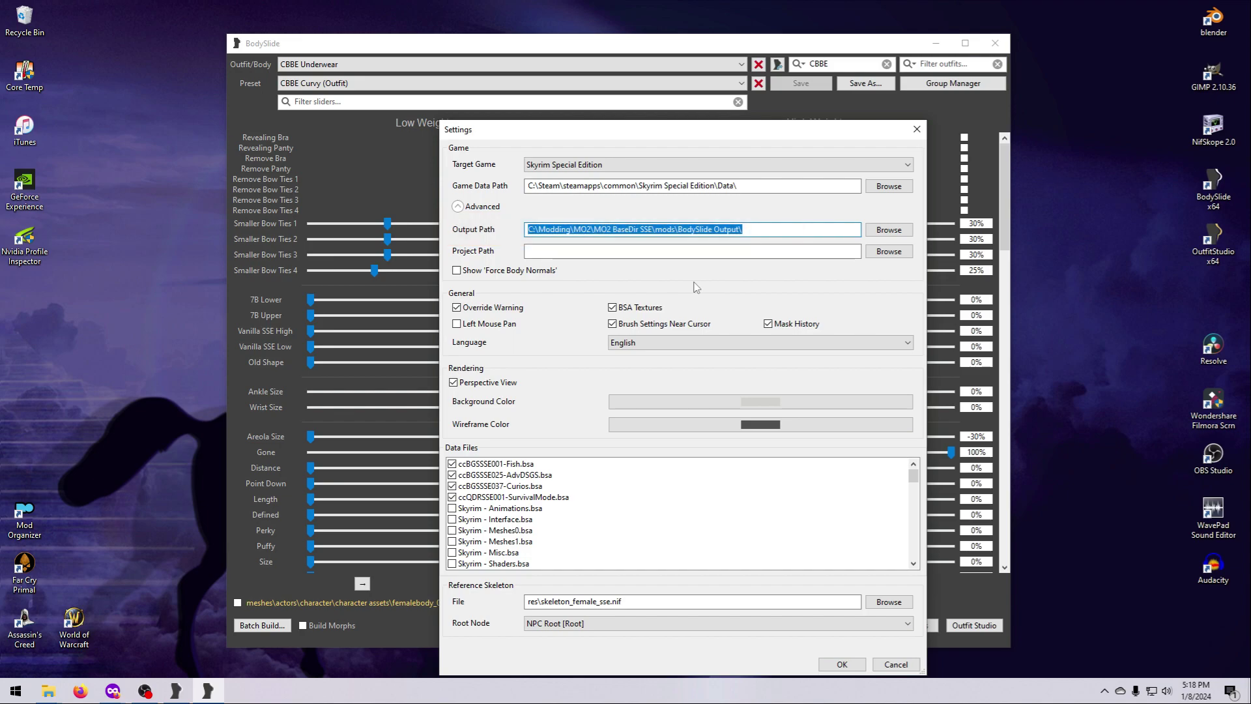
mouse_move(796, 585)
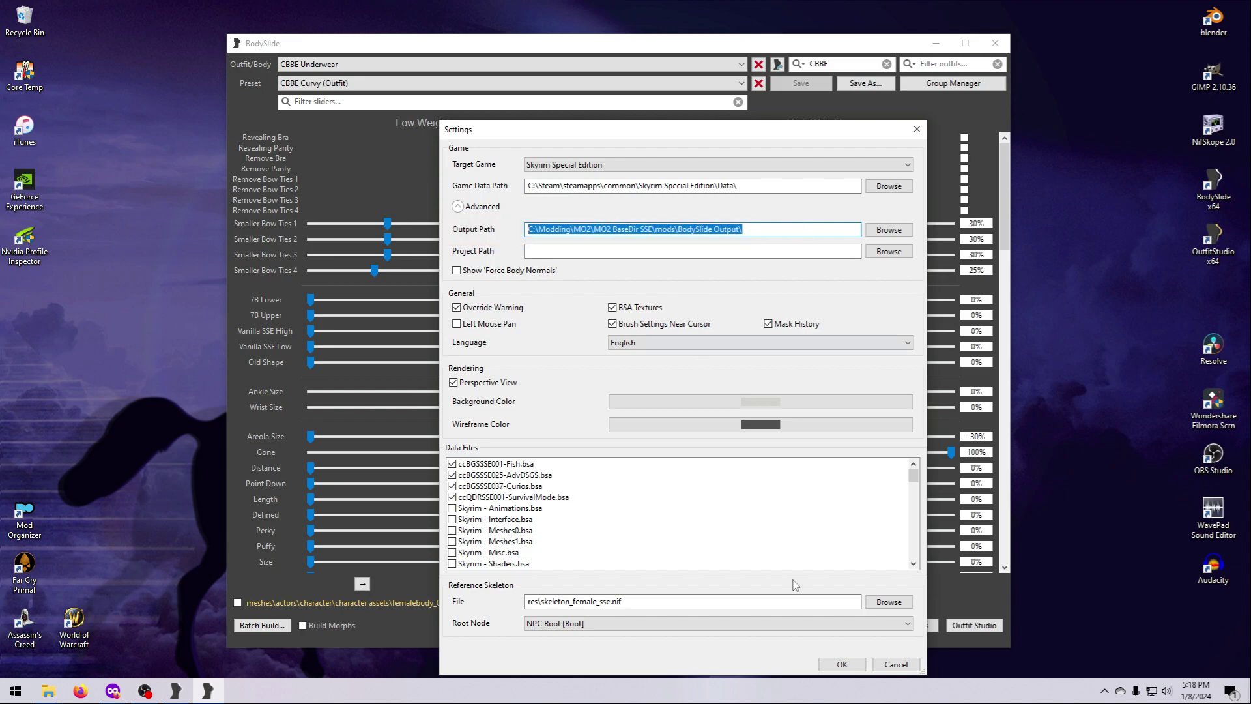
Close Settings and open the 3D preview of CBBE Underwear.
left_click(839, 664)
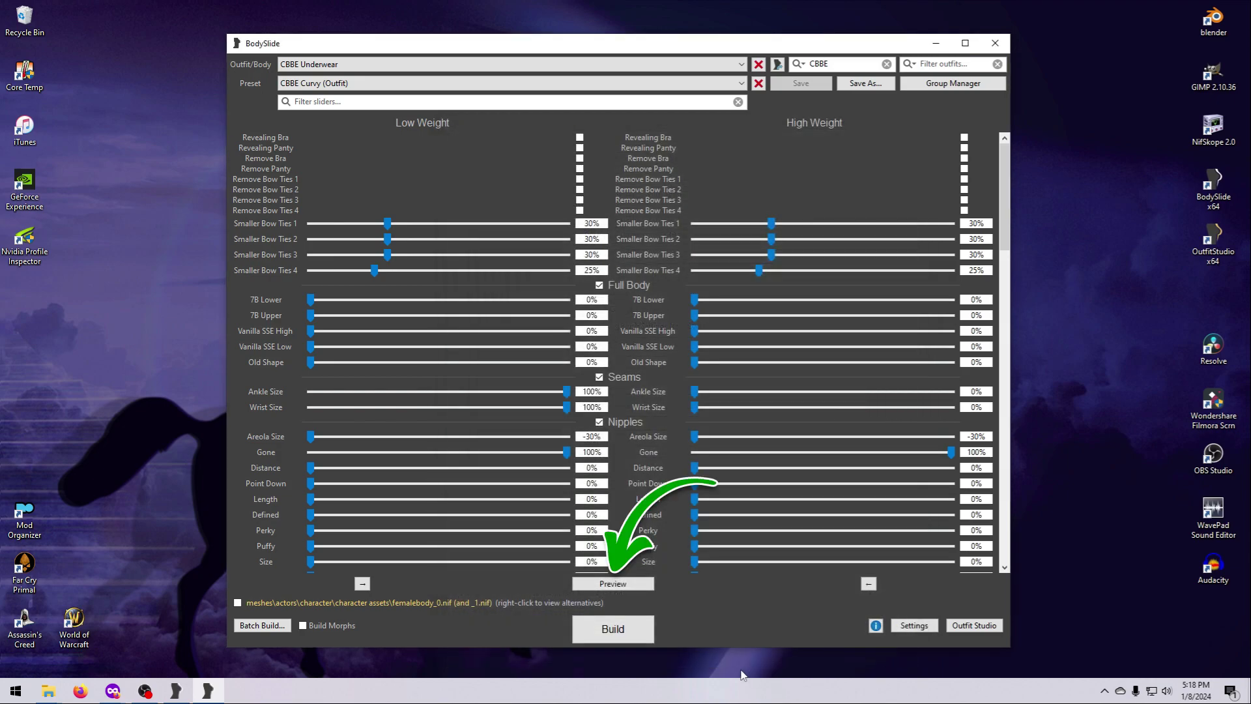
left_click(611, 583)
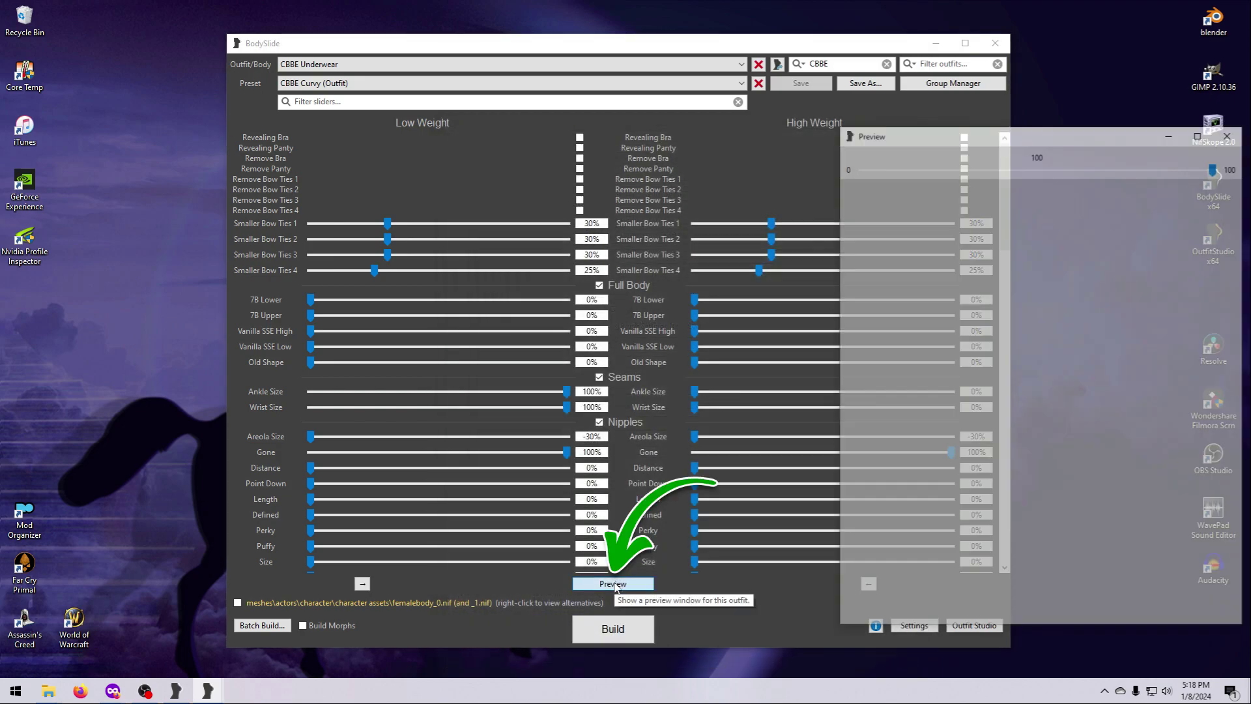
left_click(612, 583)
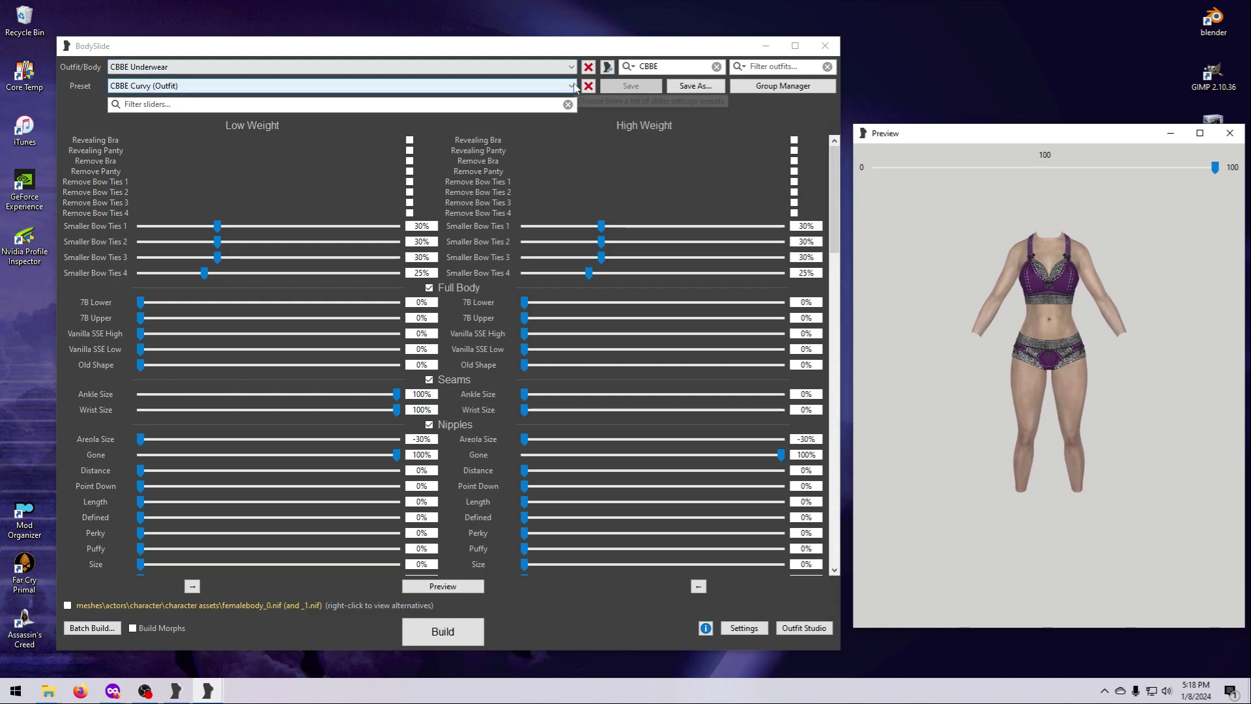
Switch presets via CBBE Chubby, ending on CBBE SevenBase.
left_click(570, 85)
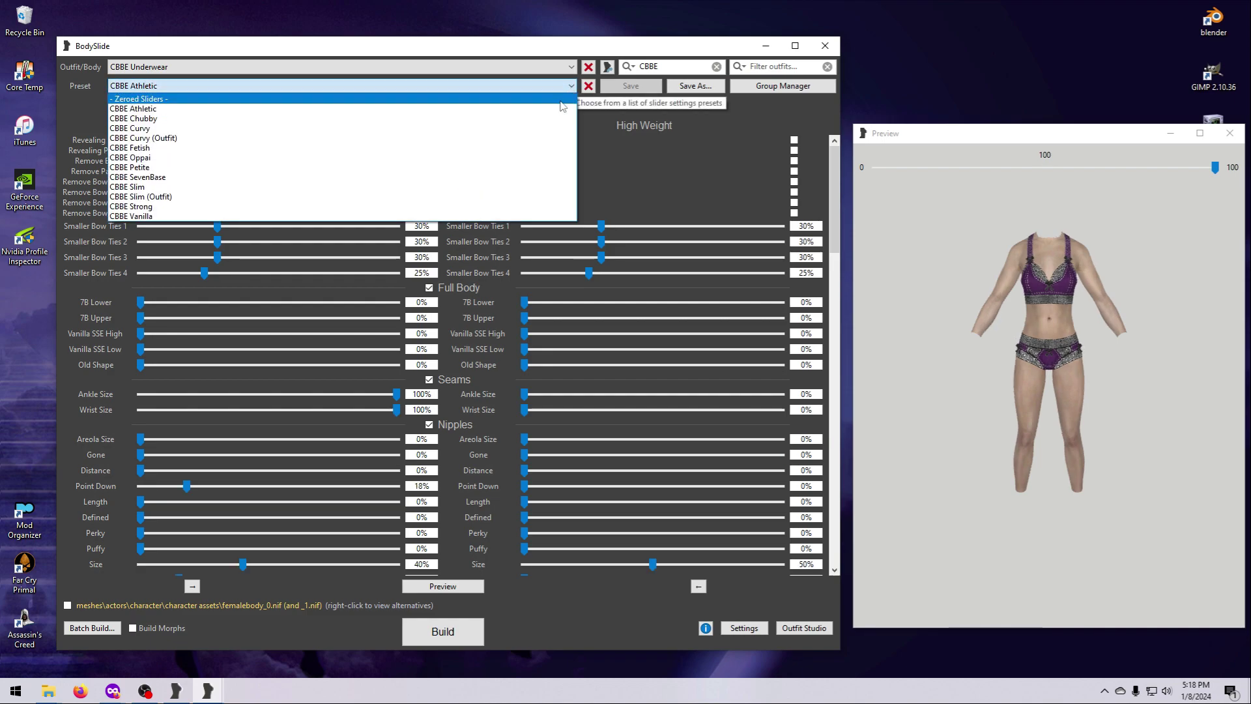
left_click(133, 118)
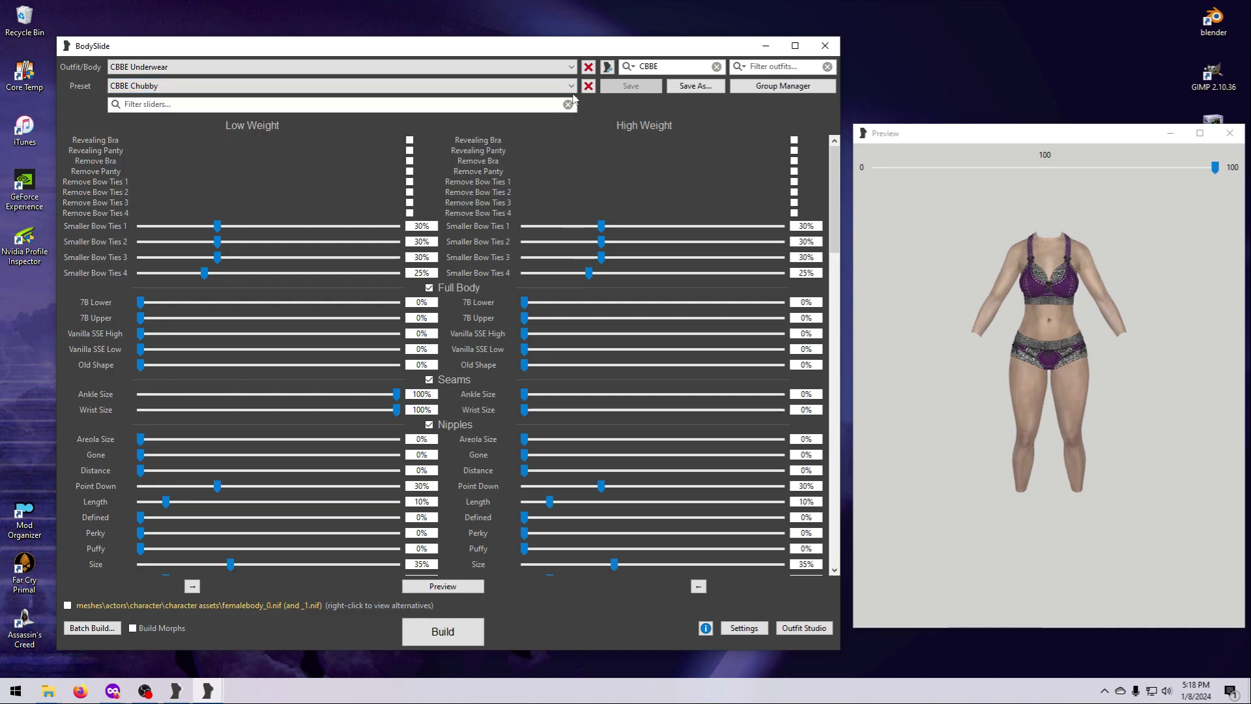
left_click(339, 85)
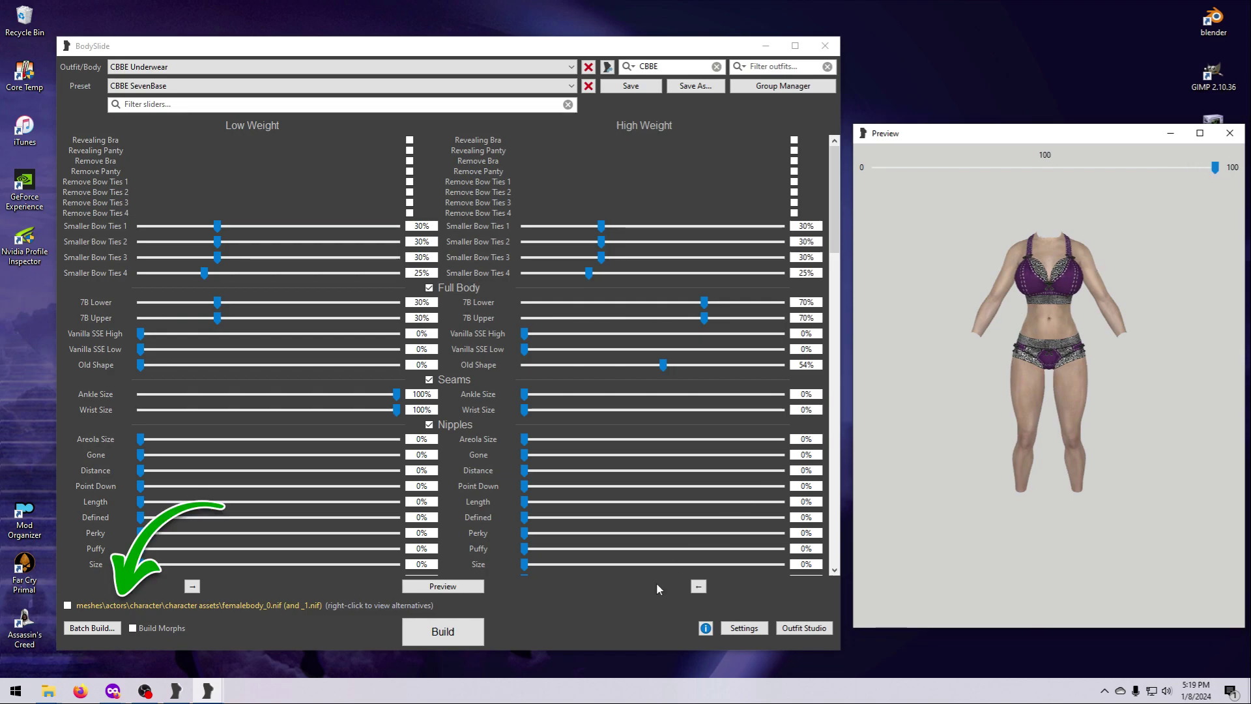
mouse_move(143, 607)
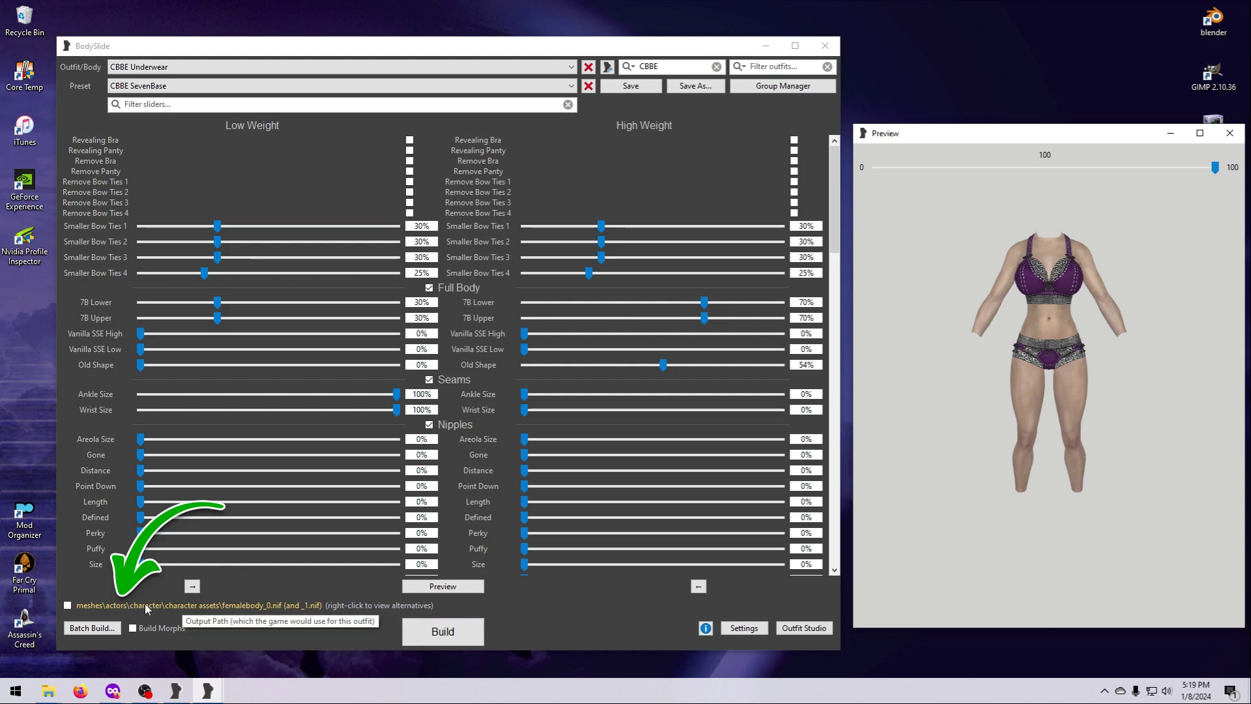
mouse_move(219, 611)
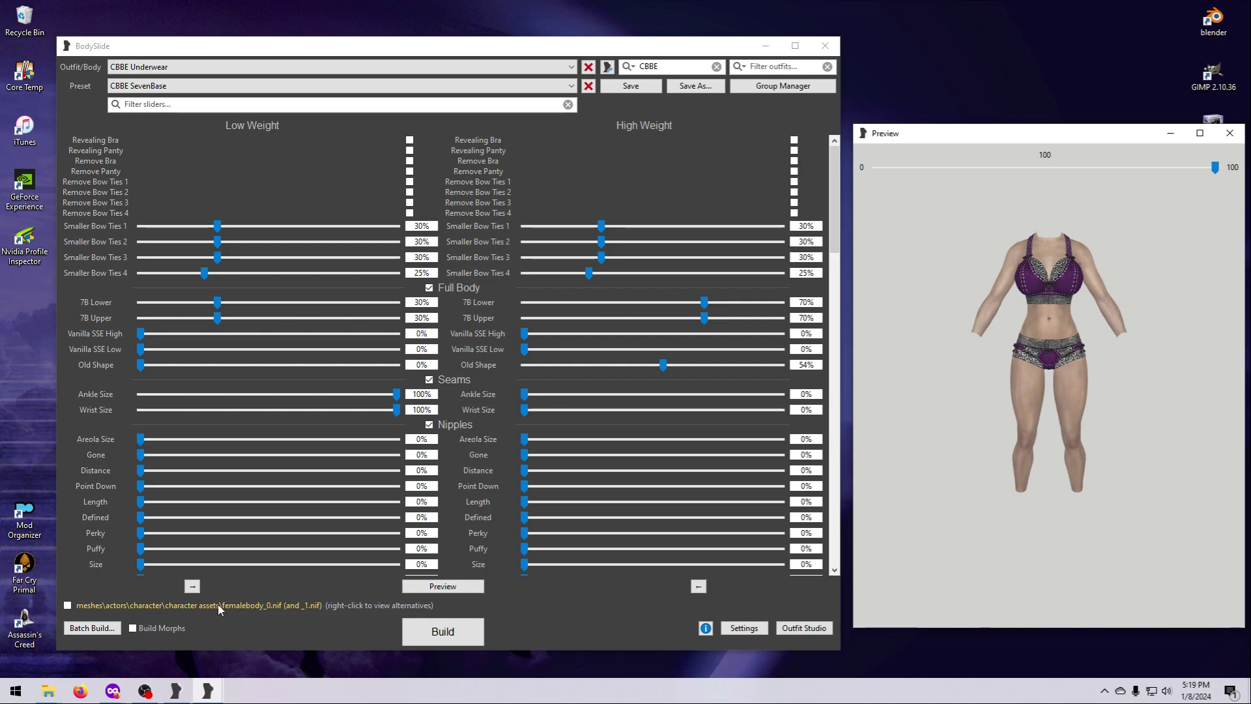
mouse_move(251, 610)
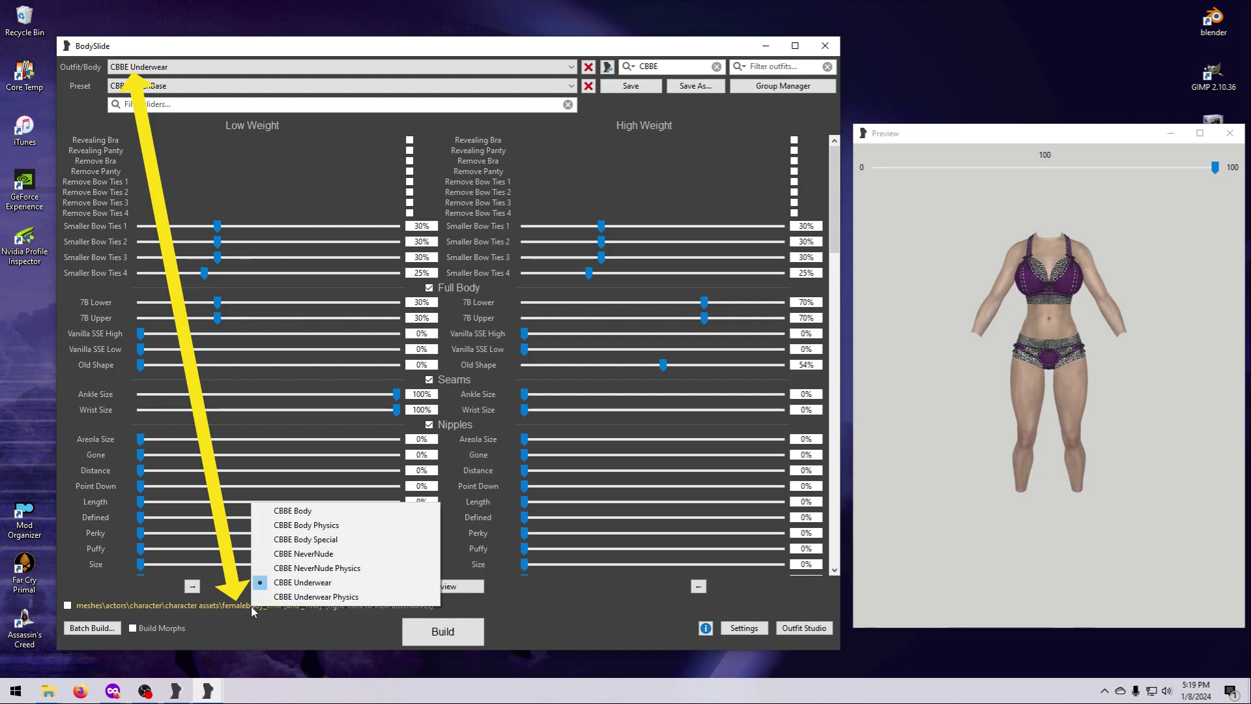
mouse_move(338, 583)
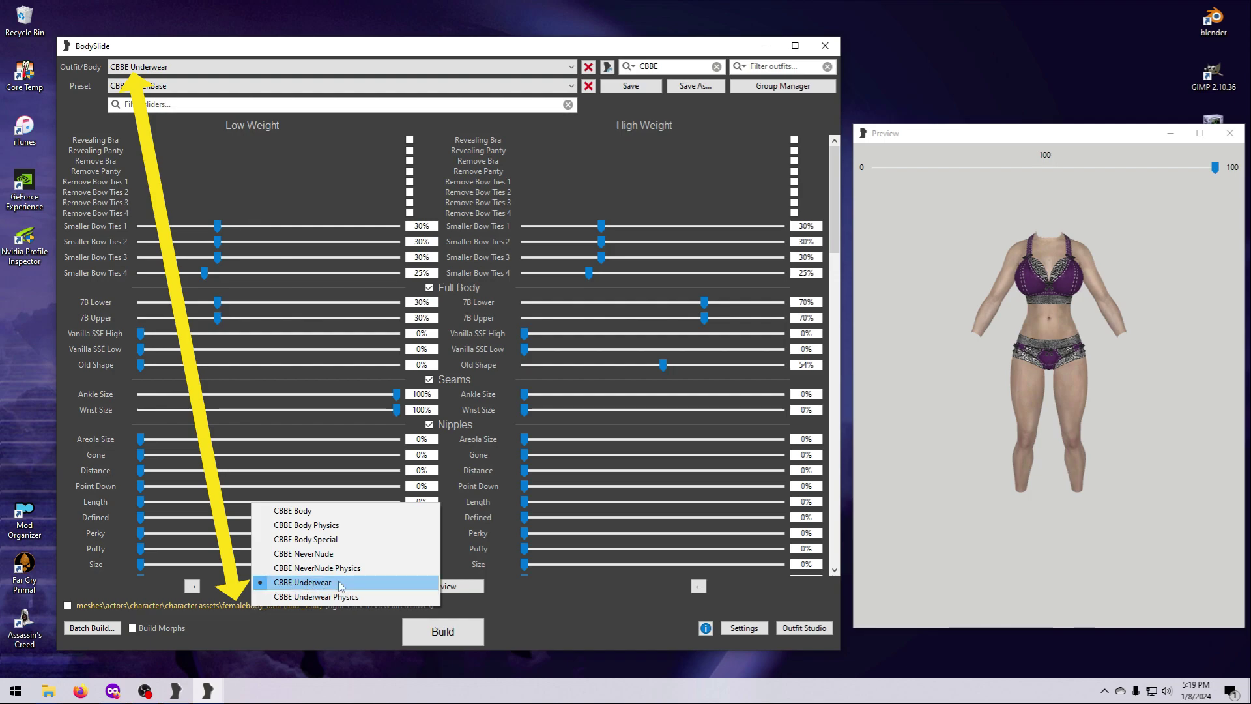
mouse_move(327, 509)
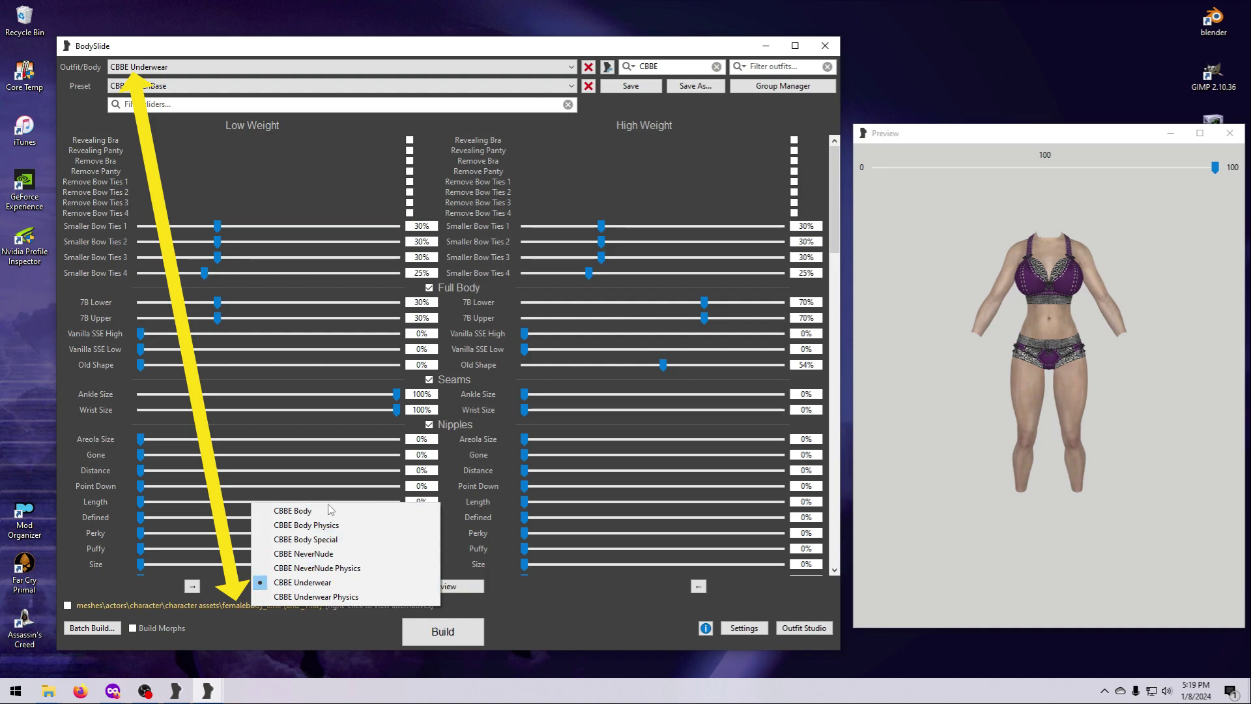
mouse_move(292, 511)
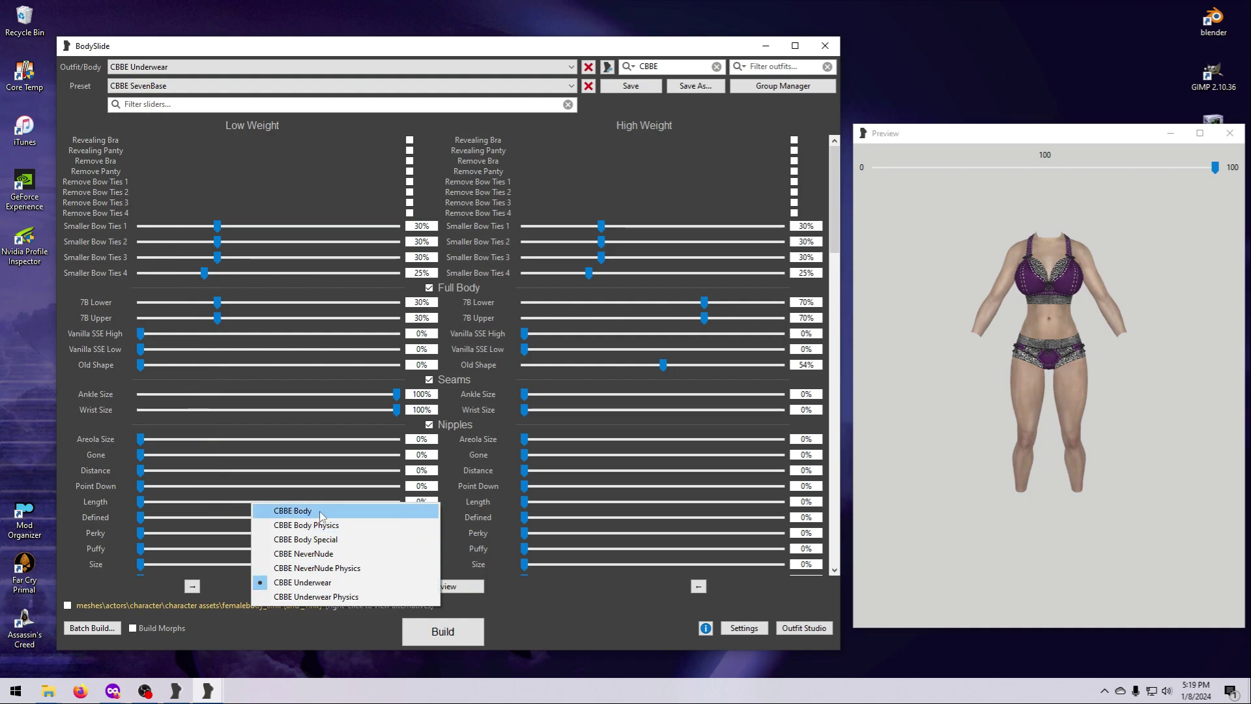
mouse_move(316, 553)
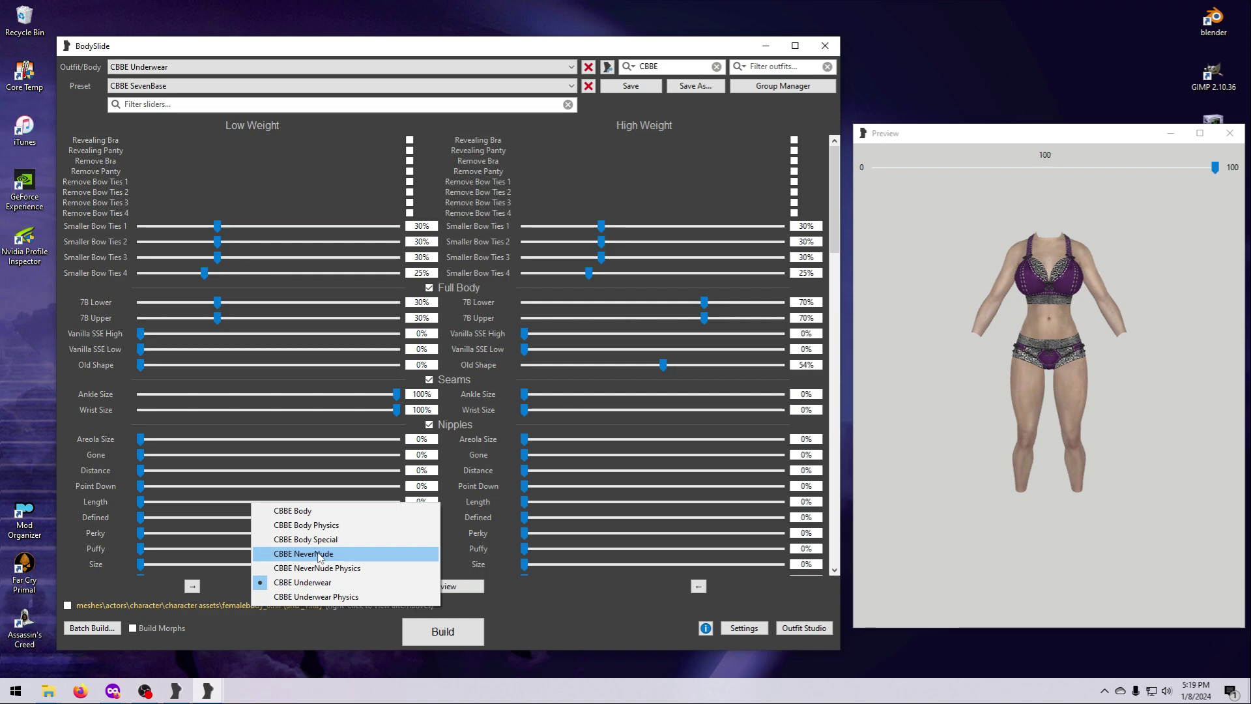
mouse_move(327, 525)
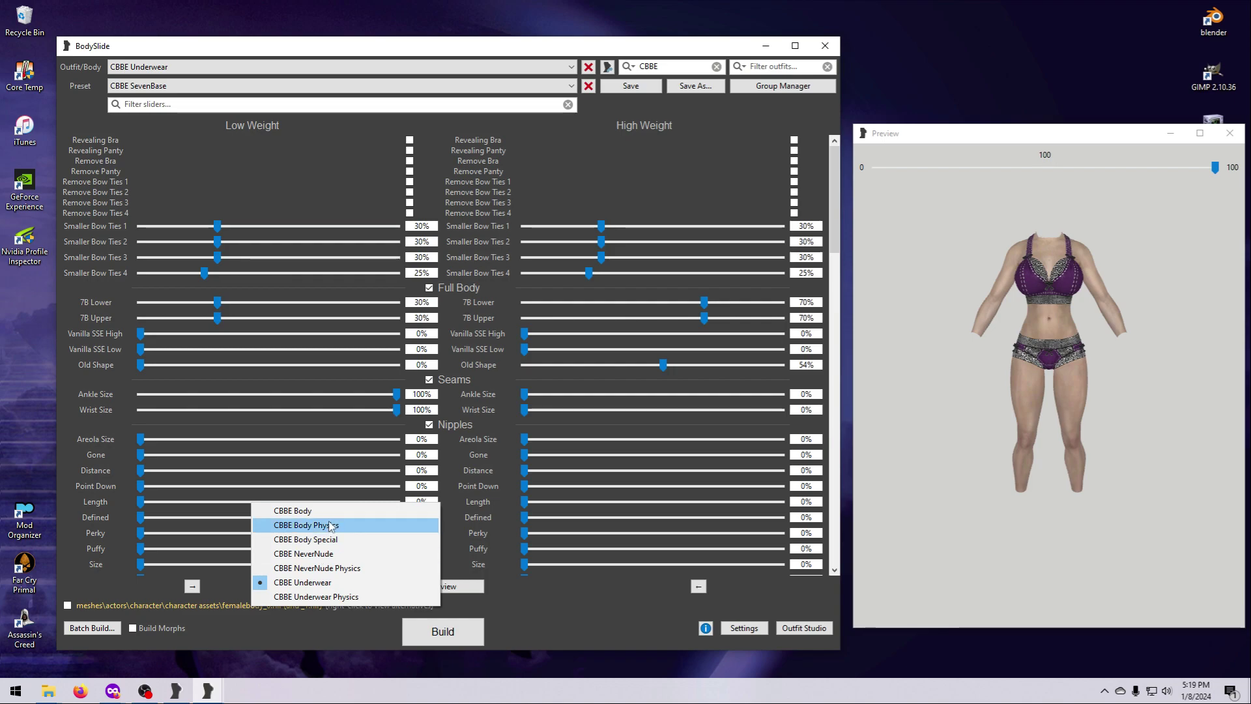
mouse_move(295, 553)
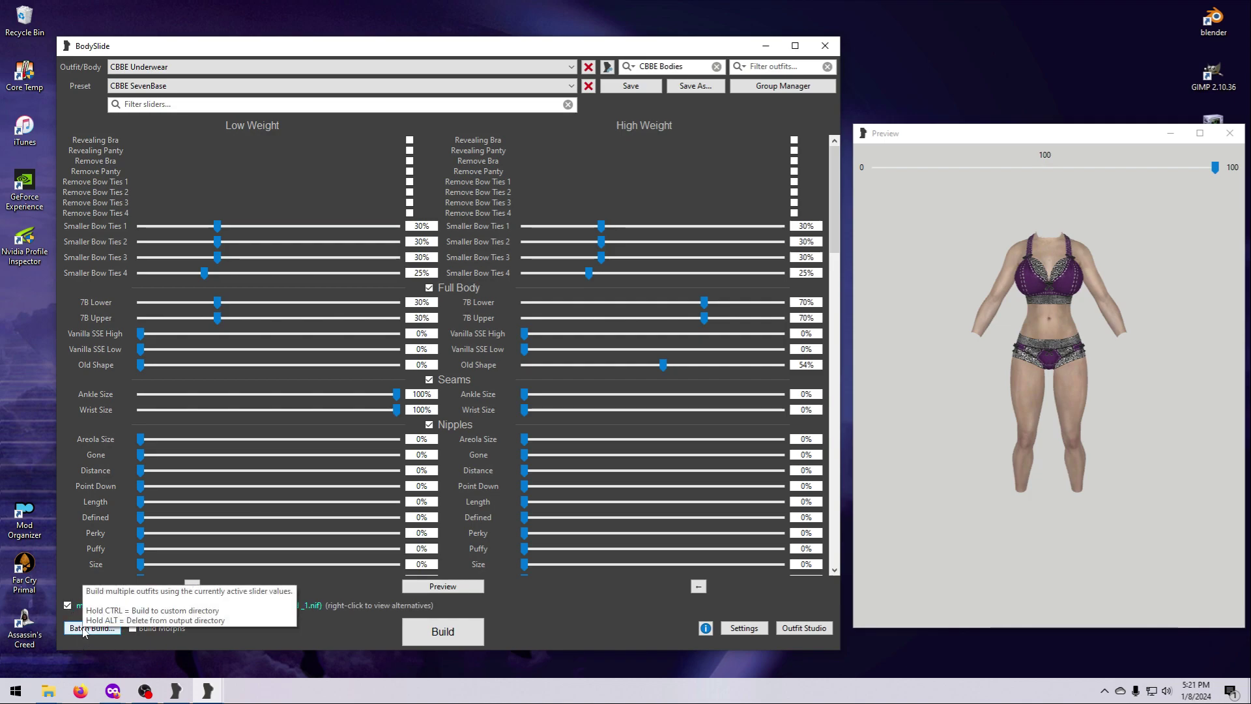
left_click(92, 627)
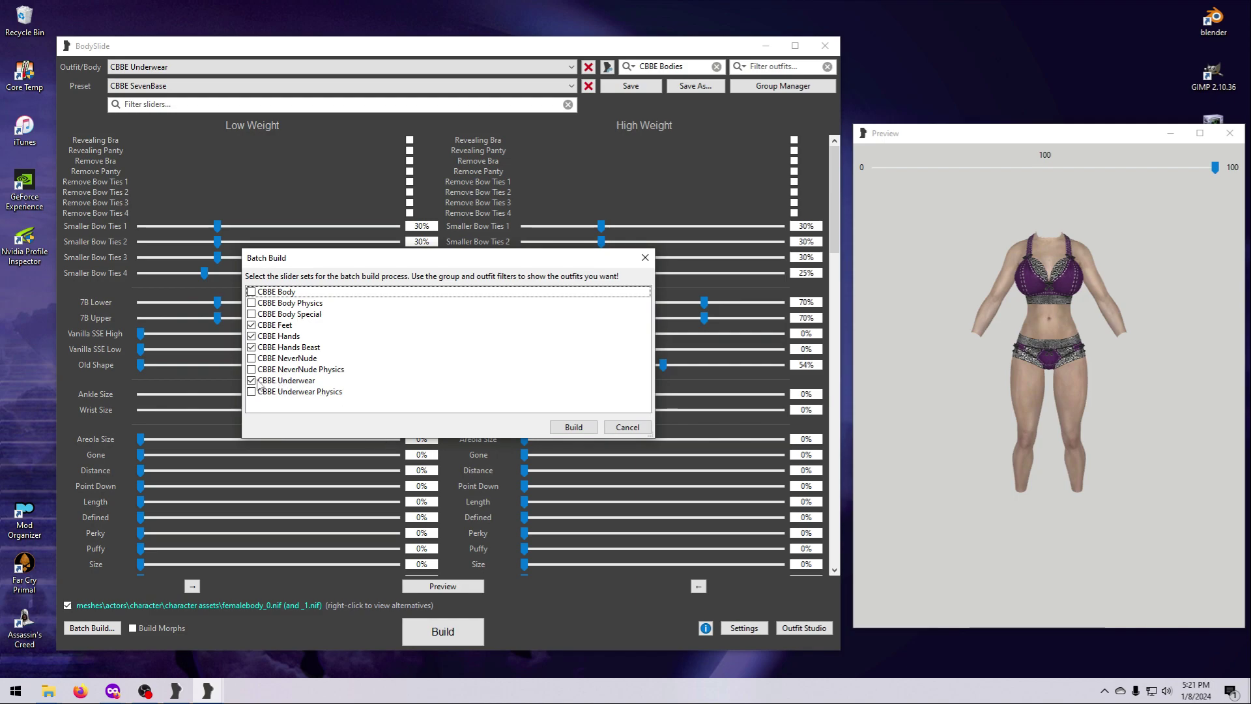
mouse_move(398, 404)
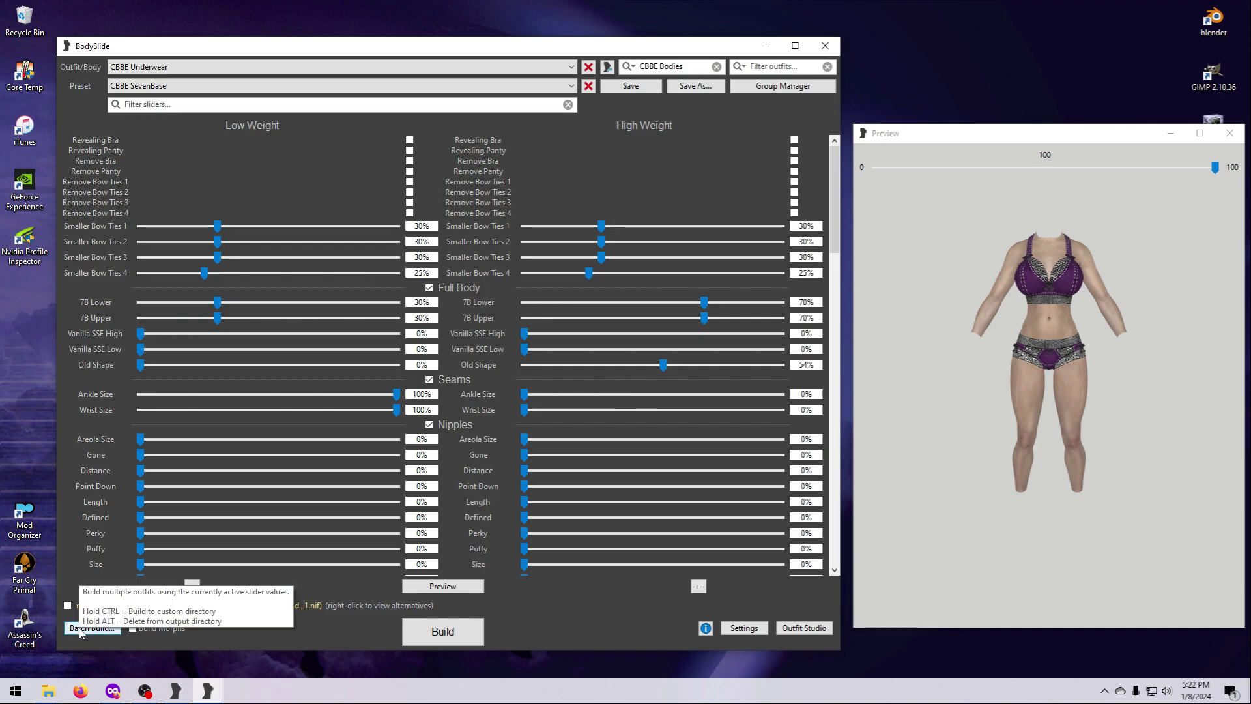
left_click(91, 628)
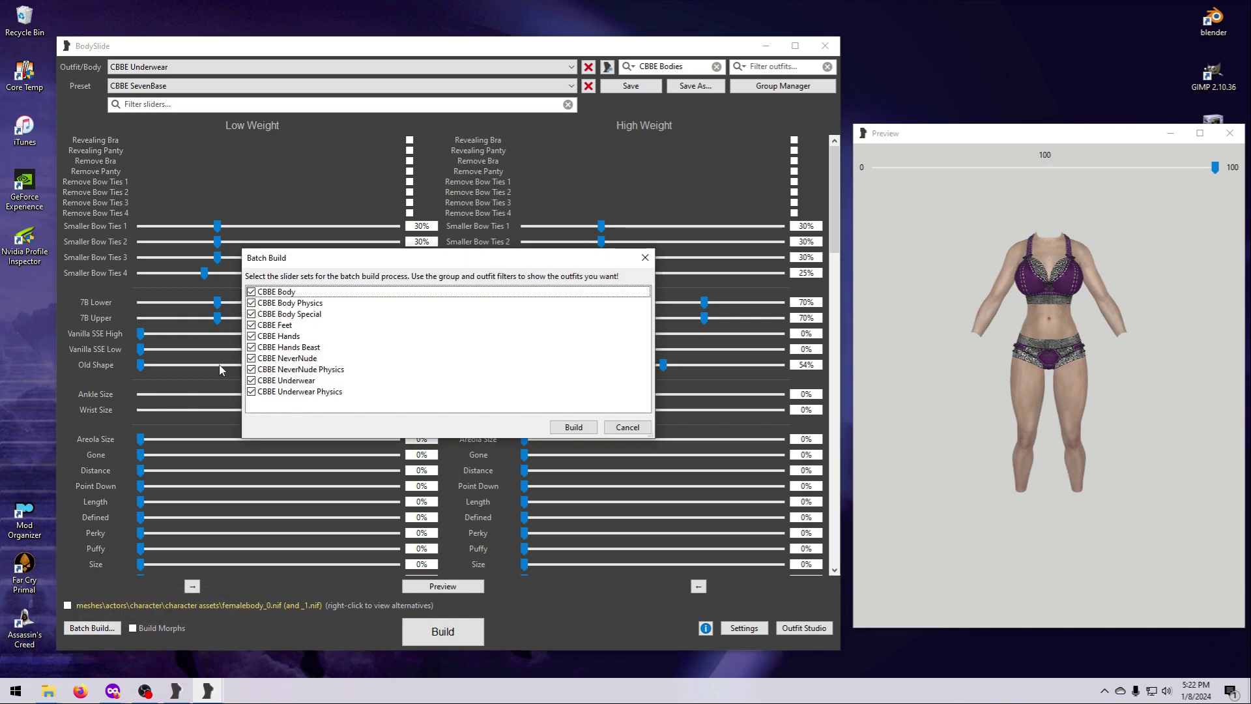
mouse_move(353, 402)
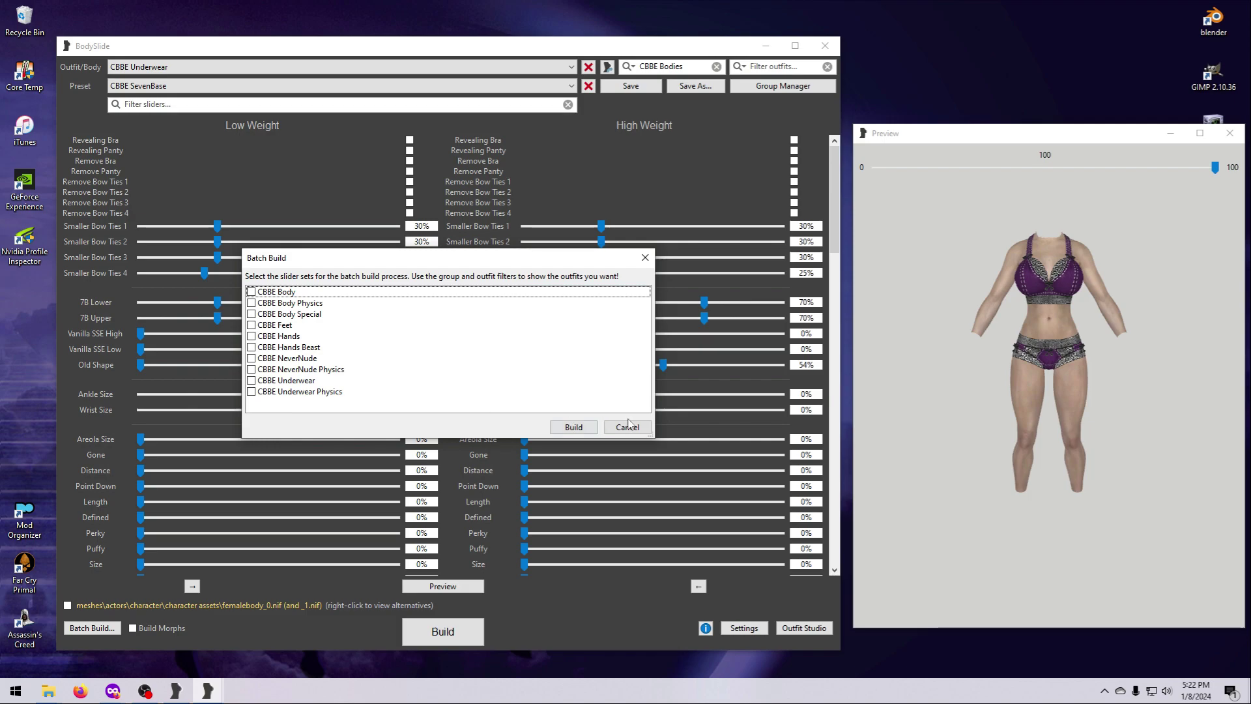
left_click(627, 426)
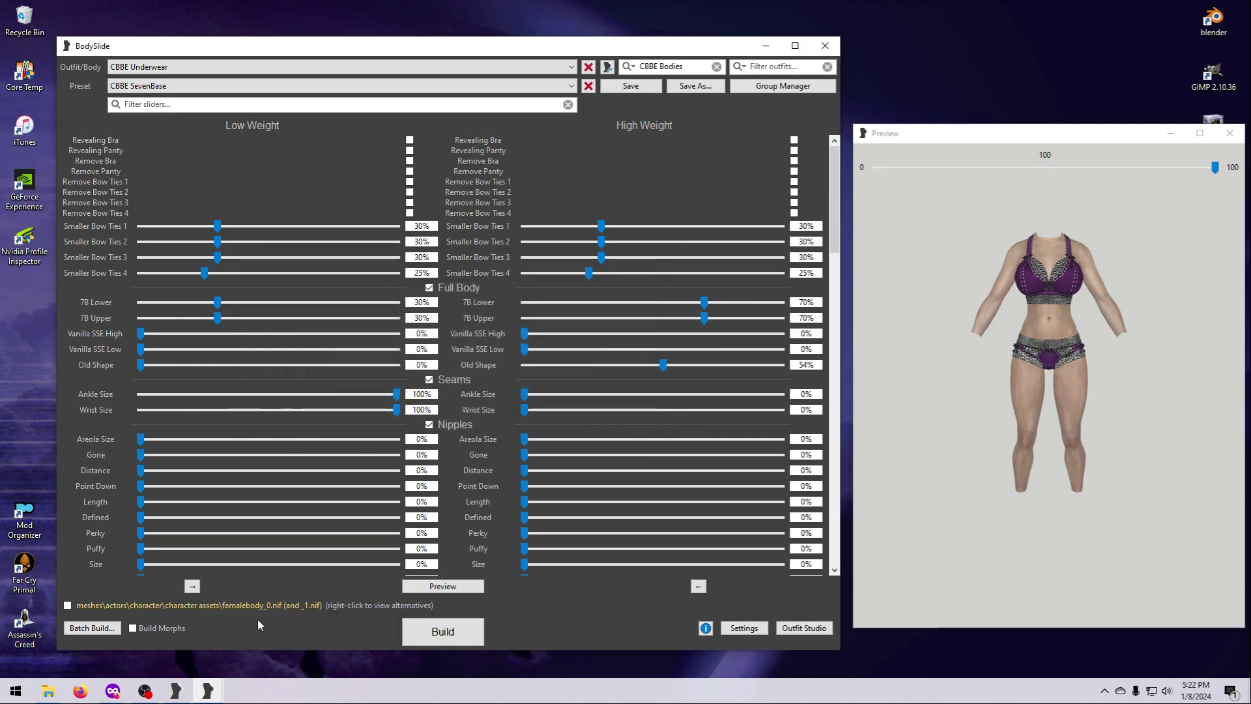
mouse_move(166, 642)
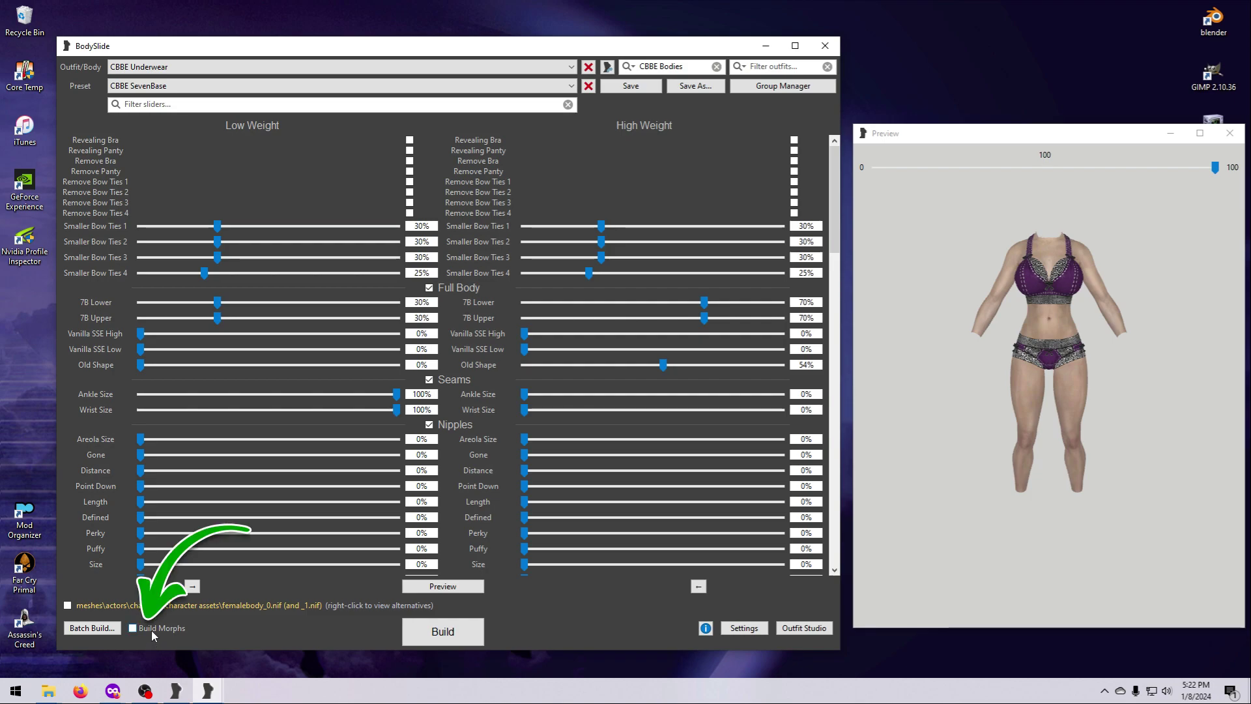
mouse_move(133, 628)
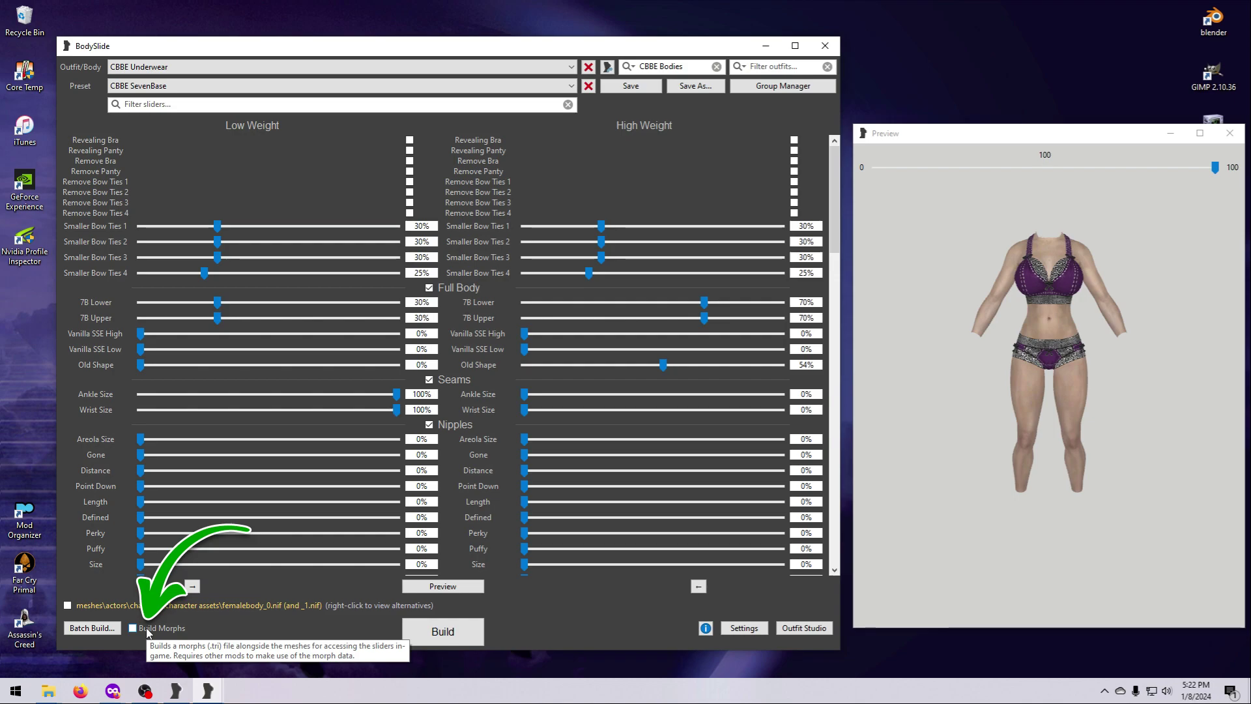
mouse_move(148, 630)
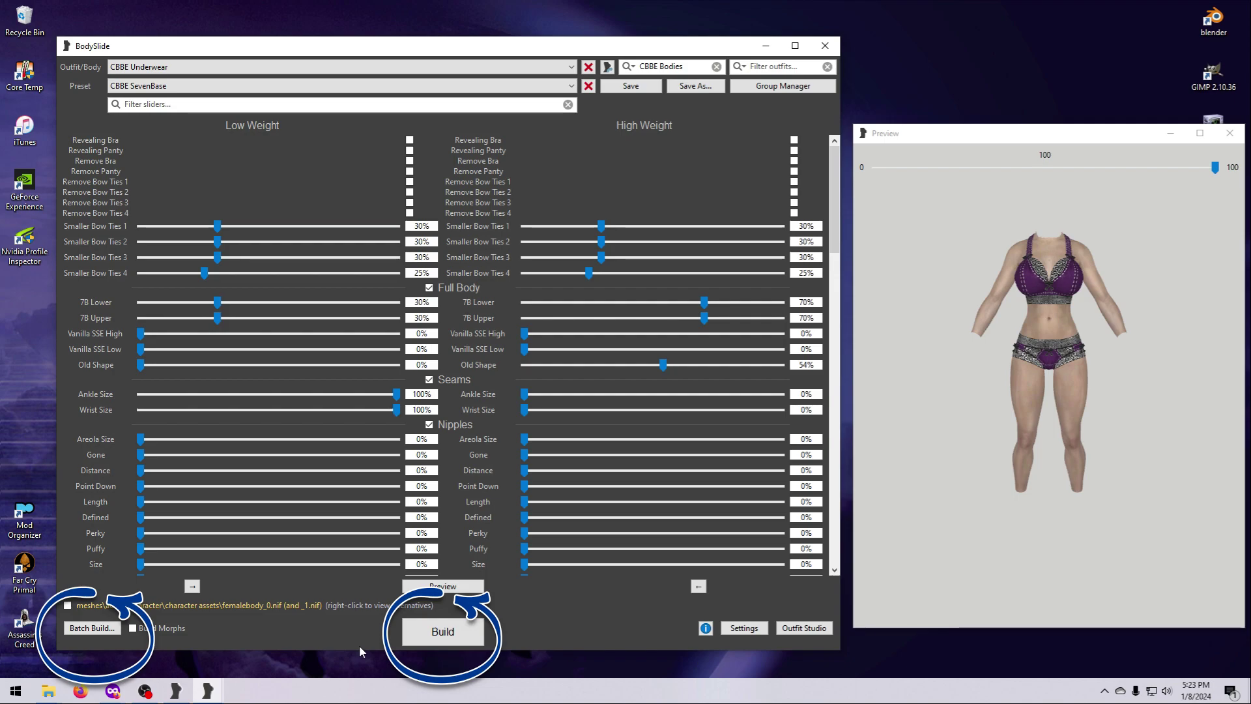
mouse_move(452, 663)
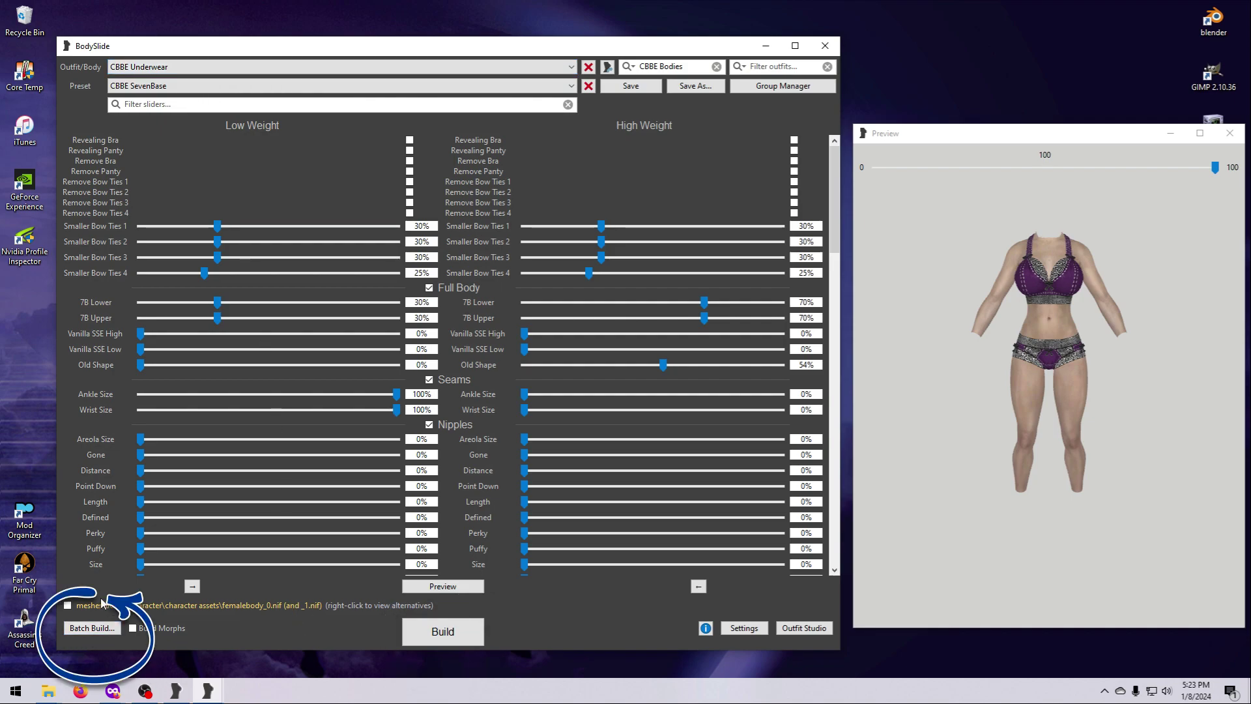
mouse_move(97, 644)
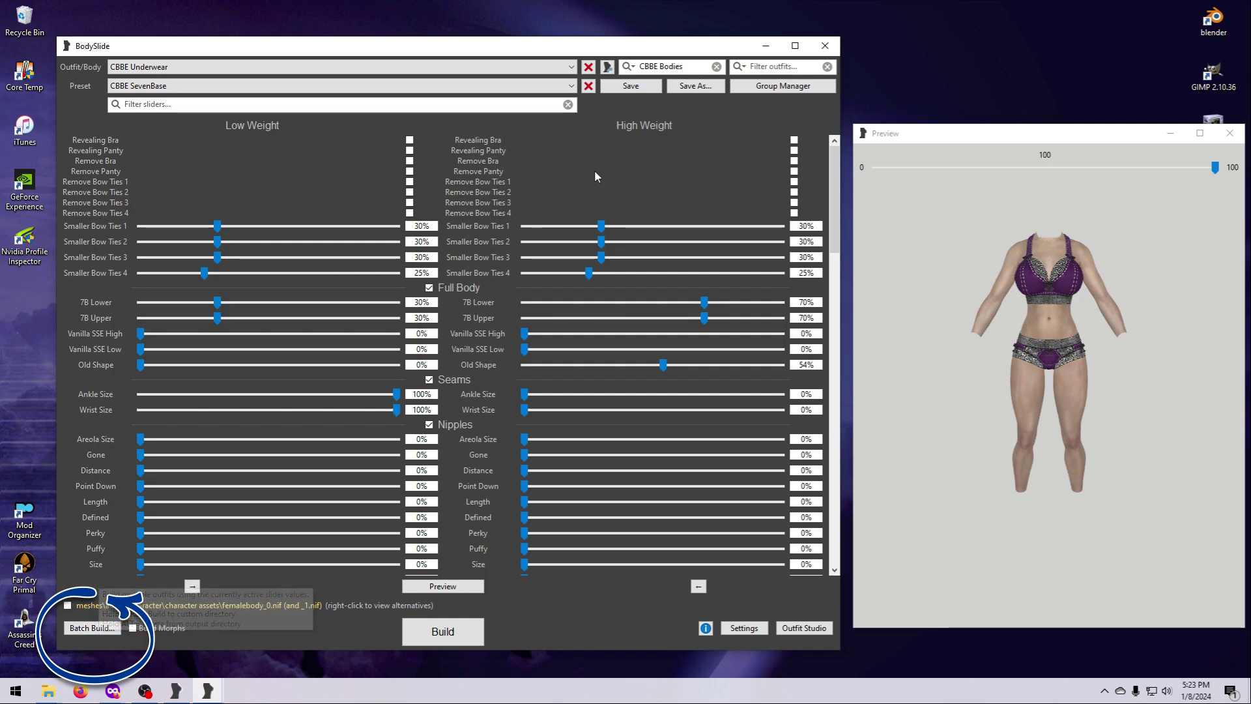
Remove CBBE Bodies from the group filter box.
left_click(715, 66)
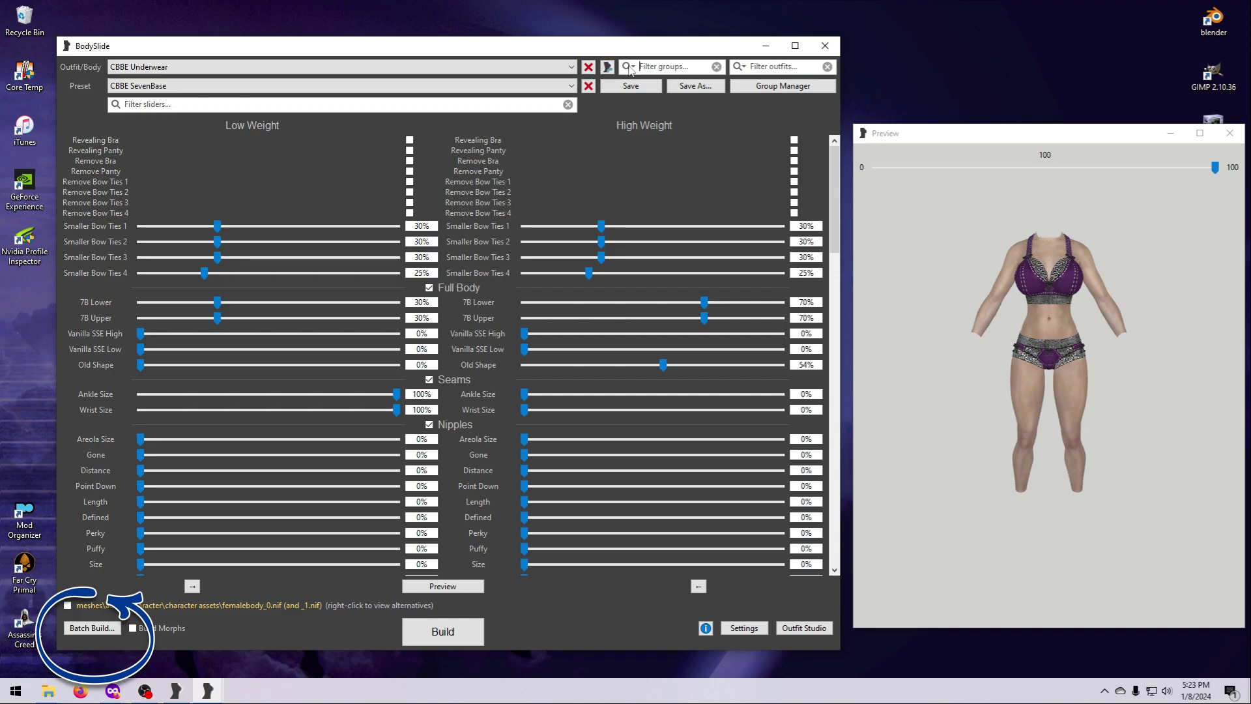
Filter the outfit list to show only the CBBE Vanilla Outfits group.
left_click(627, 66)
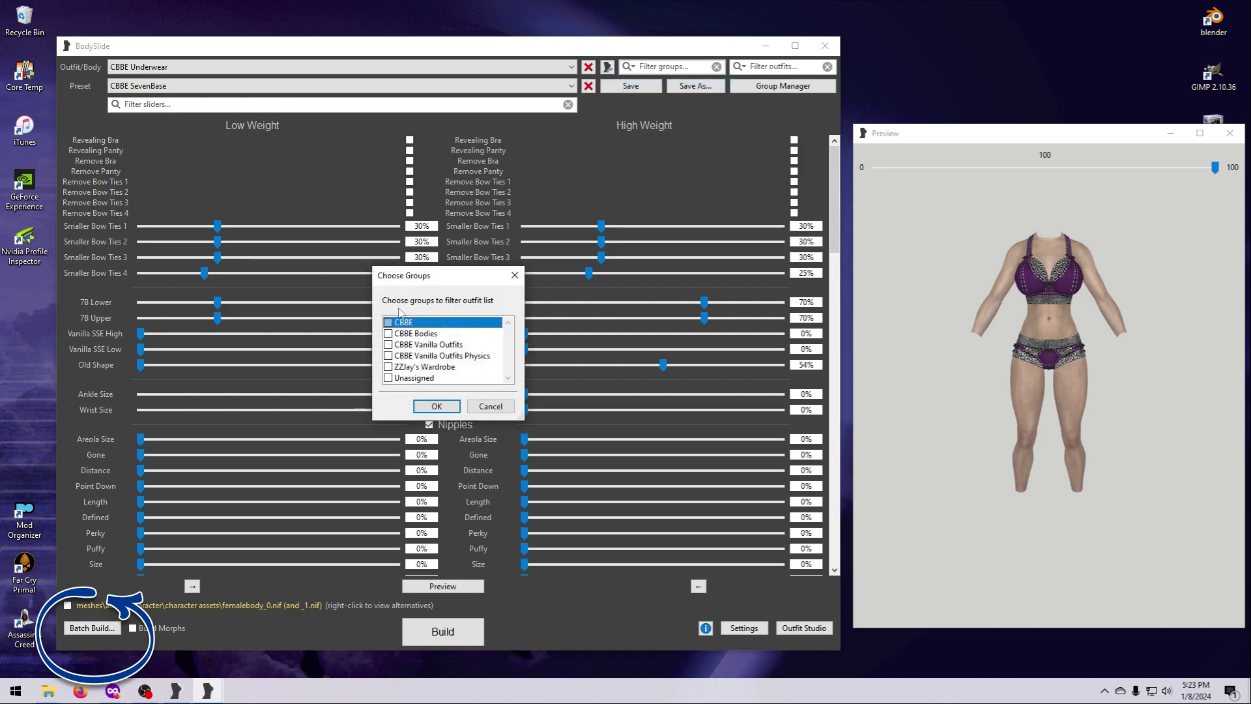
left_click(388, 344)
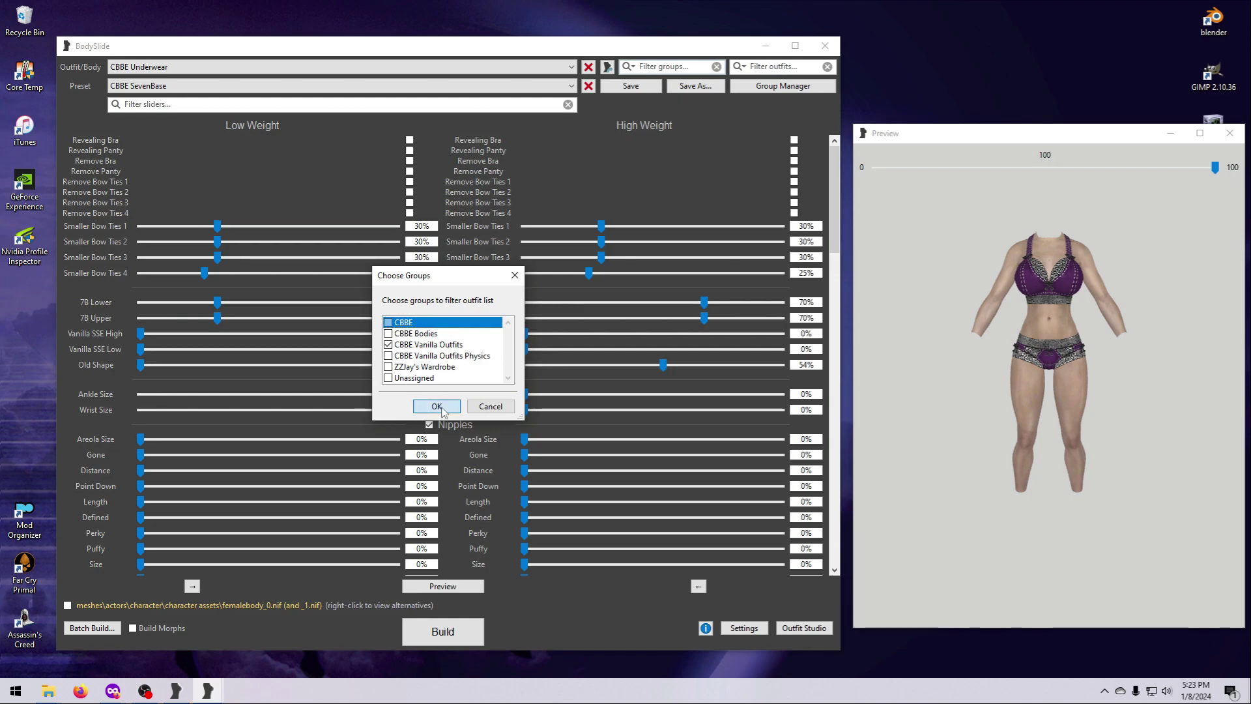
left_click(436, 406)
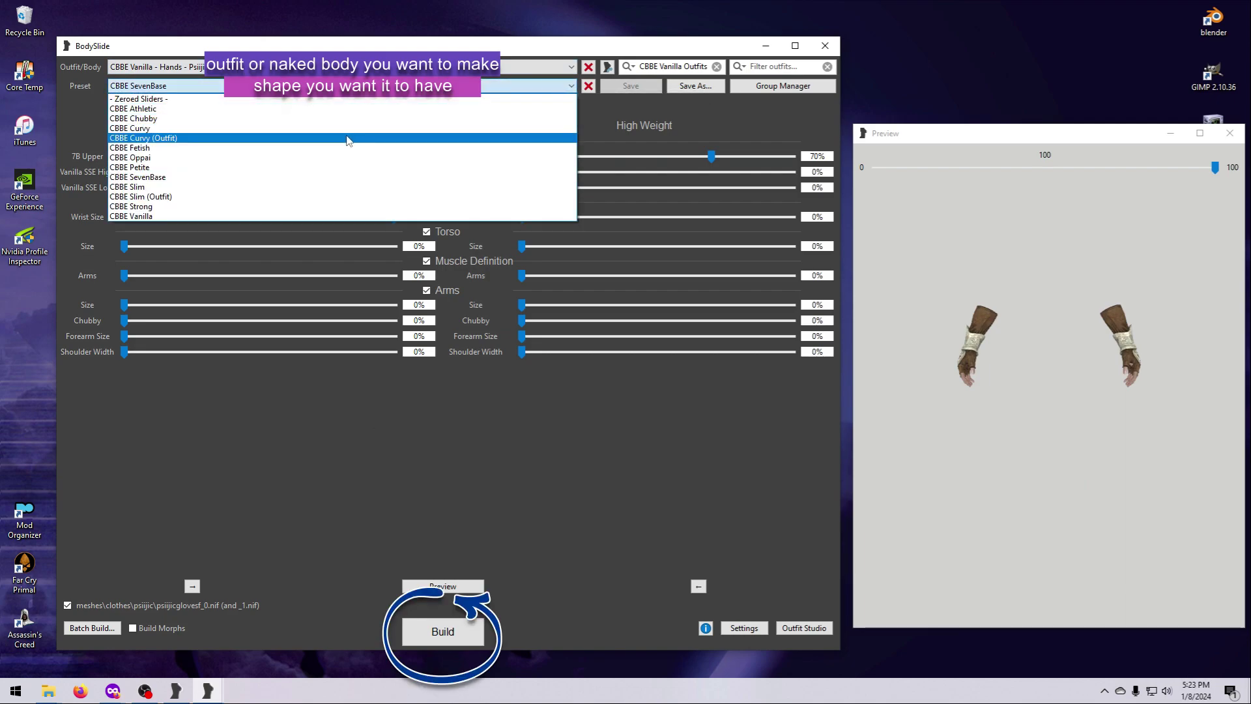
Build the Psijic gloves with the CBBE Curvy (Outfit) preset and confirm the success message.
left_click(144, 137)
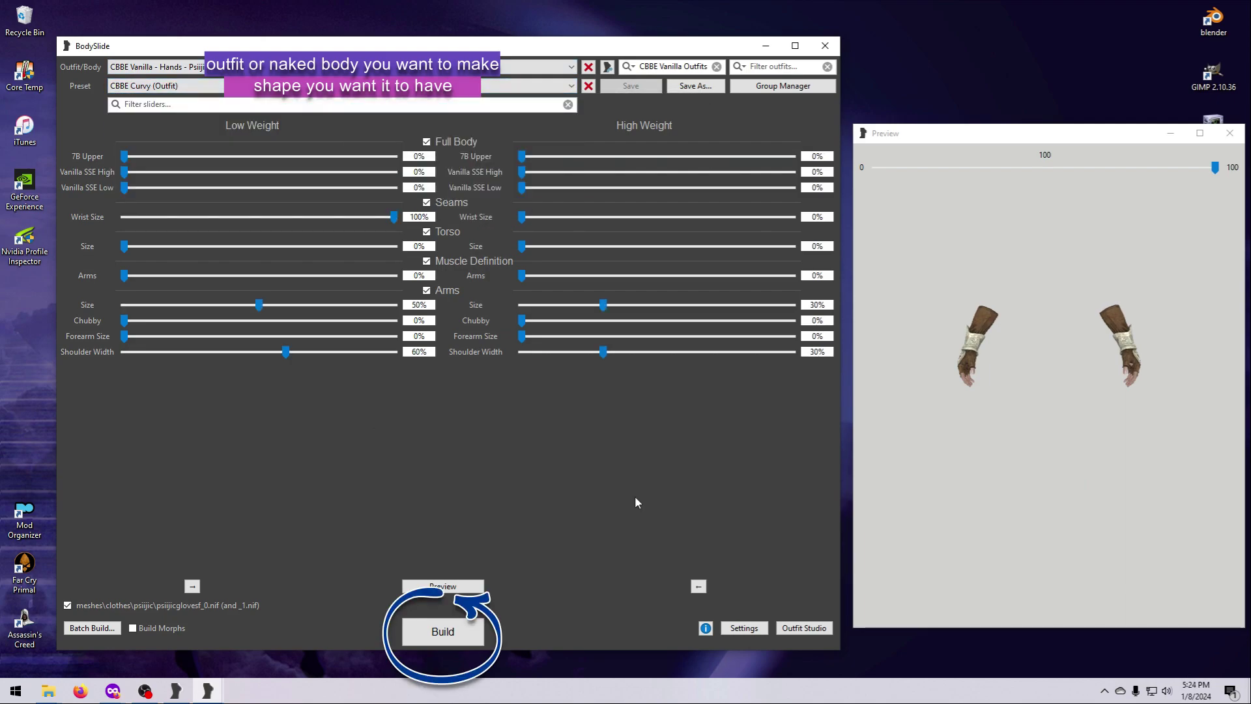
mouse_move(442, 631)
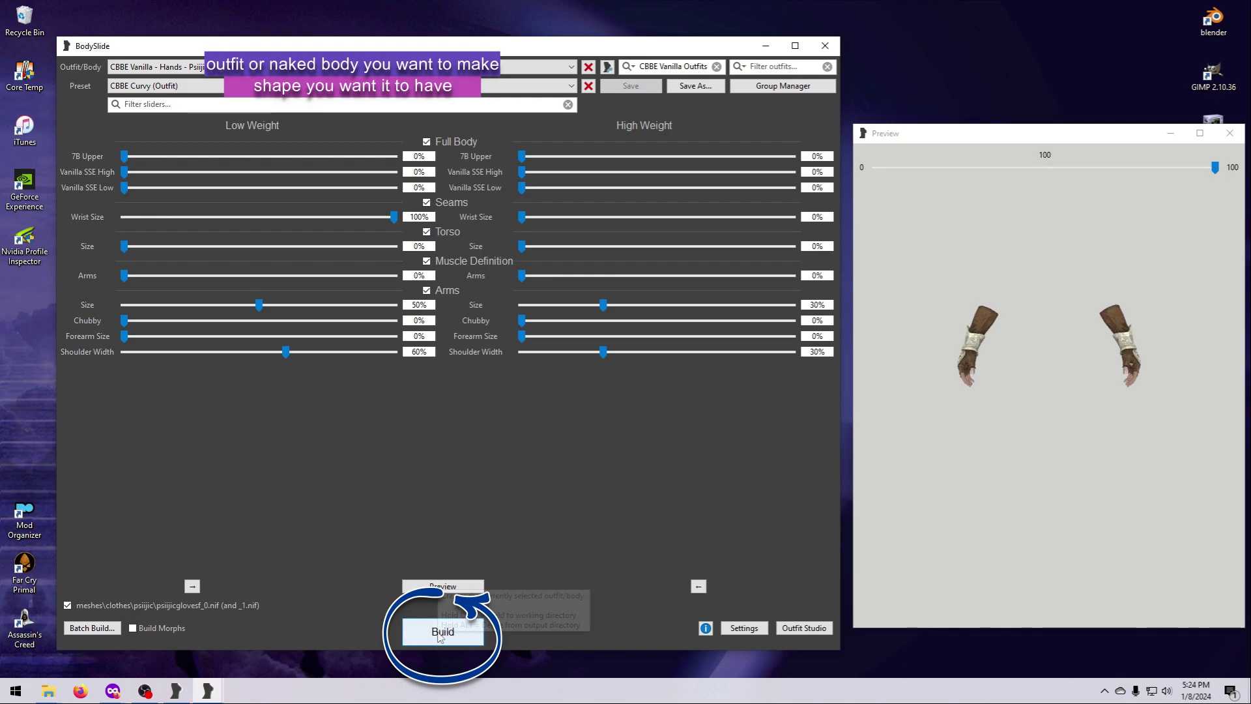
left_click(441, 631)
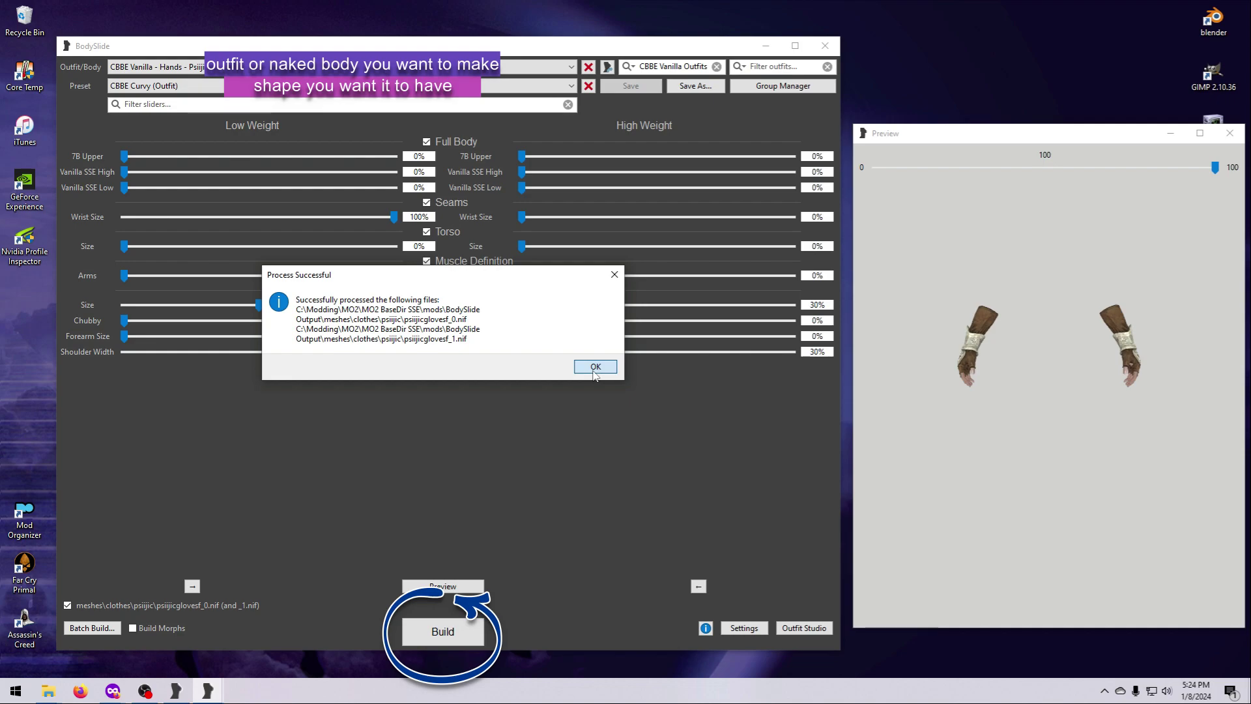
left_click(594, 367)
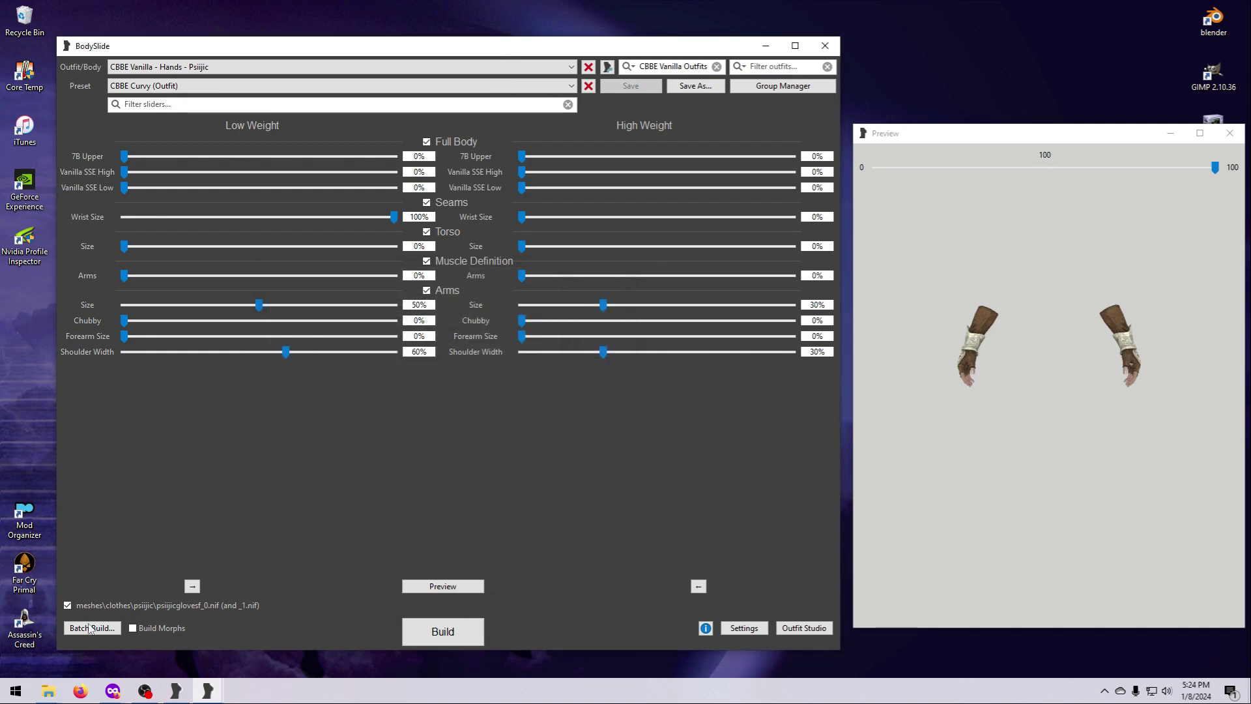
Batch-build every ticked CBBE Vanilla Outfits set and acknowledge the completion message.
left_click(91, 628)
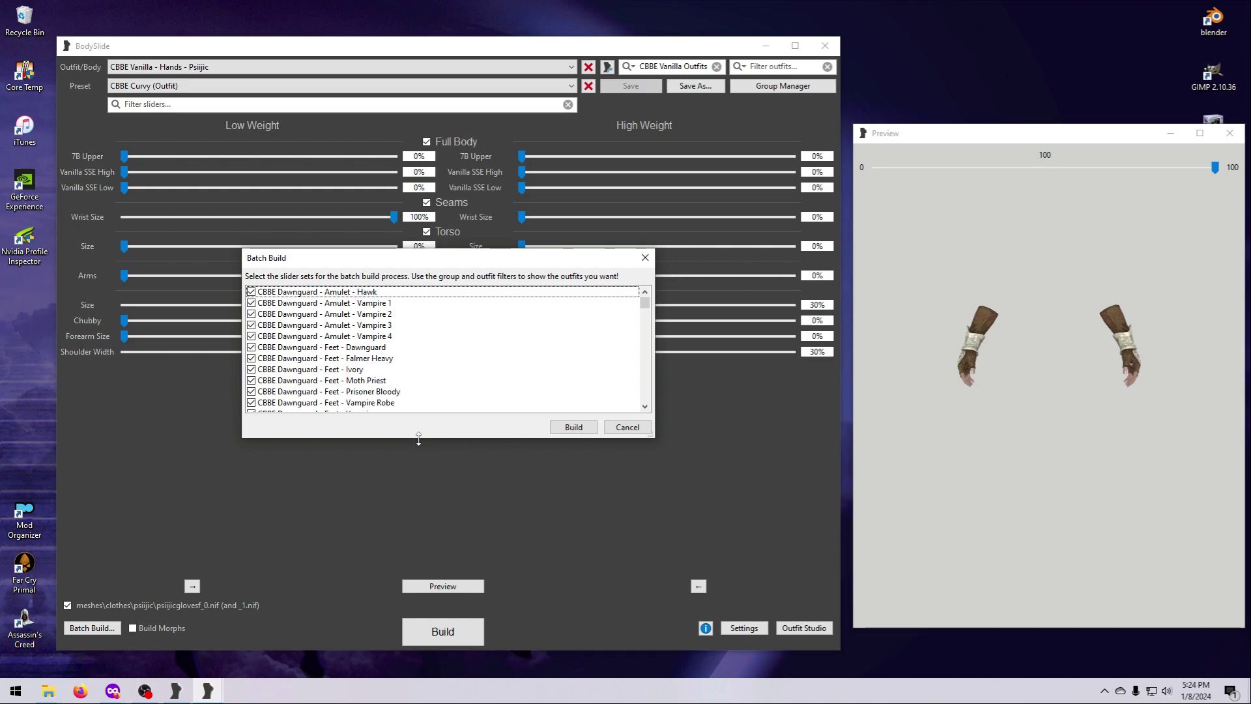
scroll("down", 3)
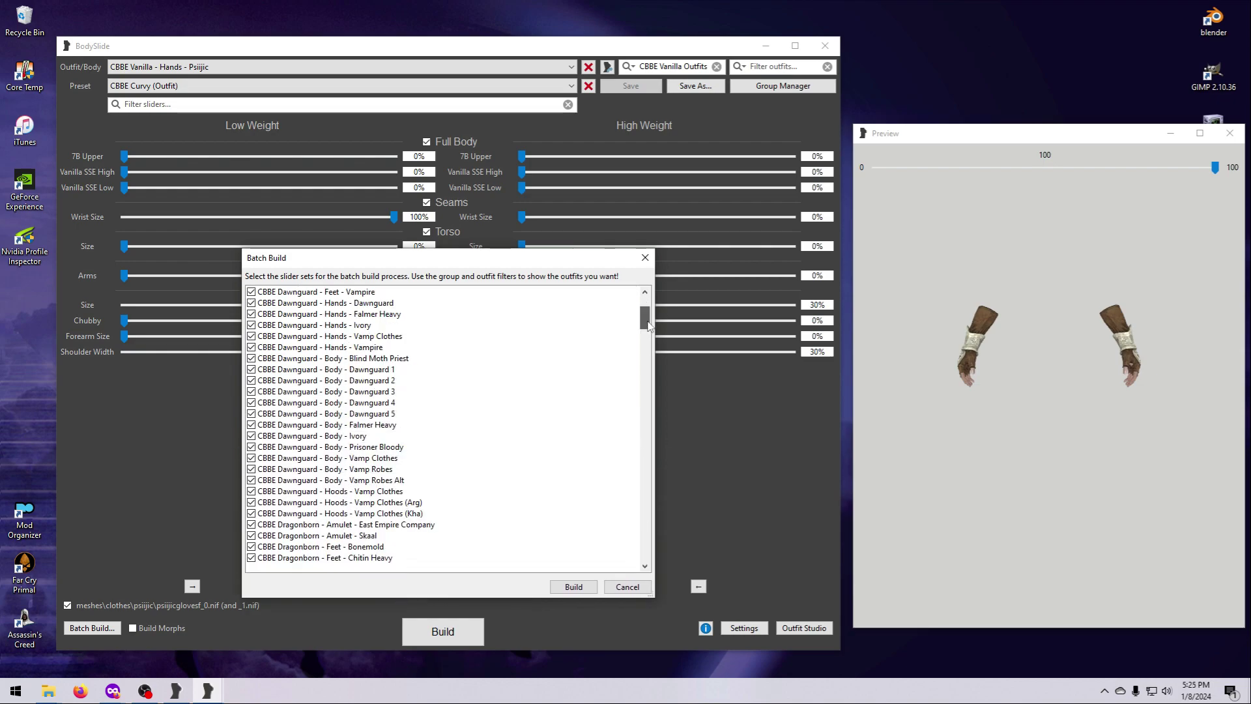
scroll("down", 3)
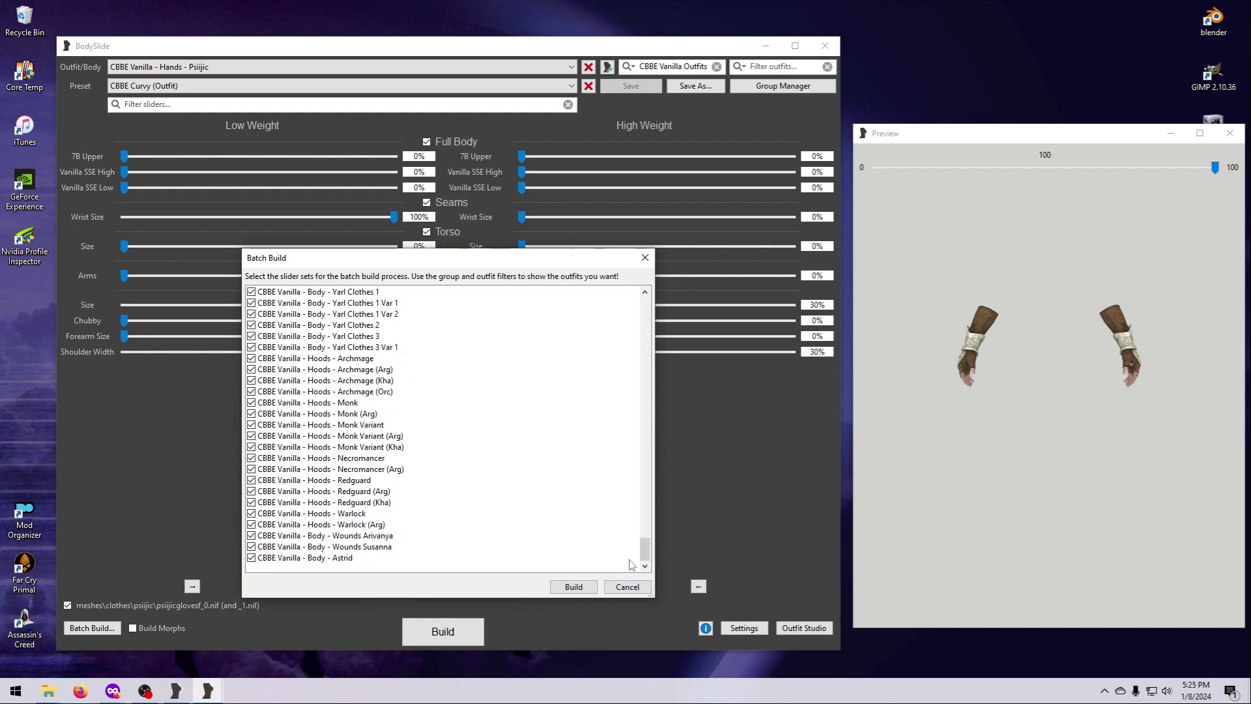
left_click(572, 587)
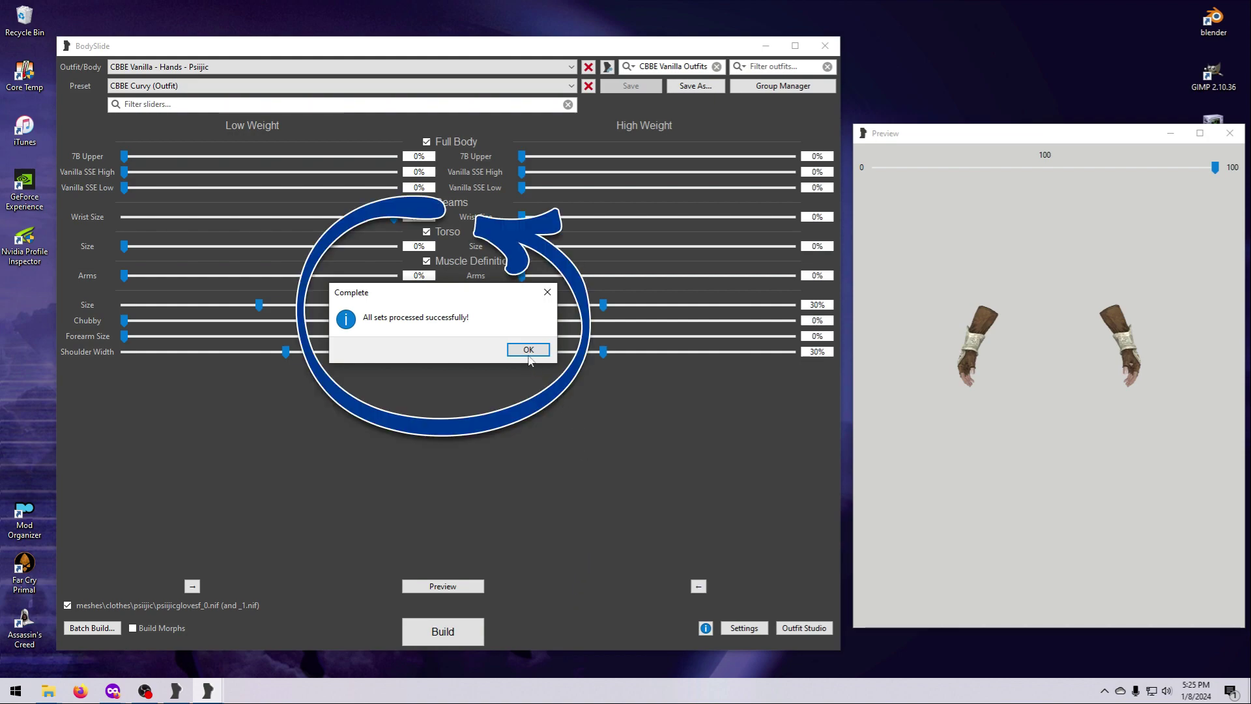
left_click(528, 350)
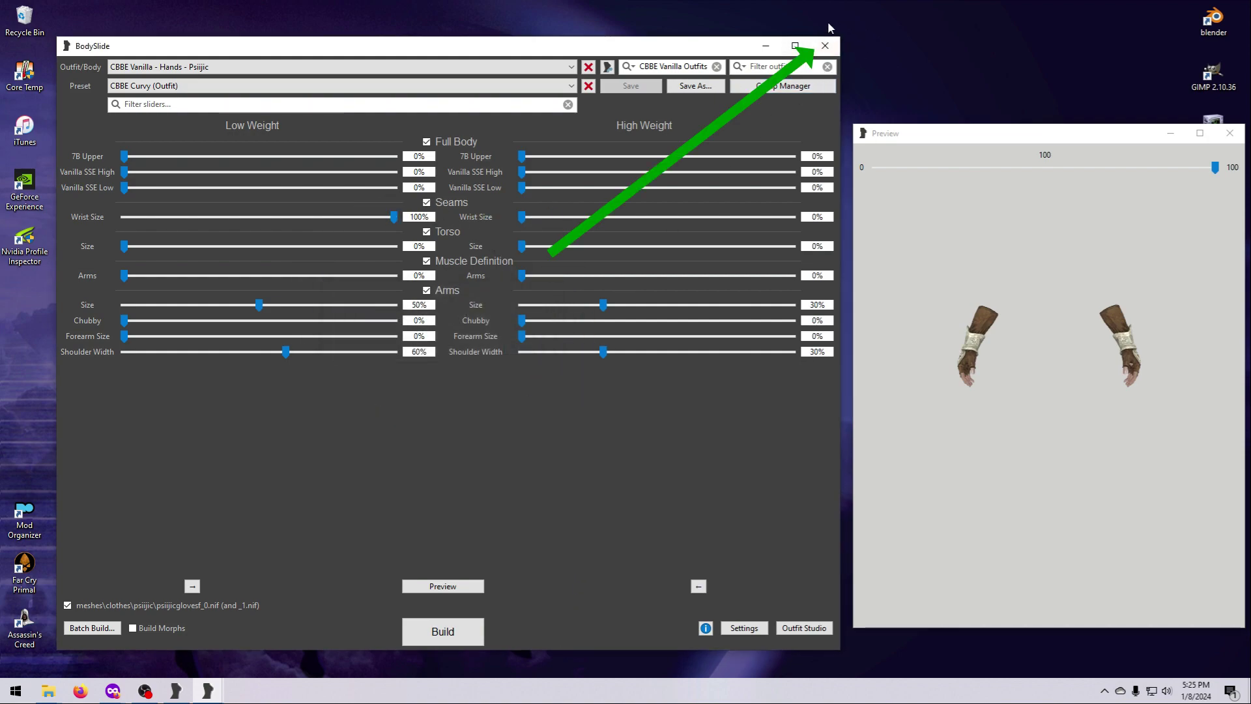
mouse_move(850, 48)
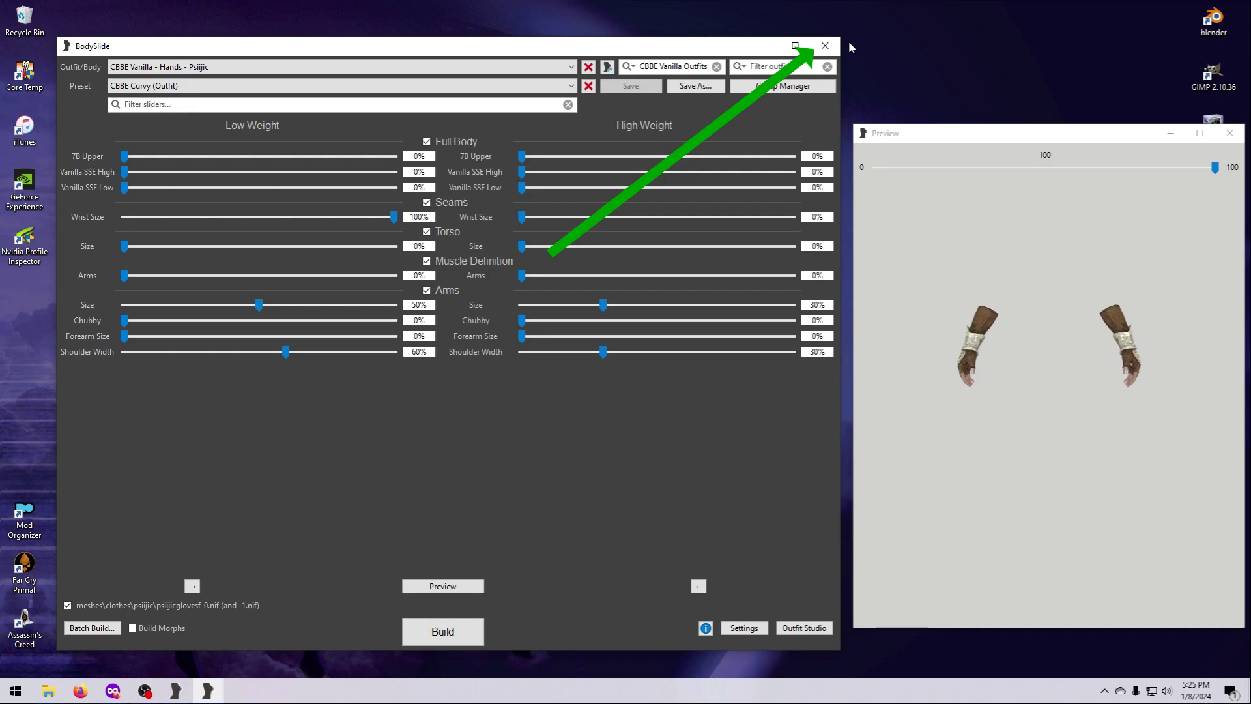